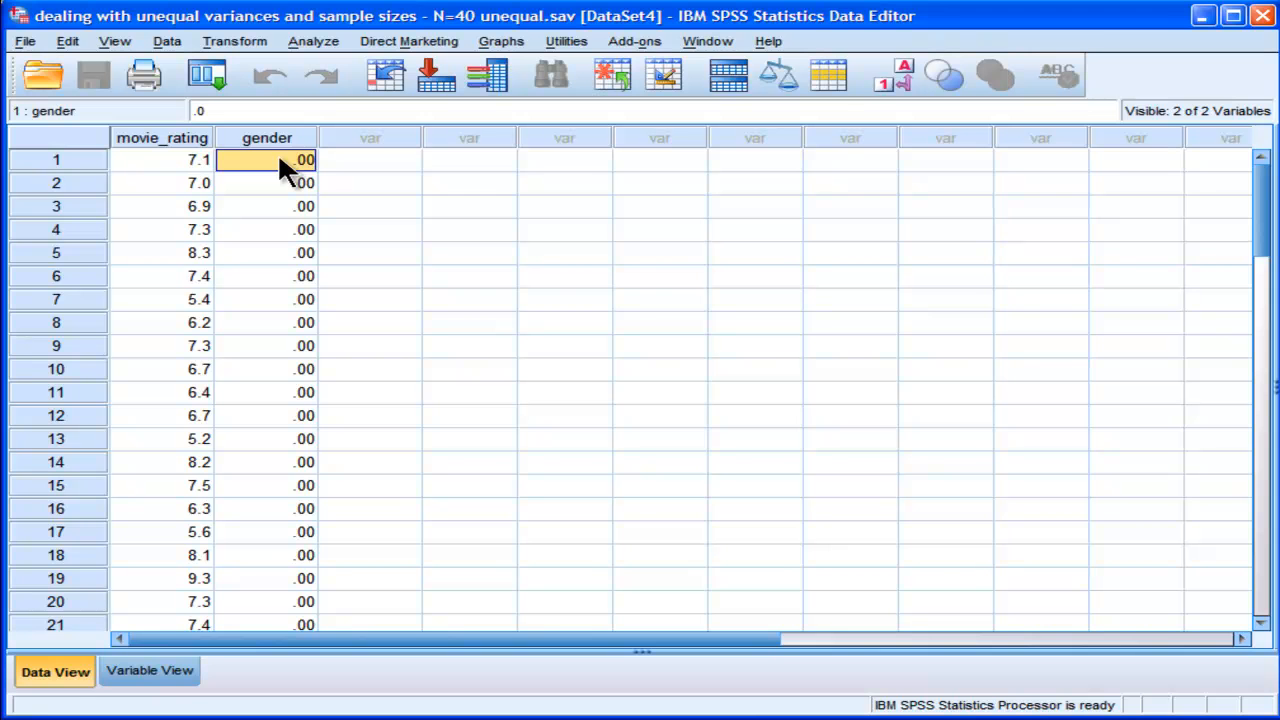
mouse_move(210, 188)
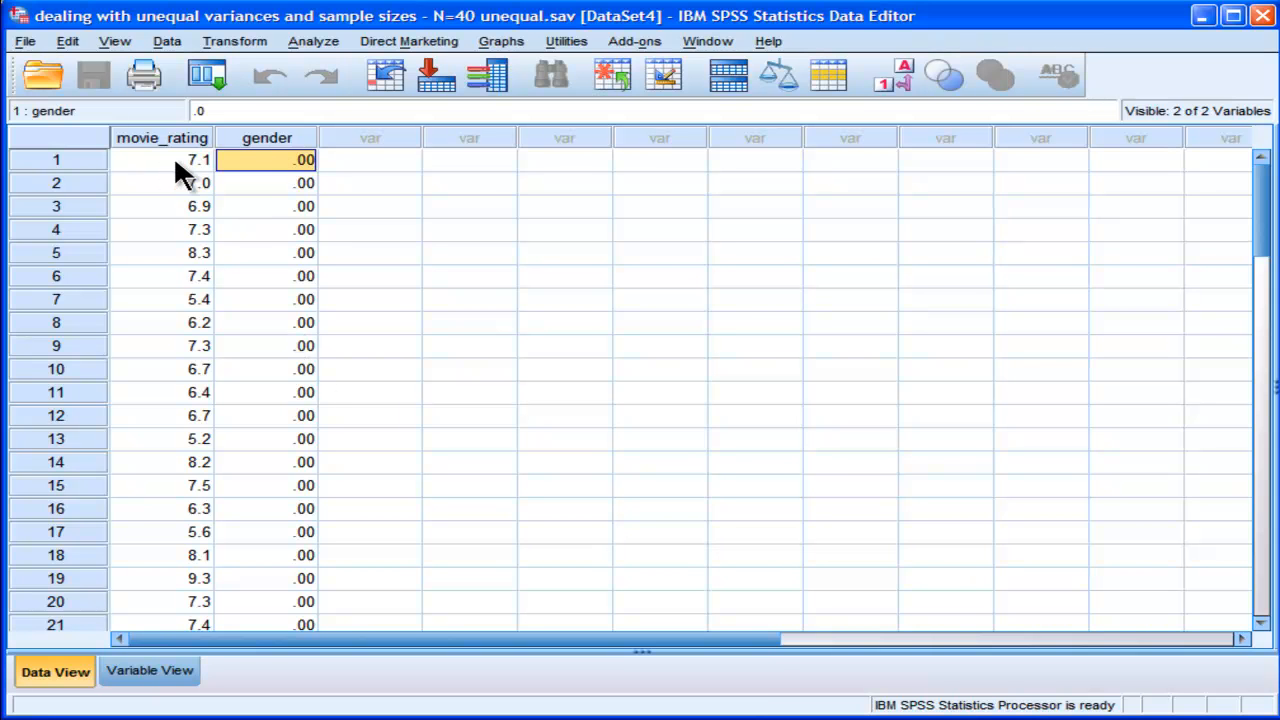
mouse_move(218, 299)
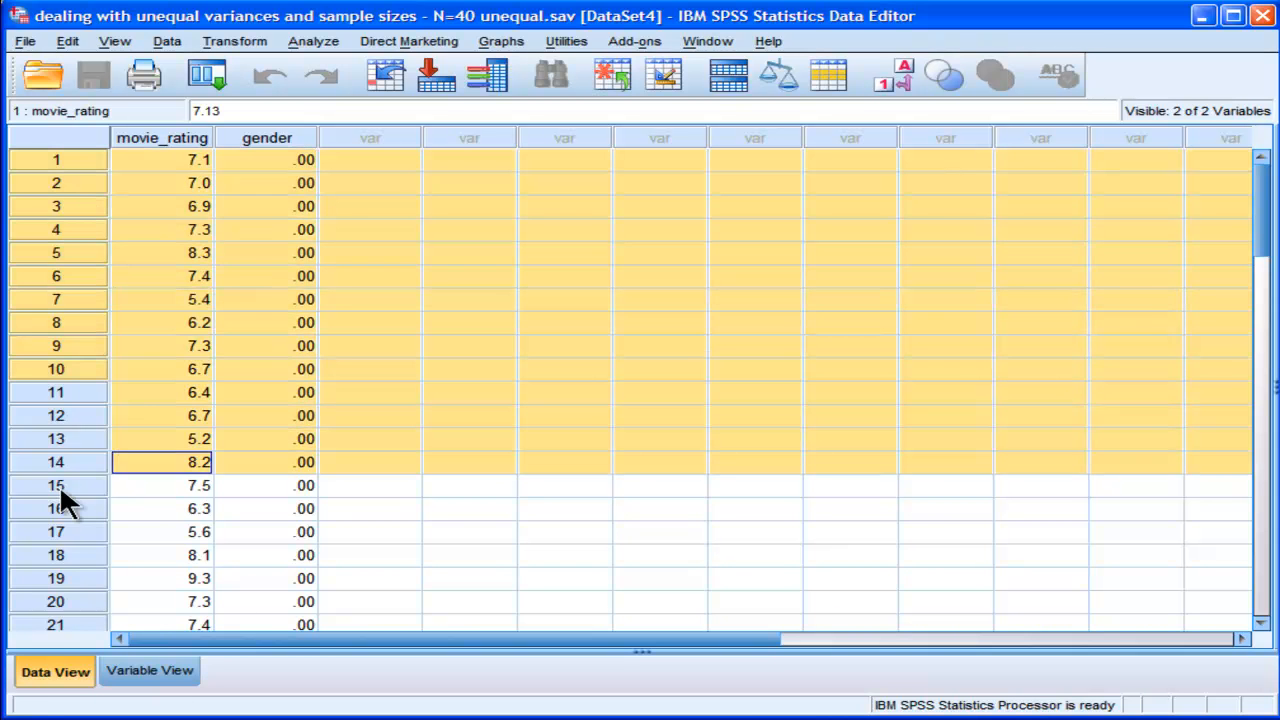
Step: Scroll the untitled dataset's rating and gender columns down to row 33 and back
scroll(down, 3)
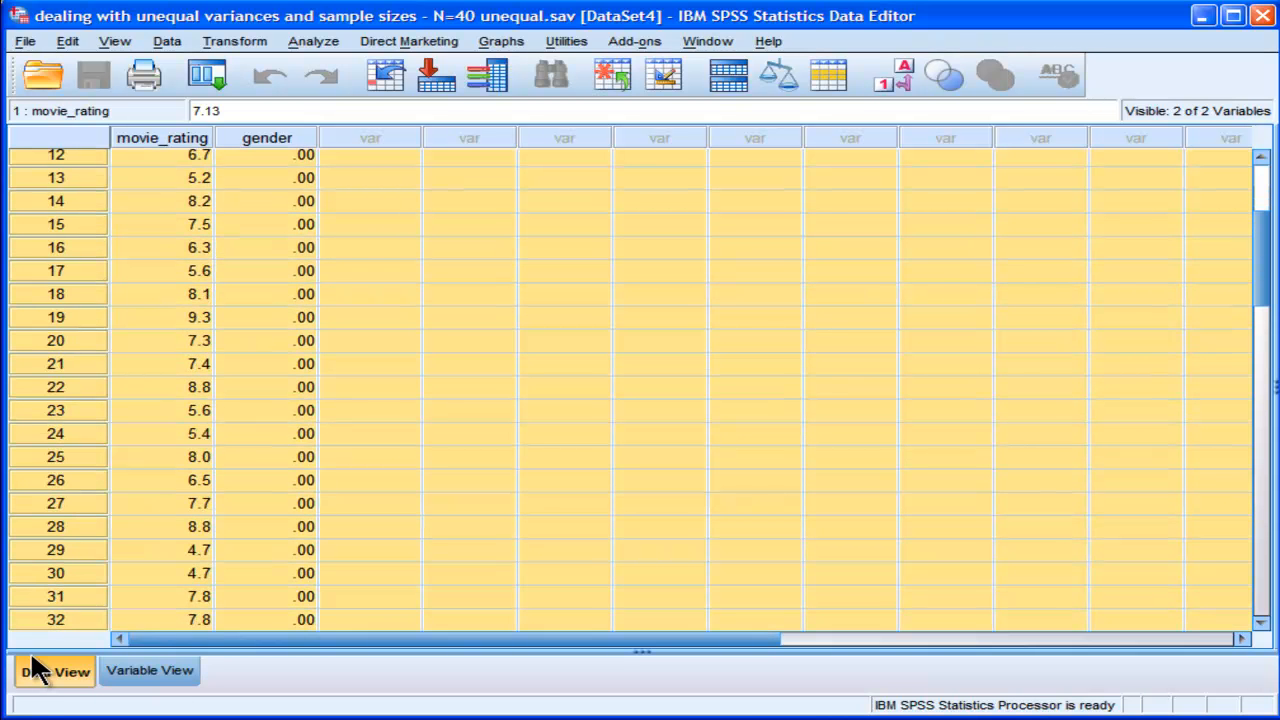
scroll(down, 3)
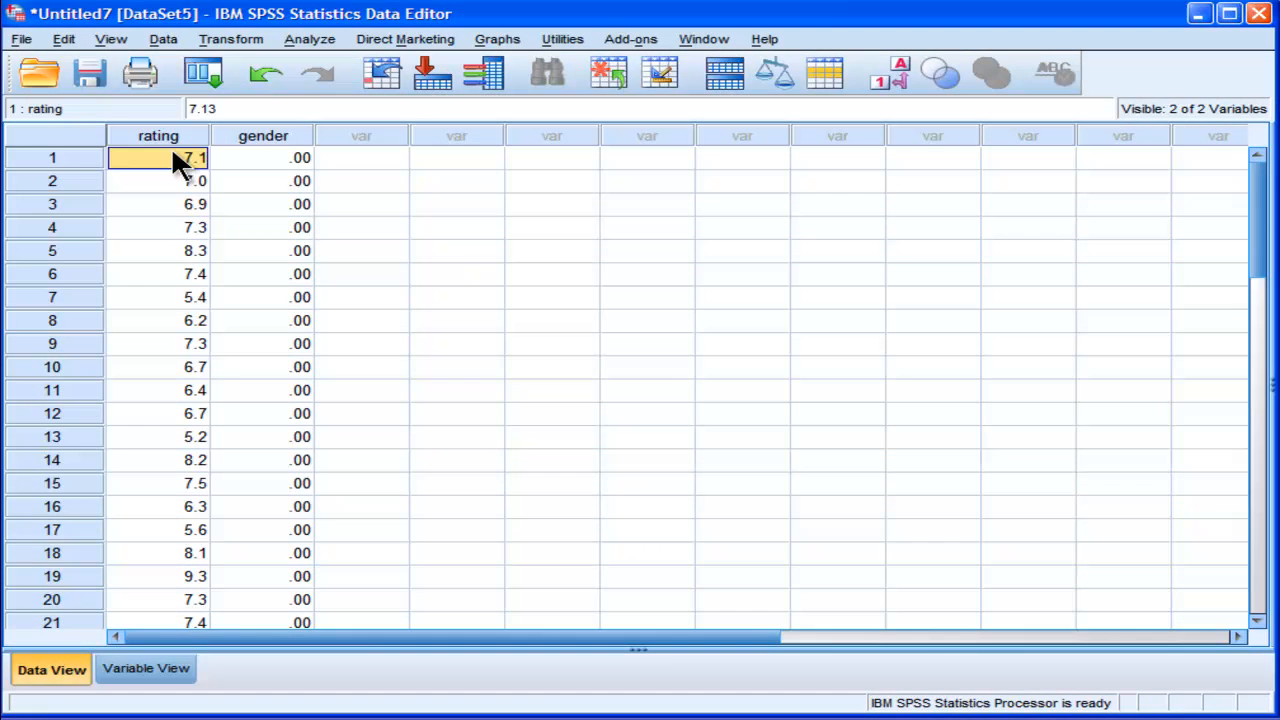
scroll(down, 3)
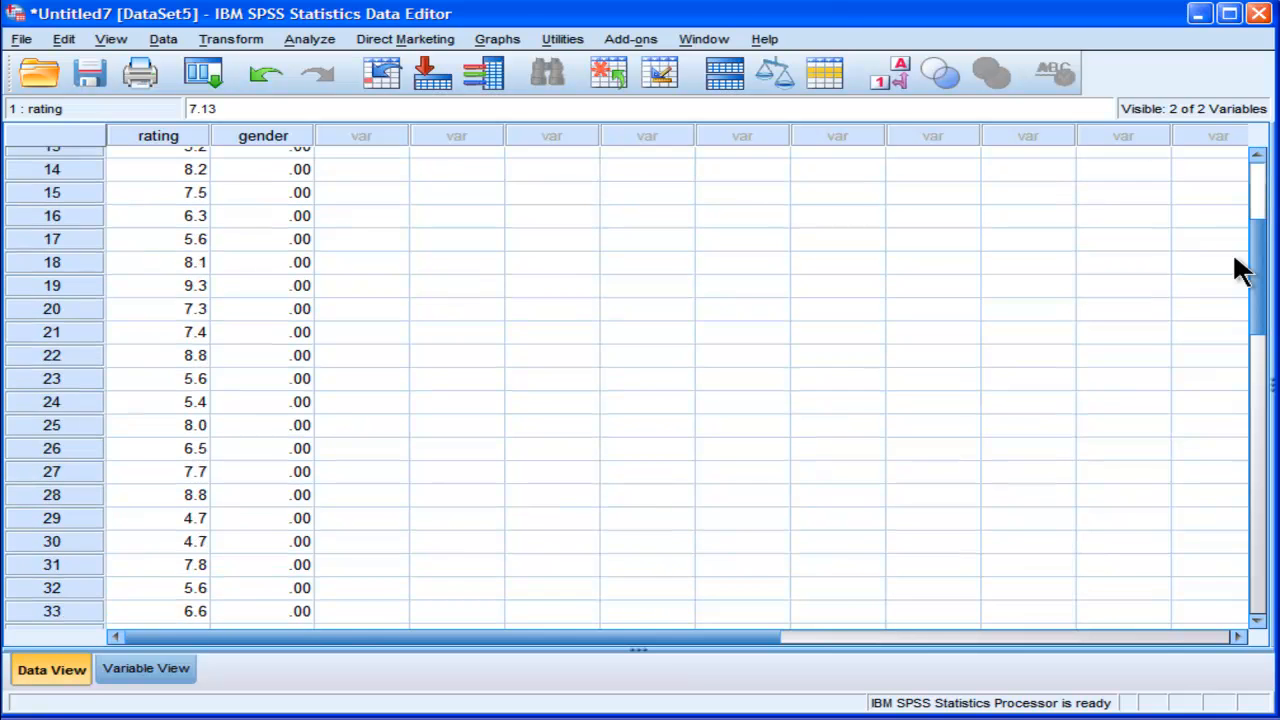
scroll(up, 3)
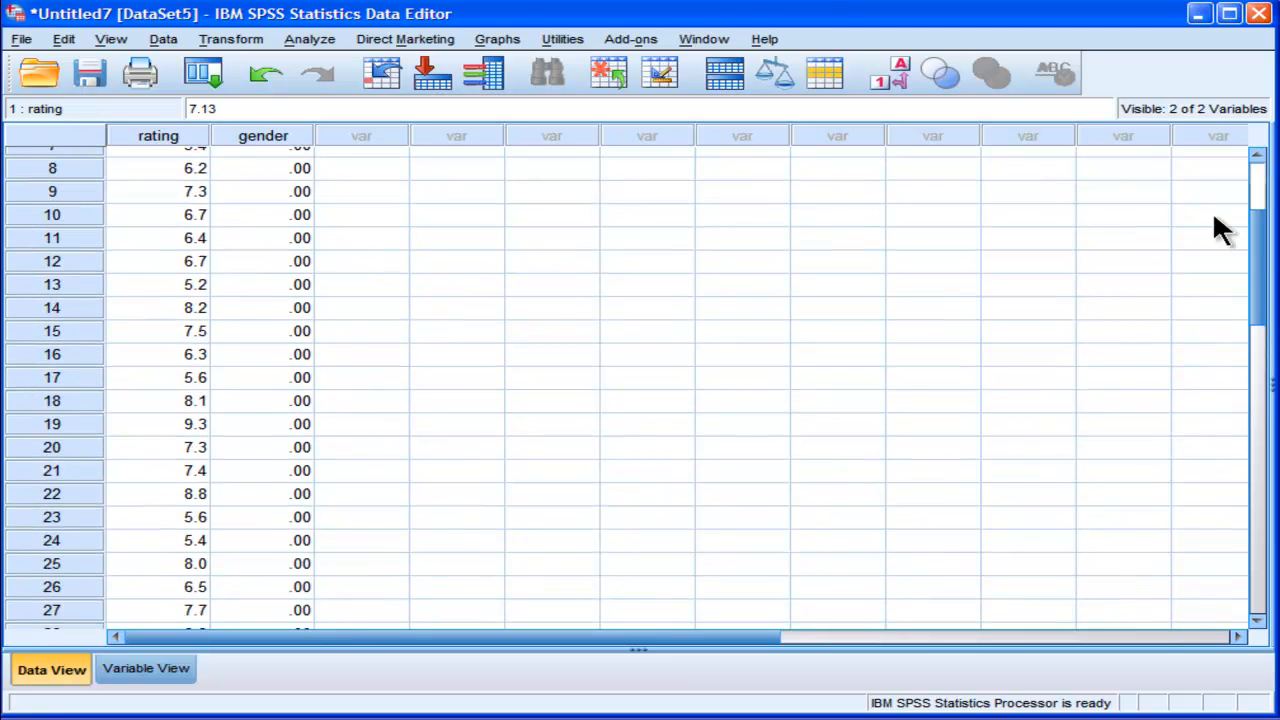
scroll(up, 3)
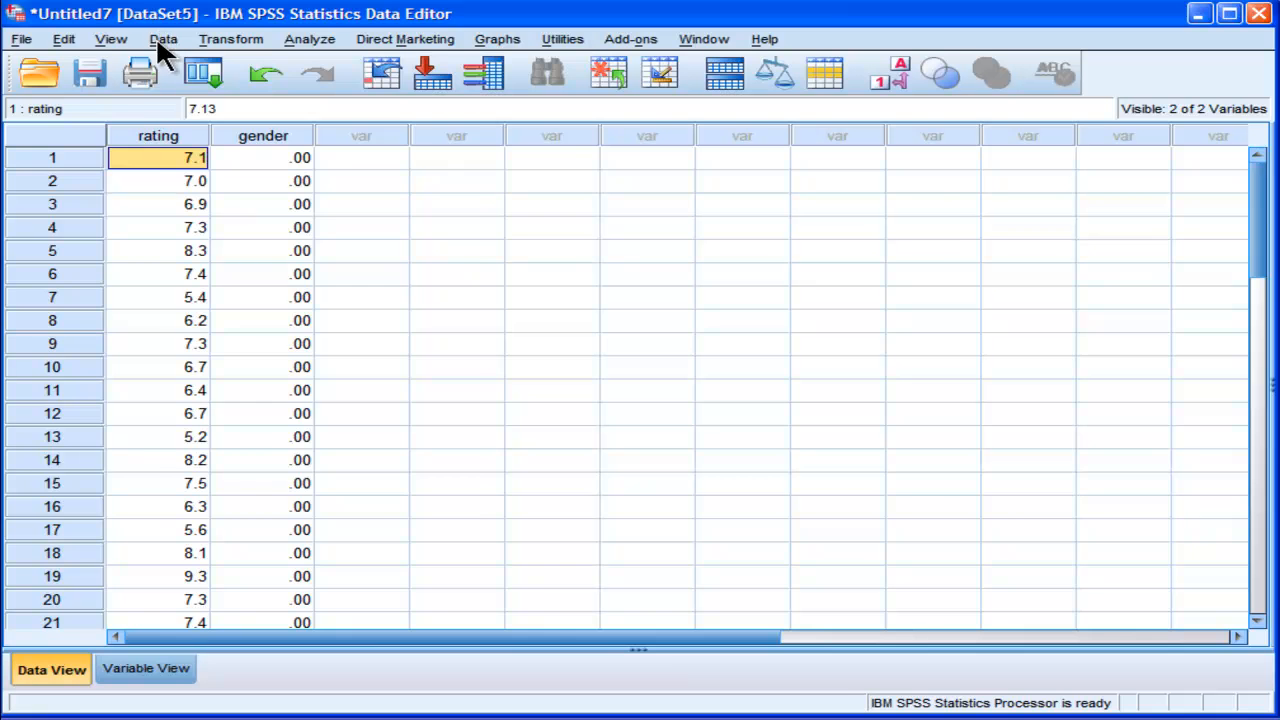
Step: Filter the data to a random sample of exactly 20 cases from the first 40
click(163, 39)
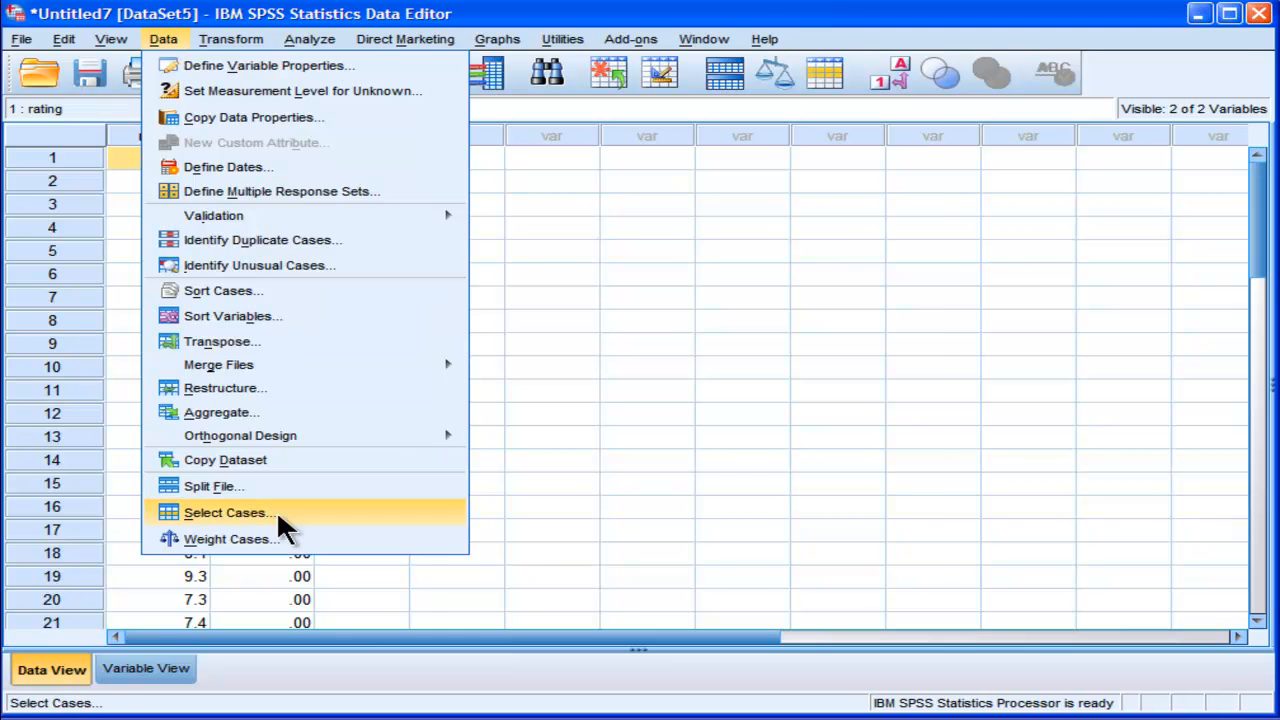
click(228, 512)
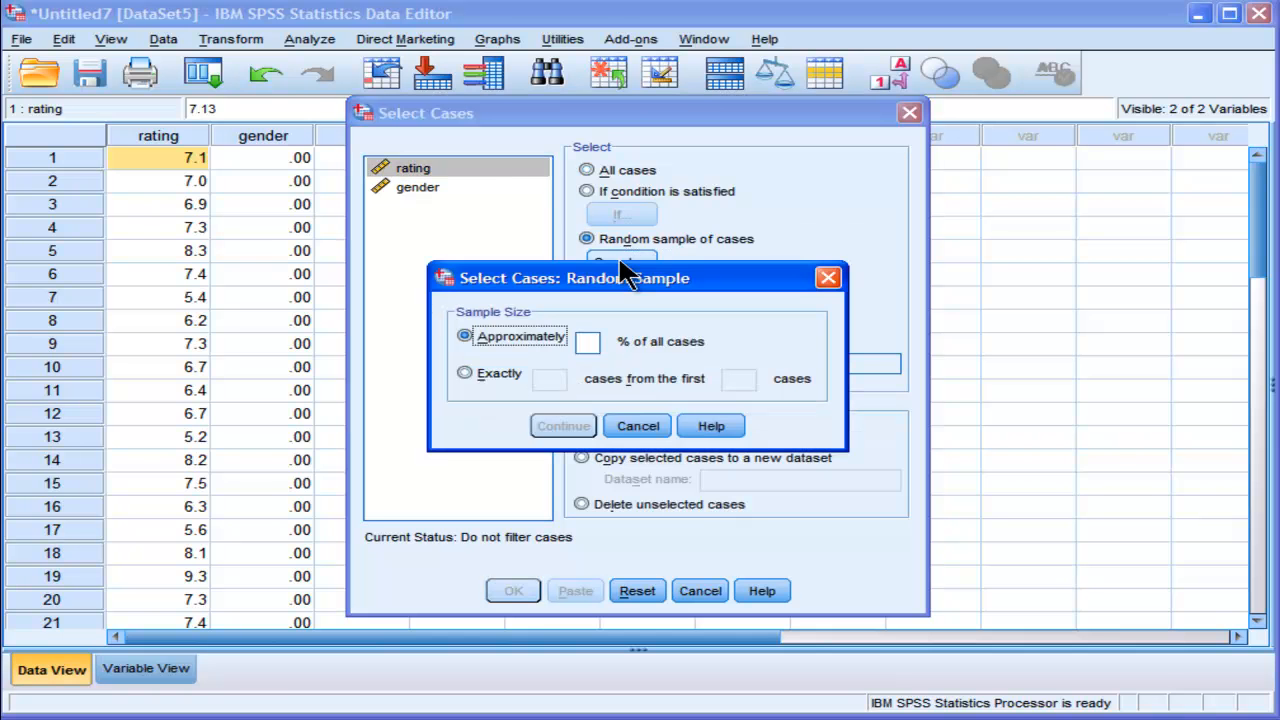
click(464, 372)
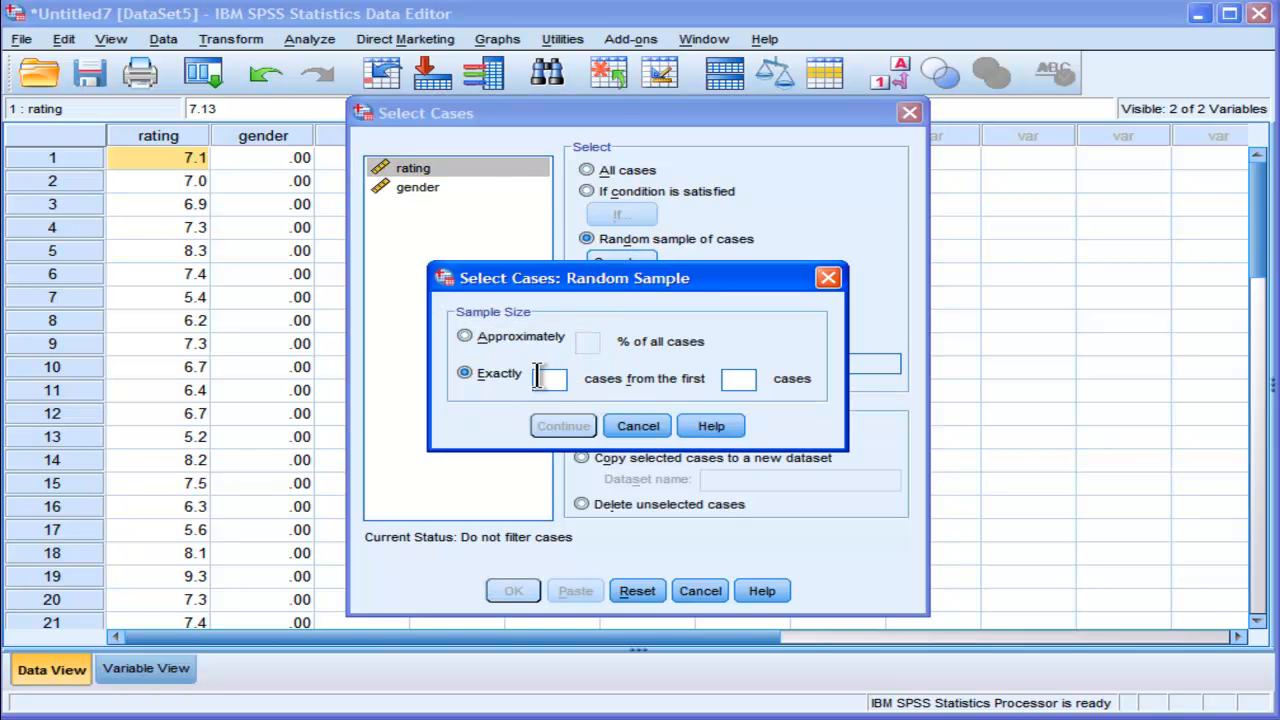
text(0)
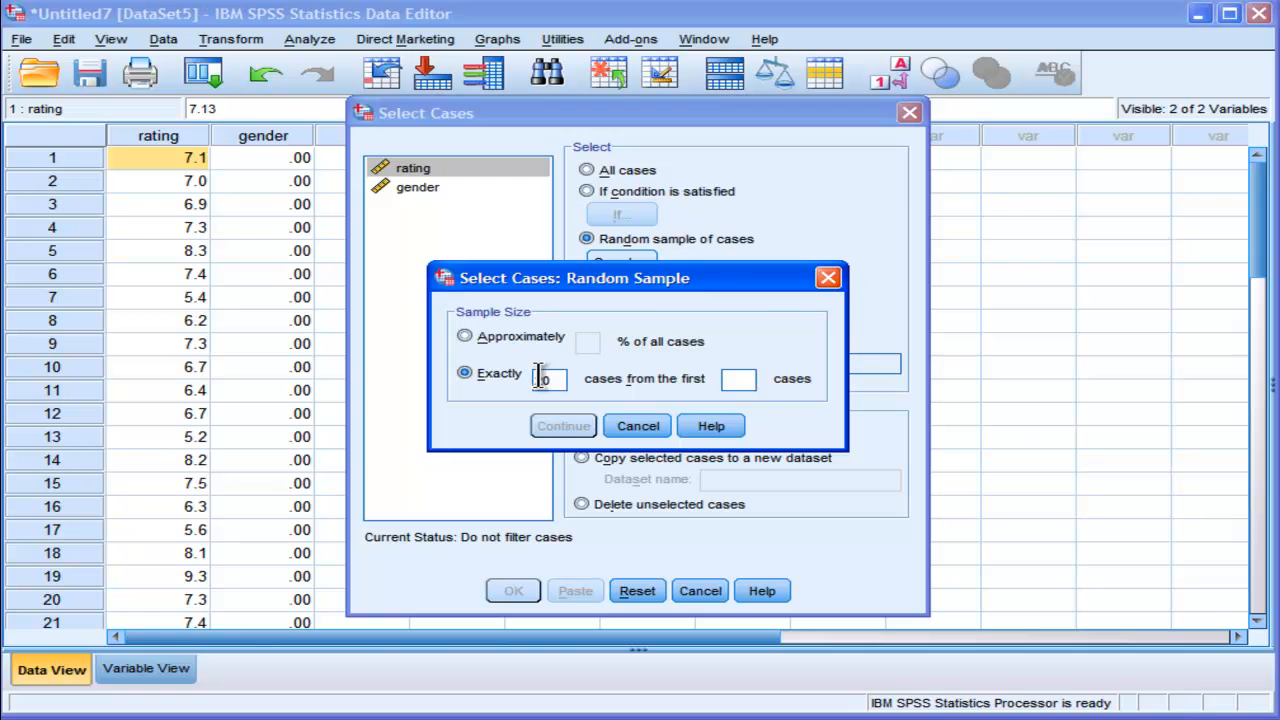
text(20)
click(738, 379)
text(40)
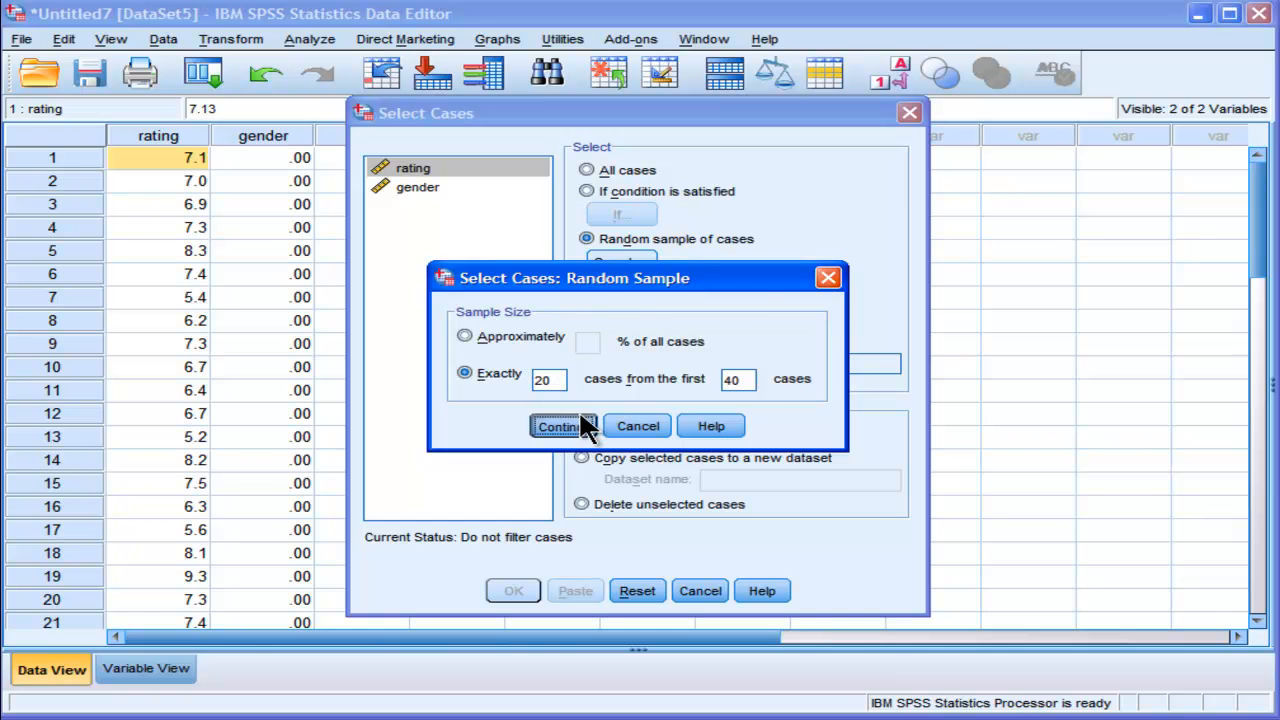
click(558, 426)
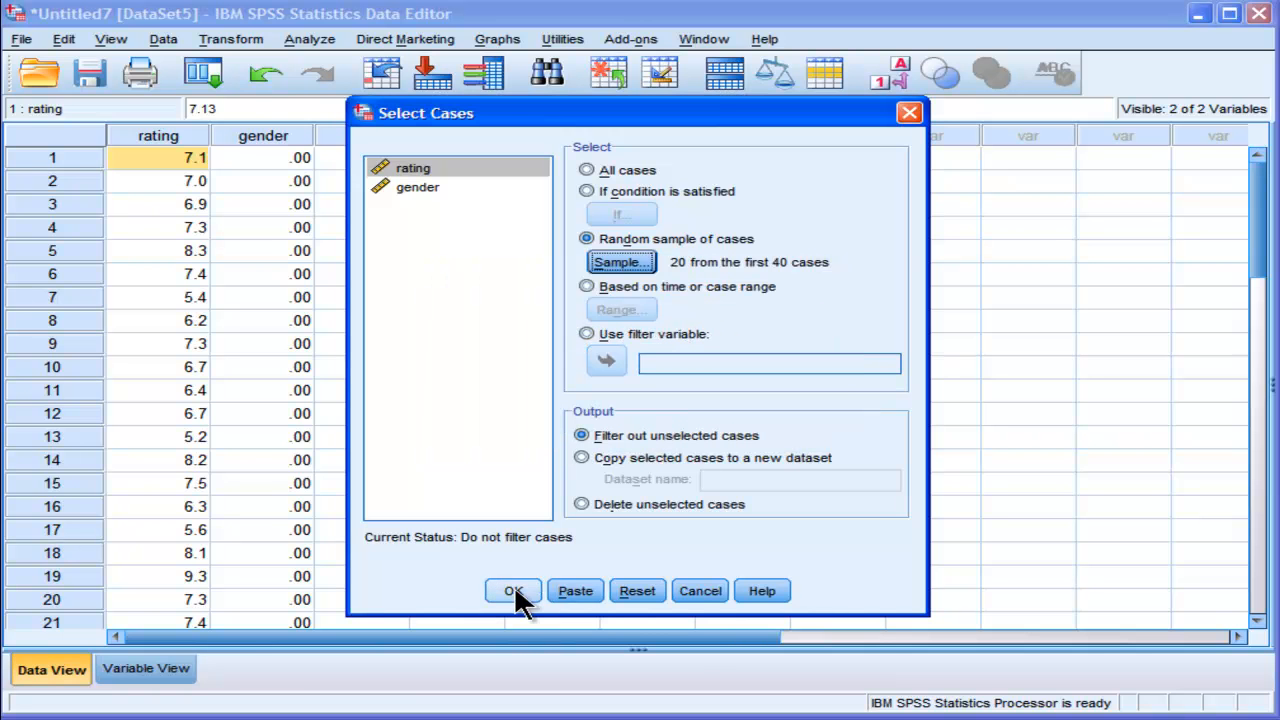
click(513, 590)
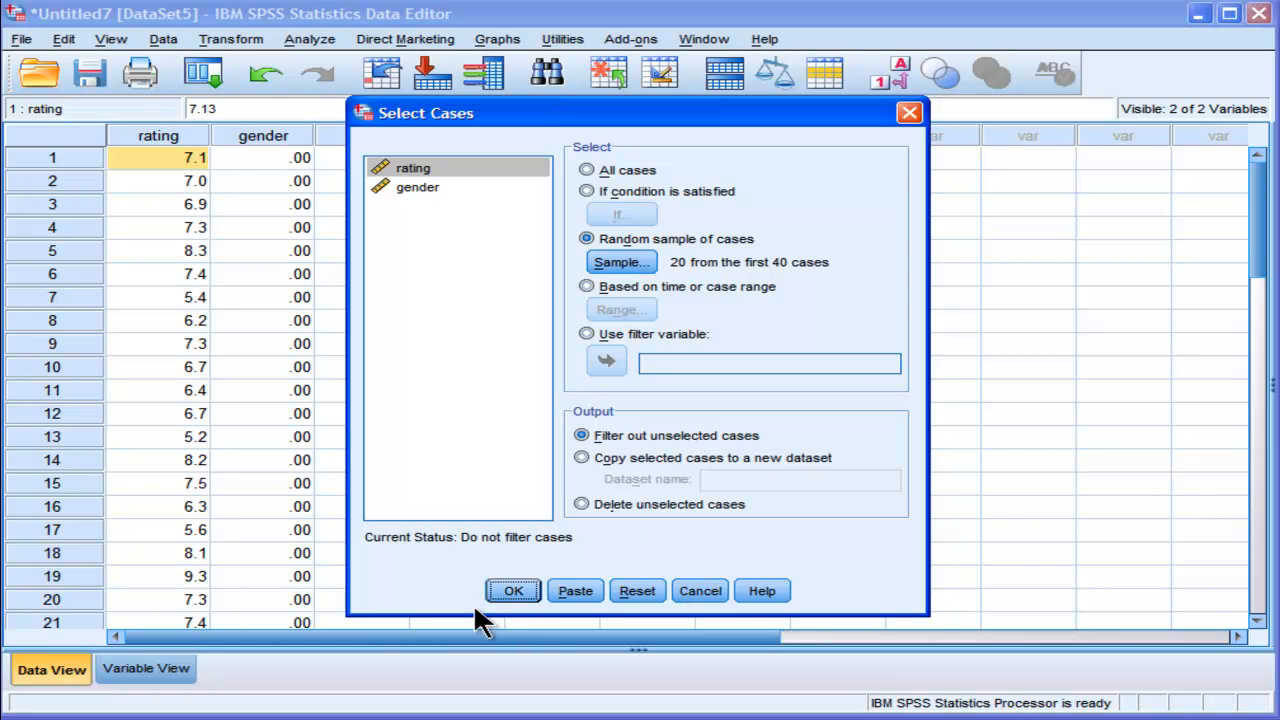
click(513, 590)
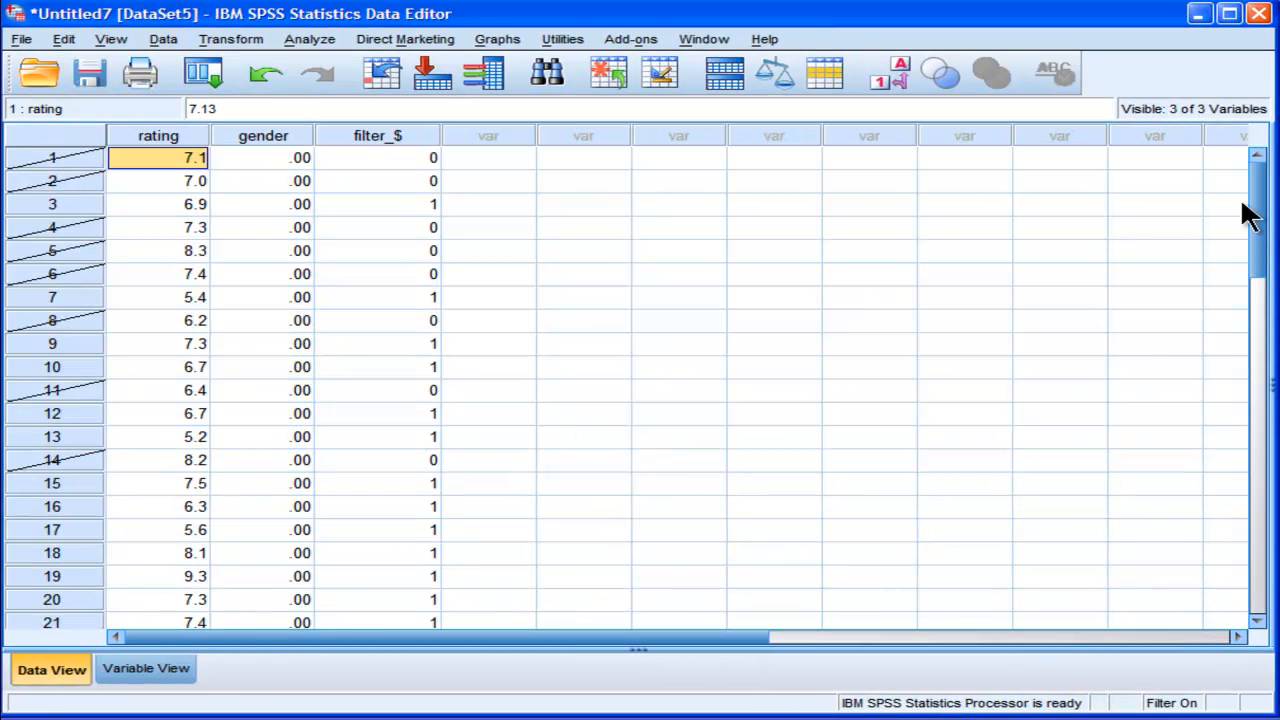
mouse_move(405, 150)
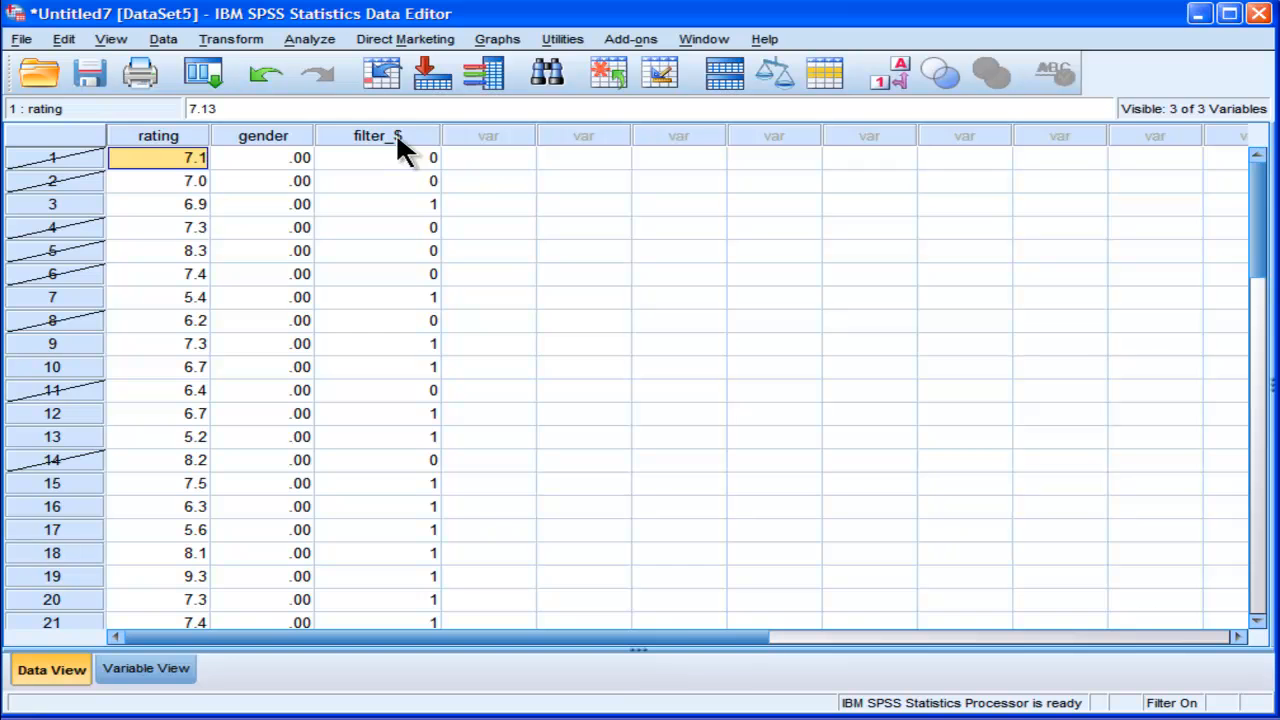
mouse_move(428, 220)
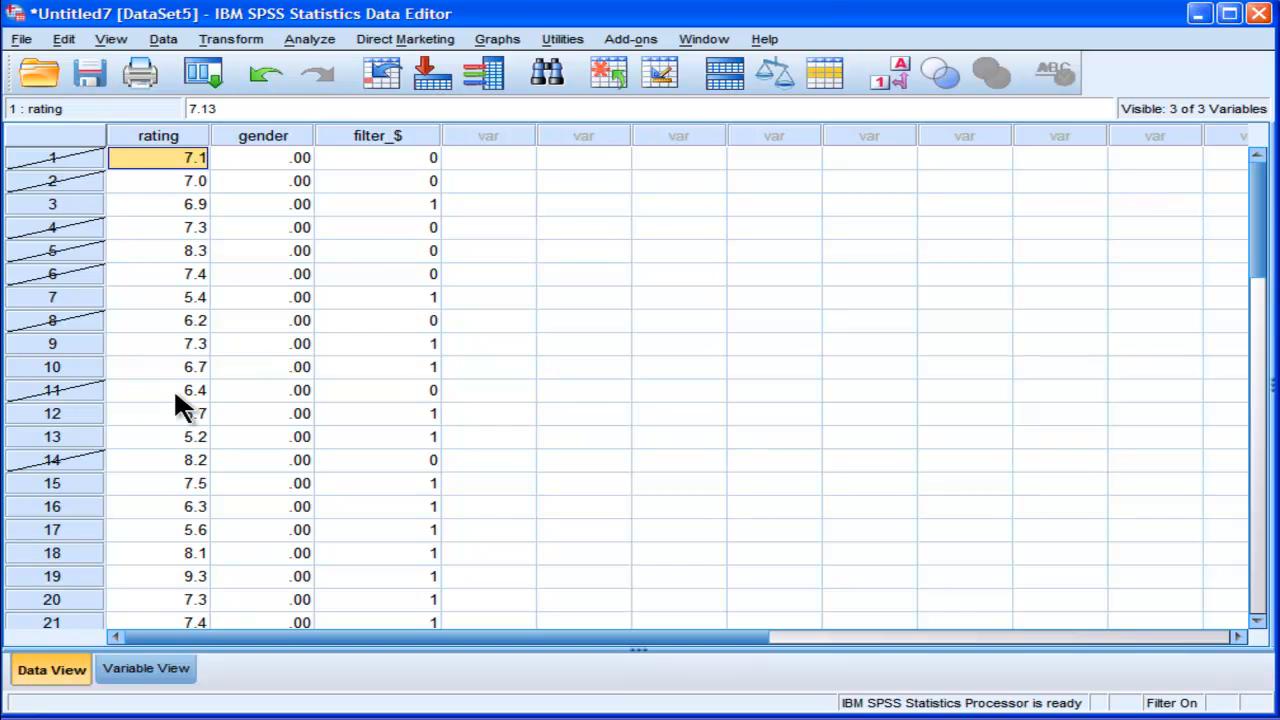
mouse_move(1229, 287)
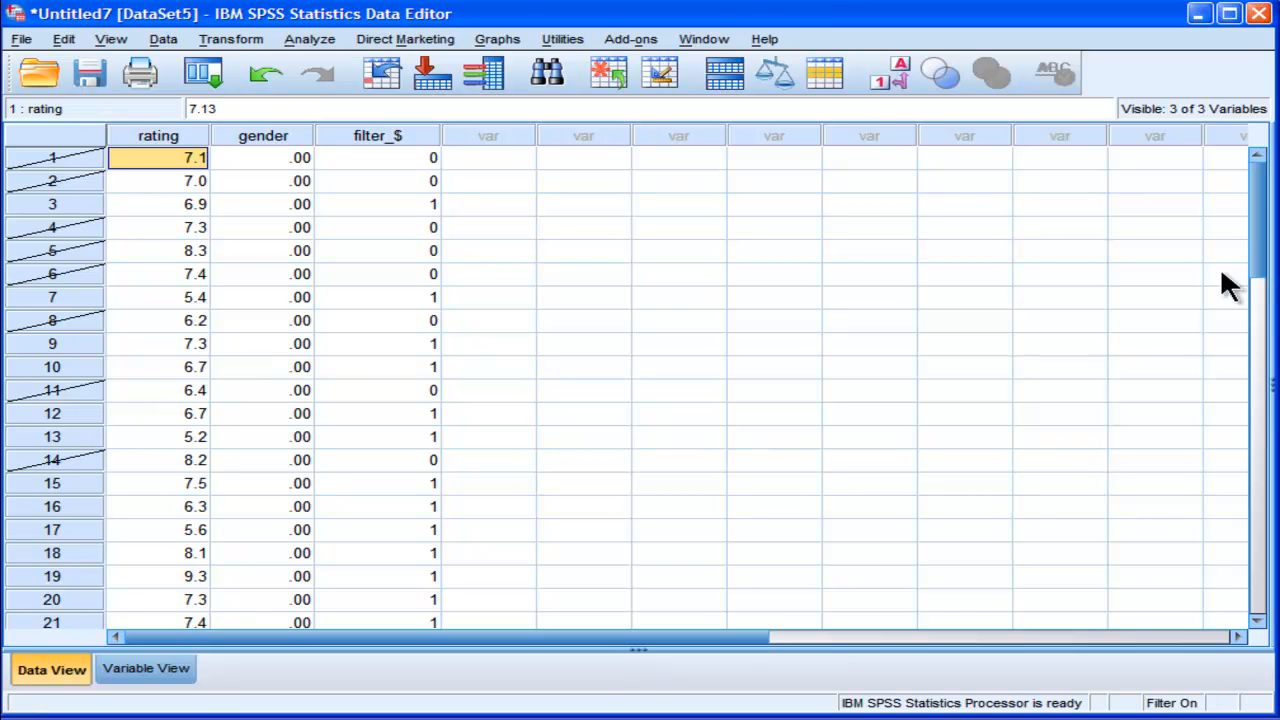
scroll(down, 3)
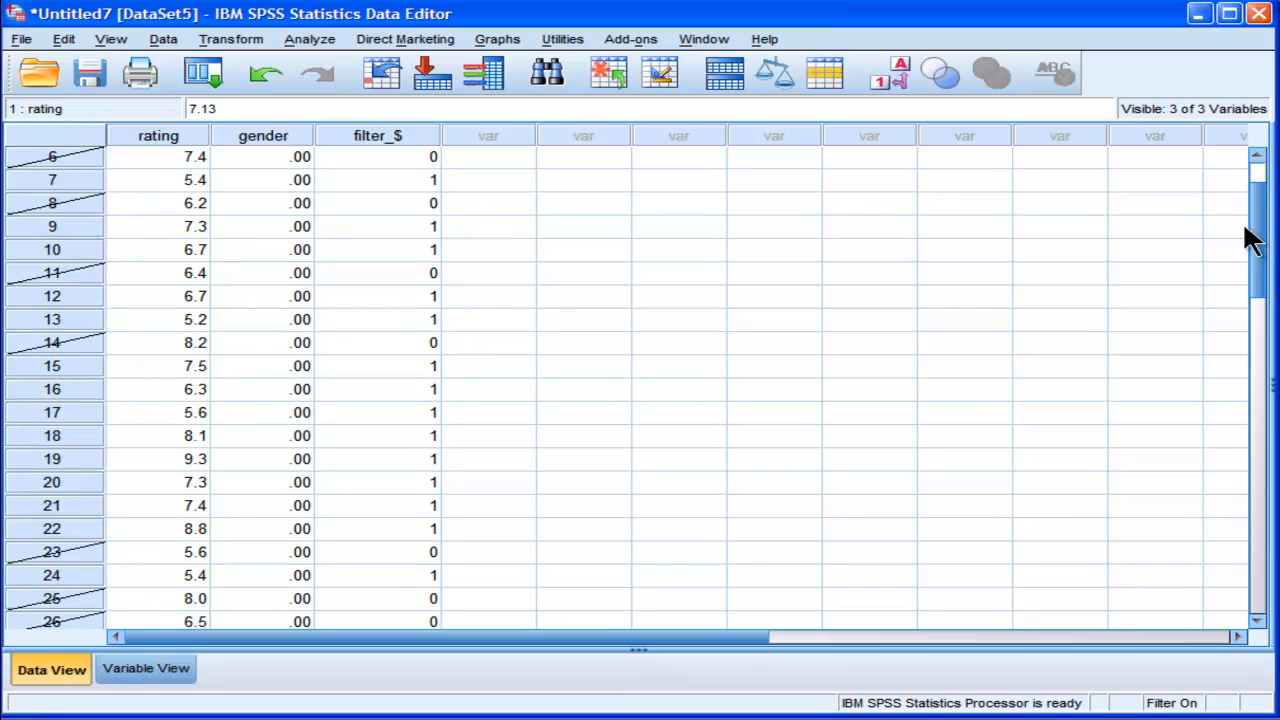
scroll(down, 3)
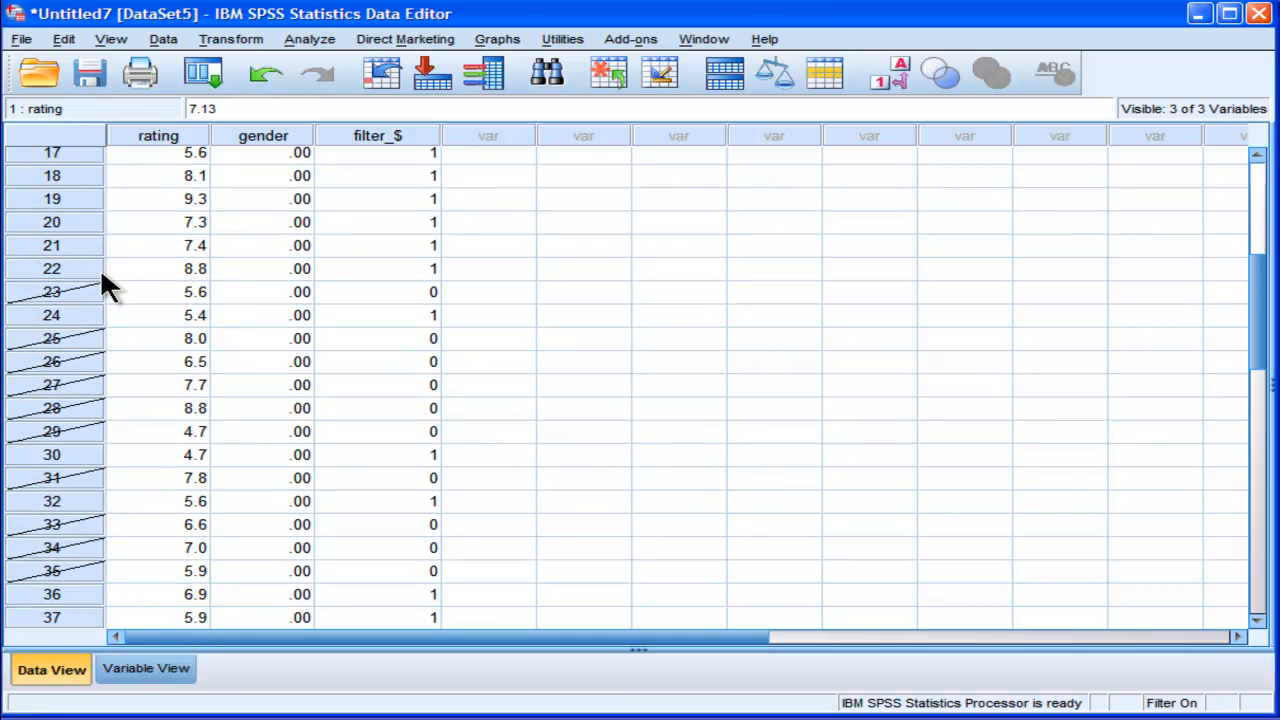
mouse_move(490, 378)
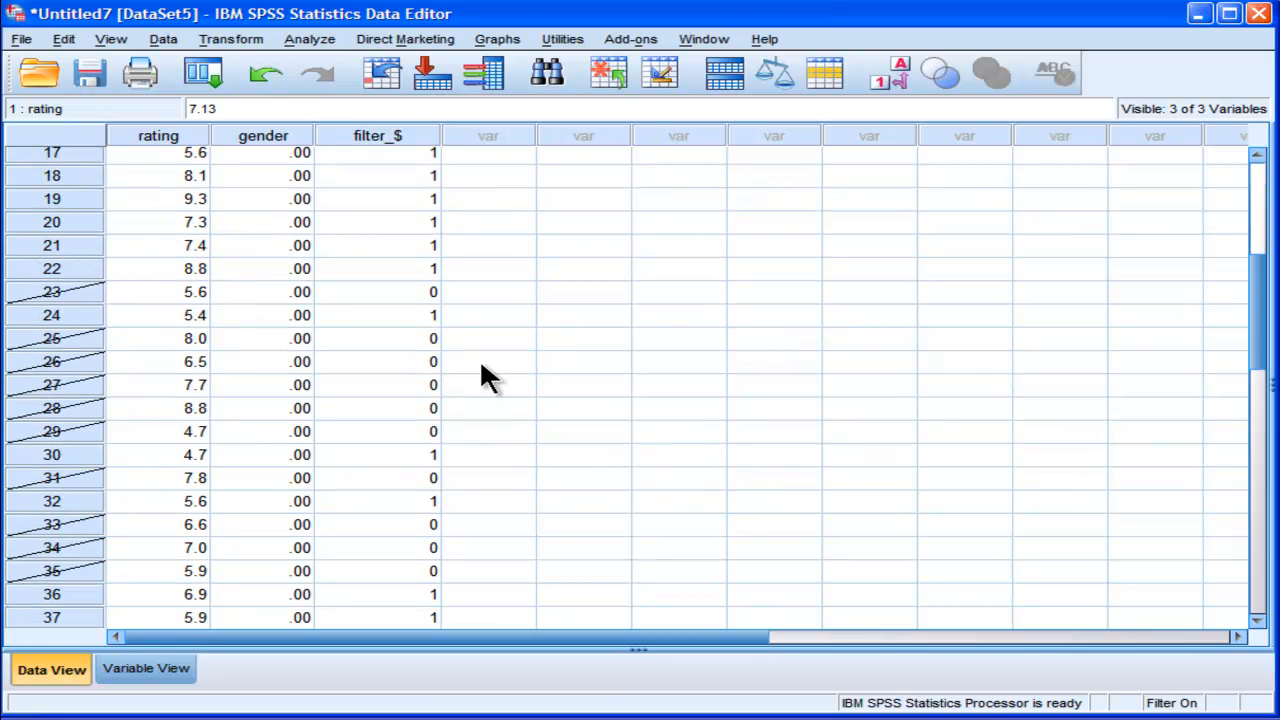
scroll(down, 3)
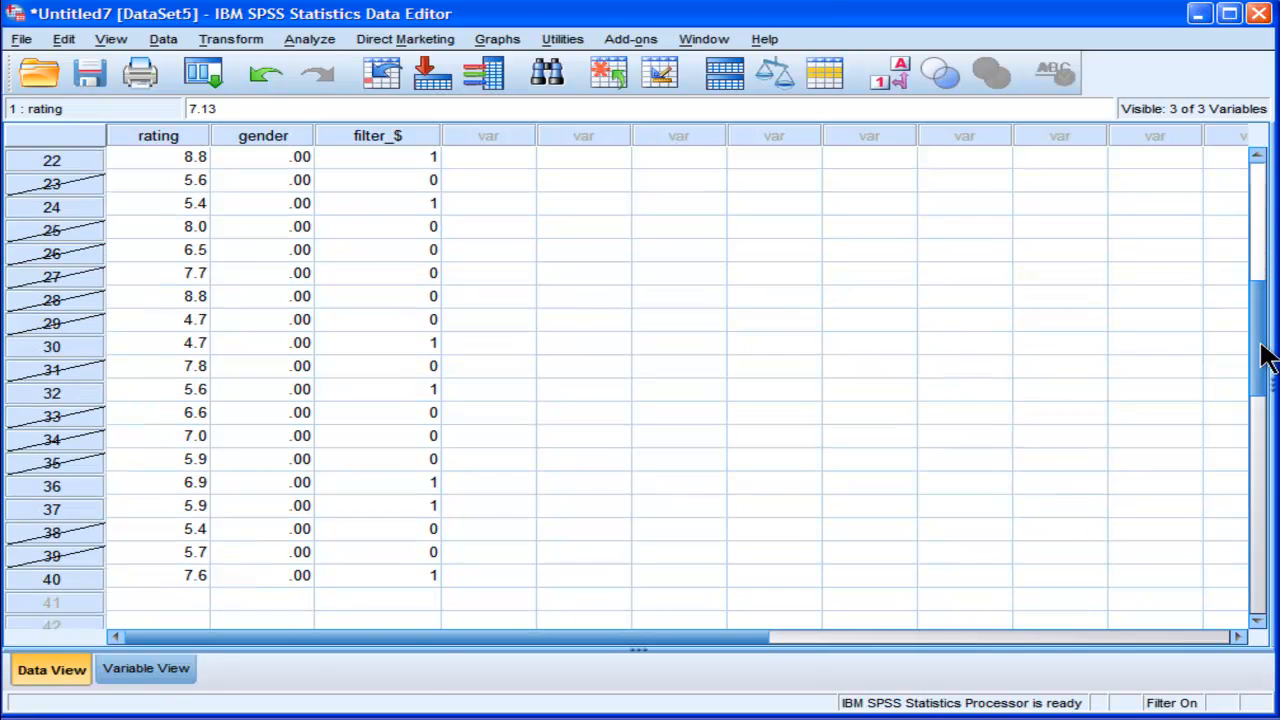
scroll(up, 3)
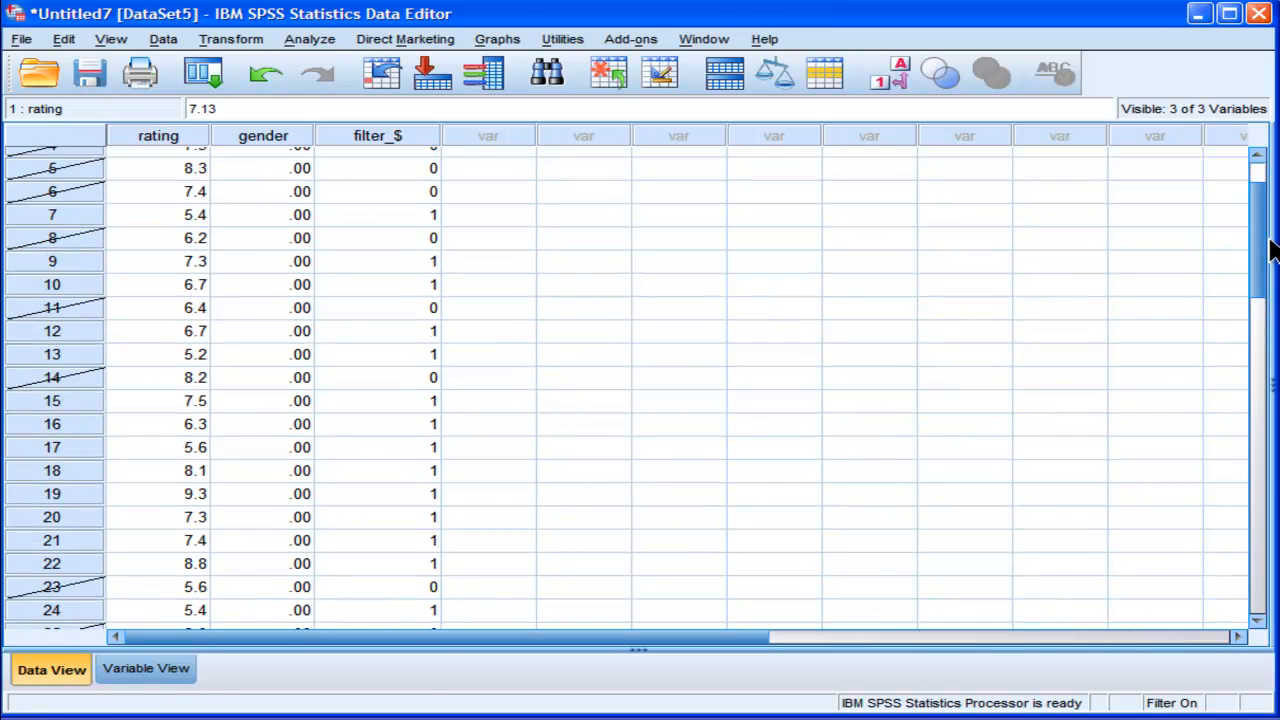
scroll(up, 3)
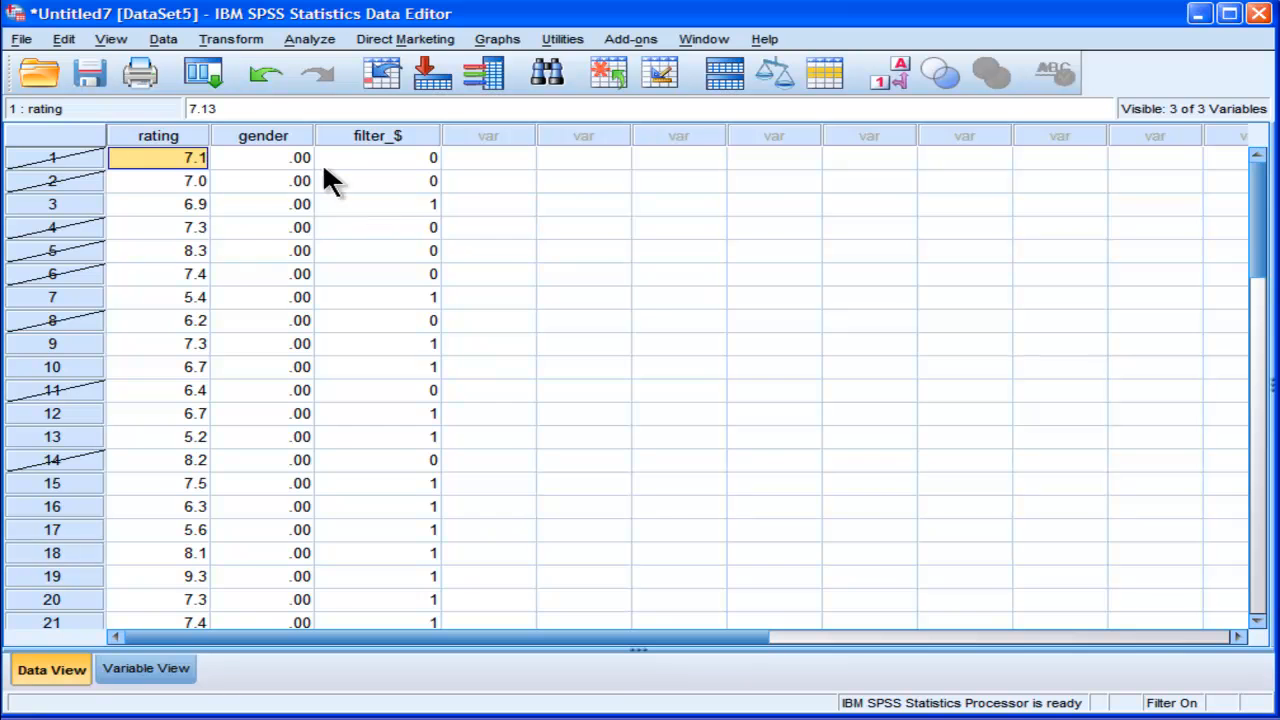
Step: Resample 20 of the first 40 cases, deleting the unselected cases instead of filtering
click(162, 39)
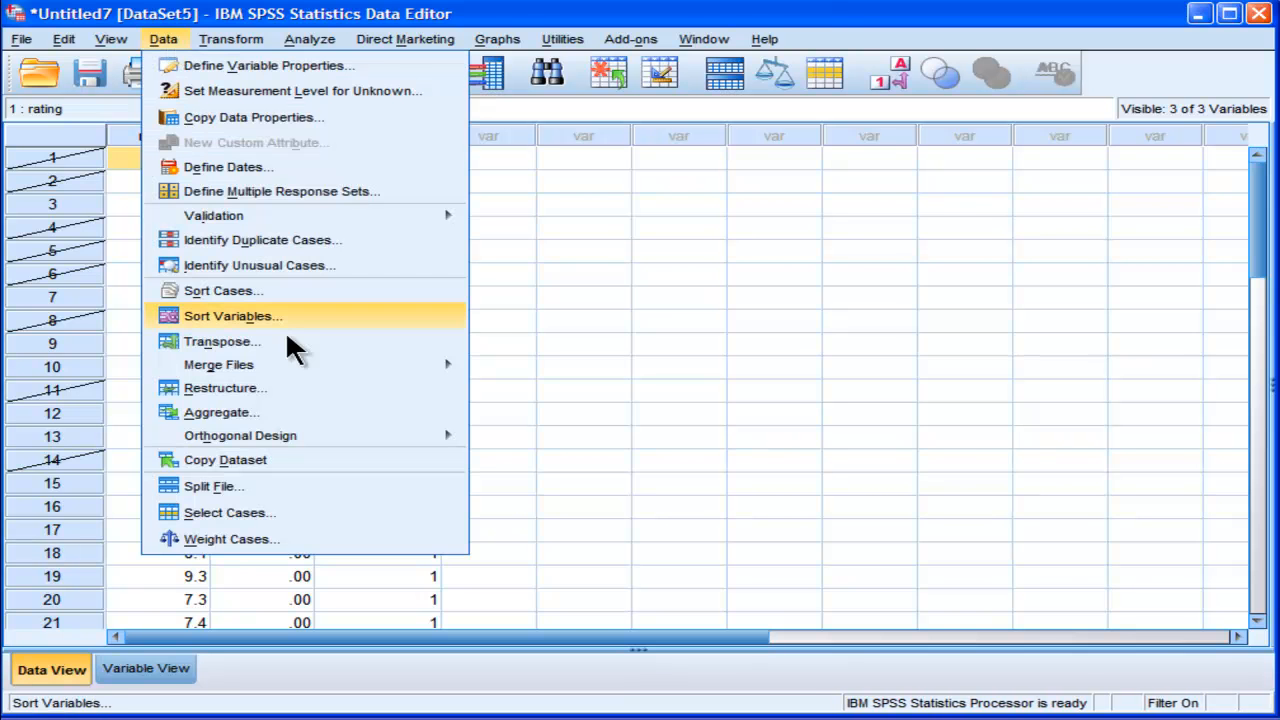
click(228, 512)
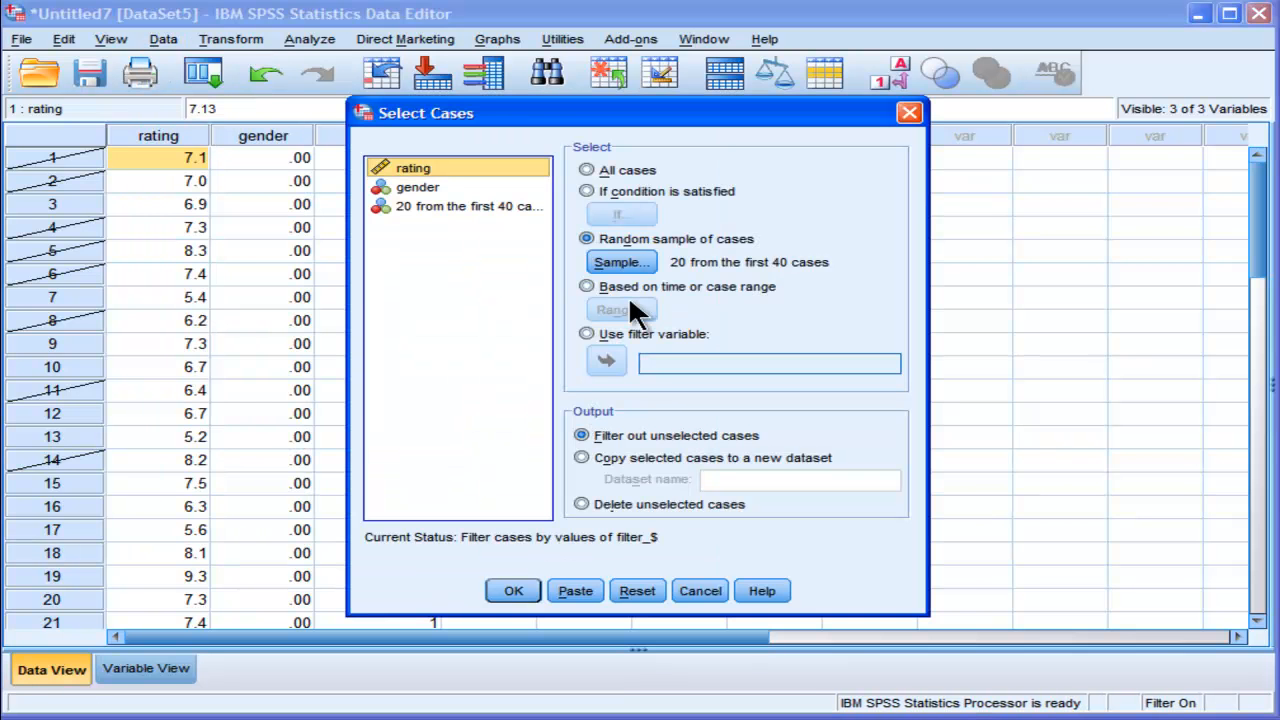
mouse_move(815, 290)
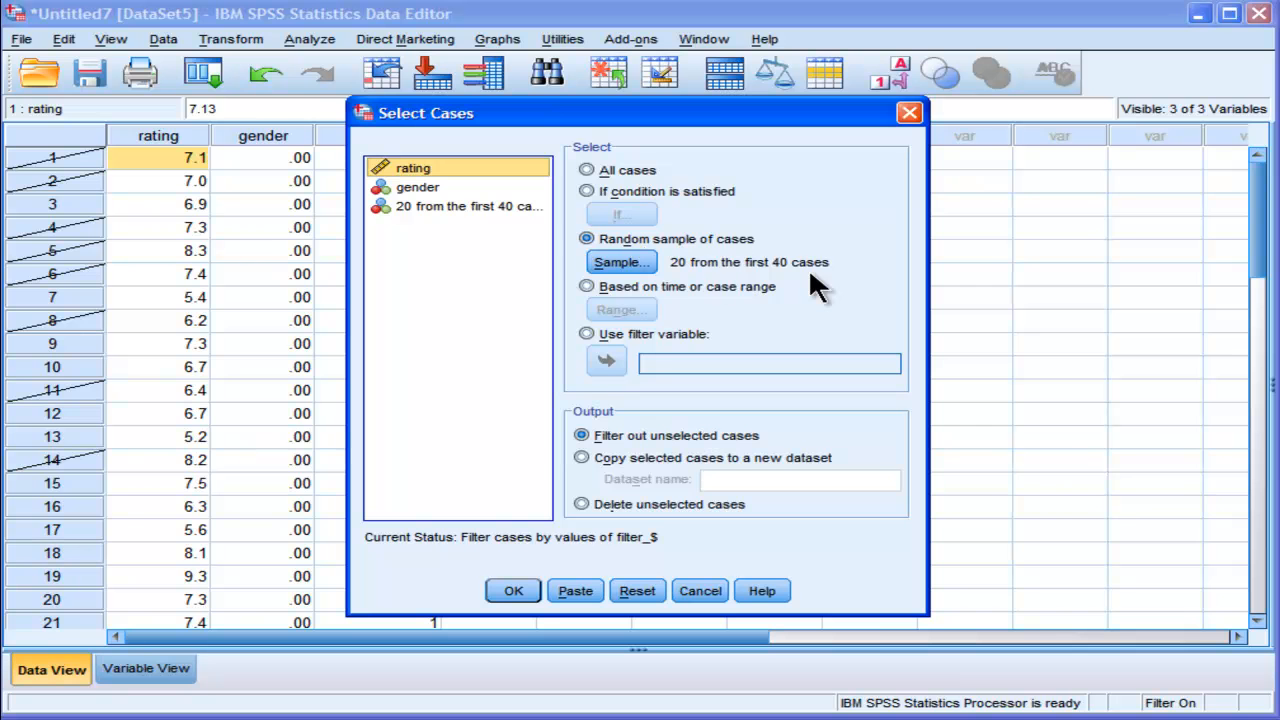
mouse_move(582, 503)
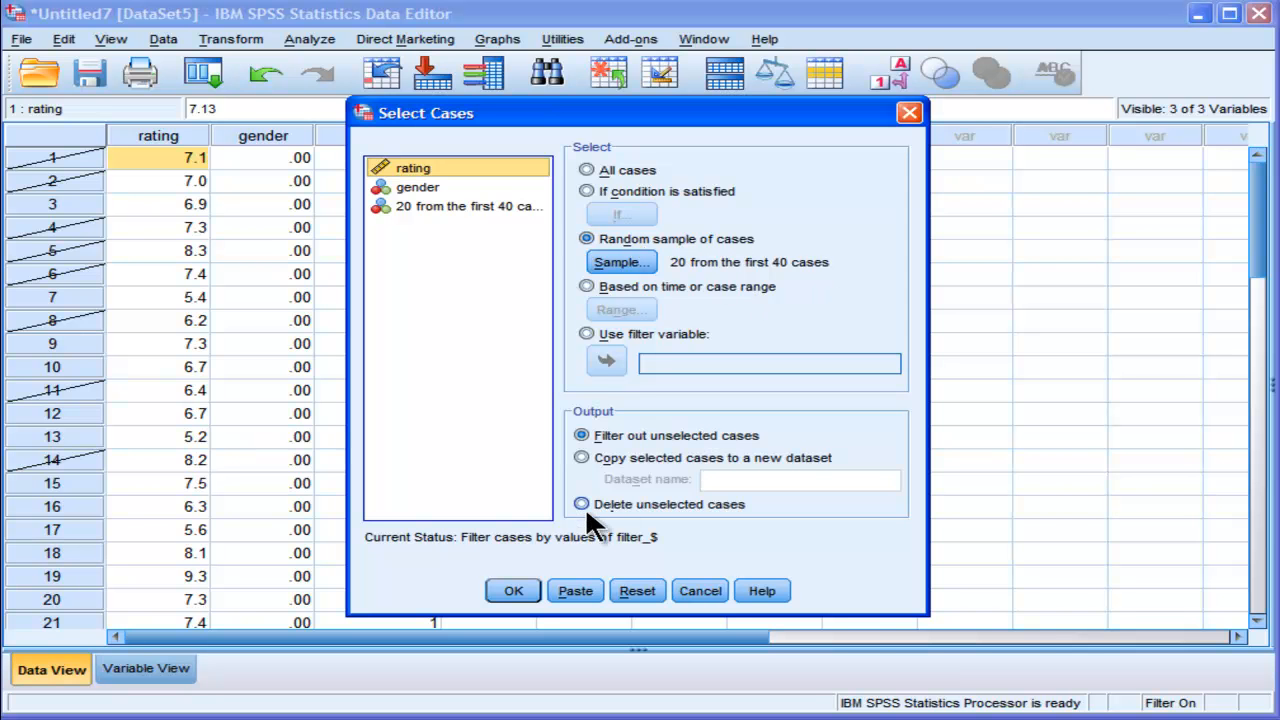
mouse_move(583, 512)
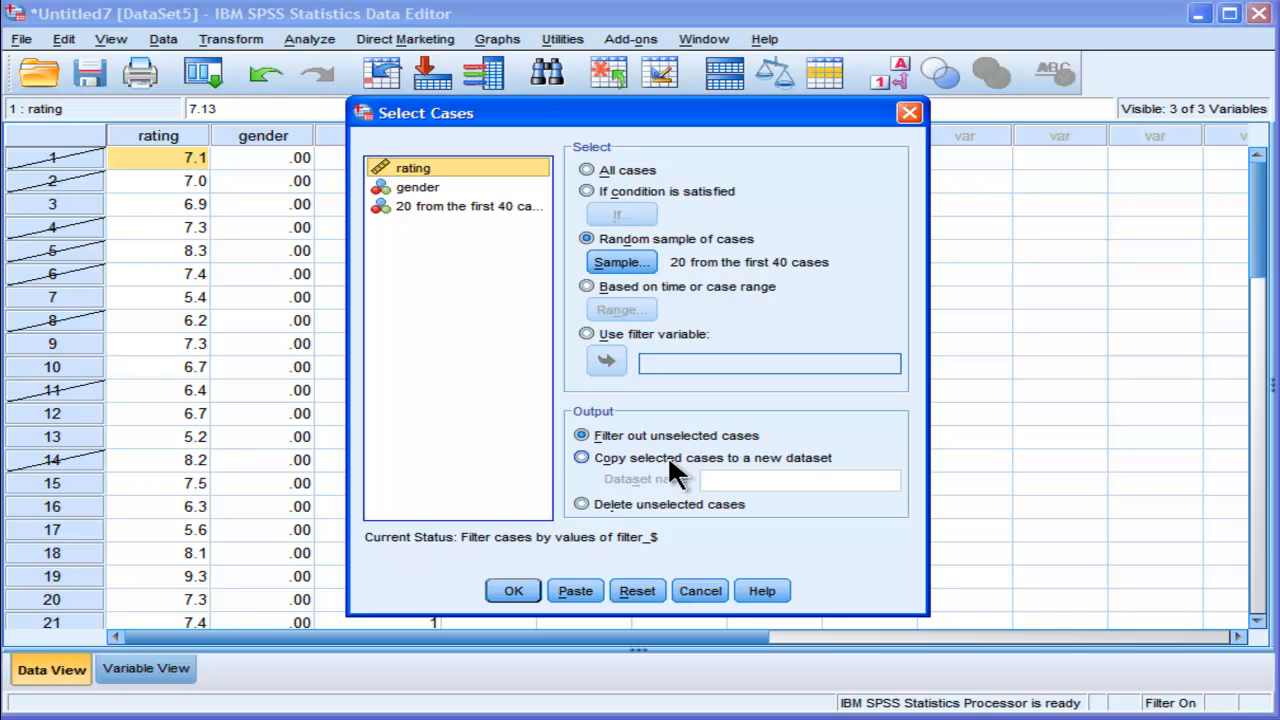
click(581, 504)
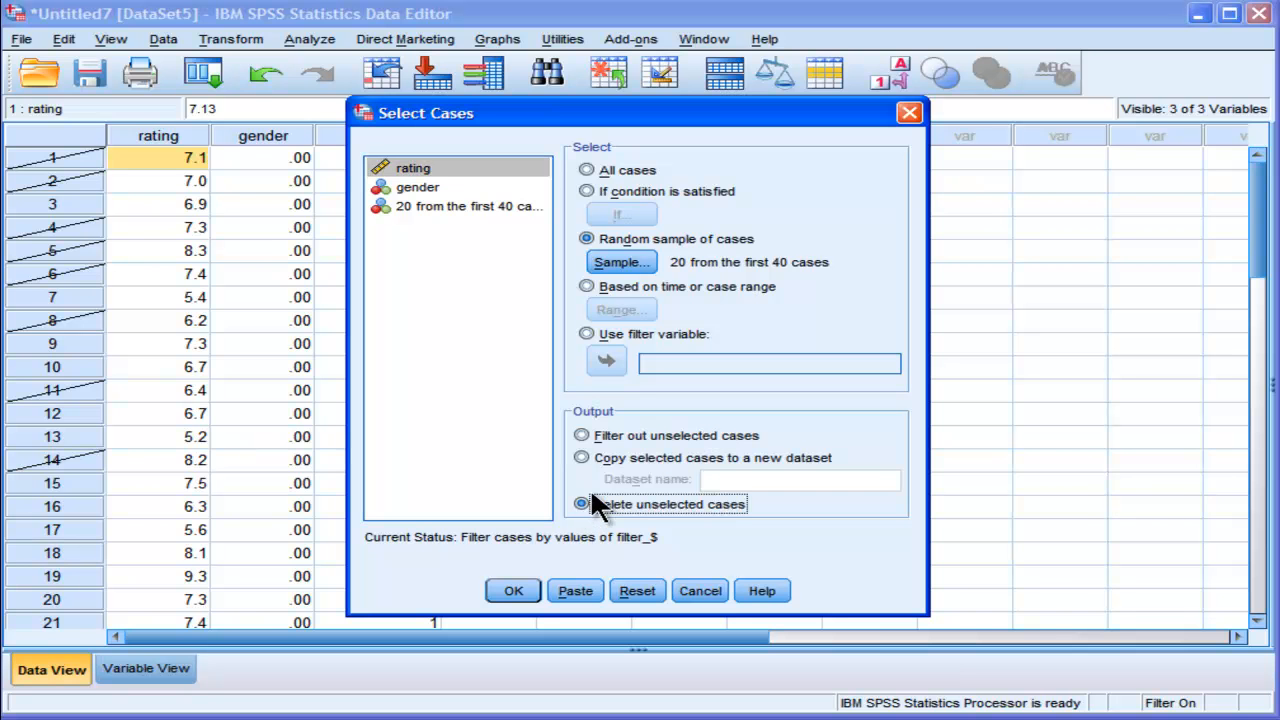
click(513, 590)
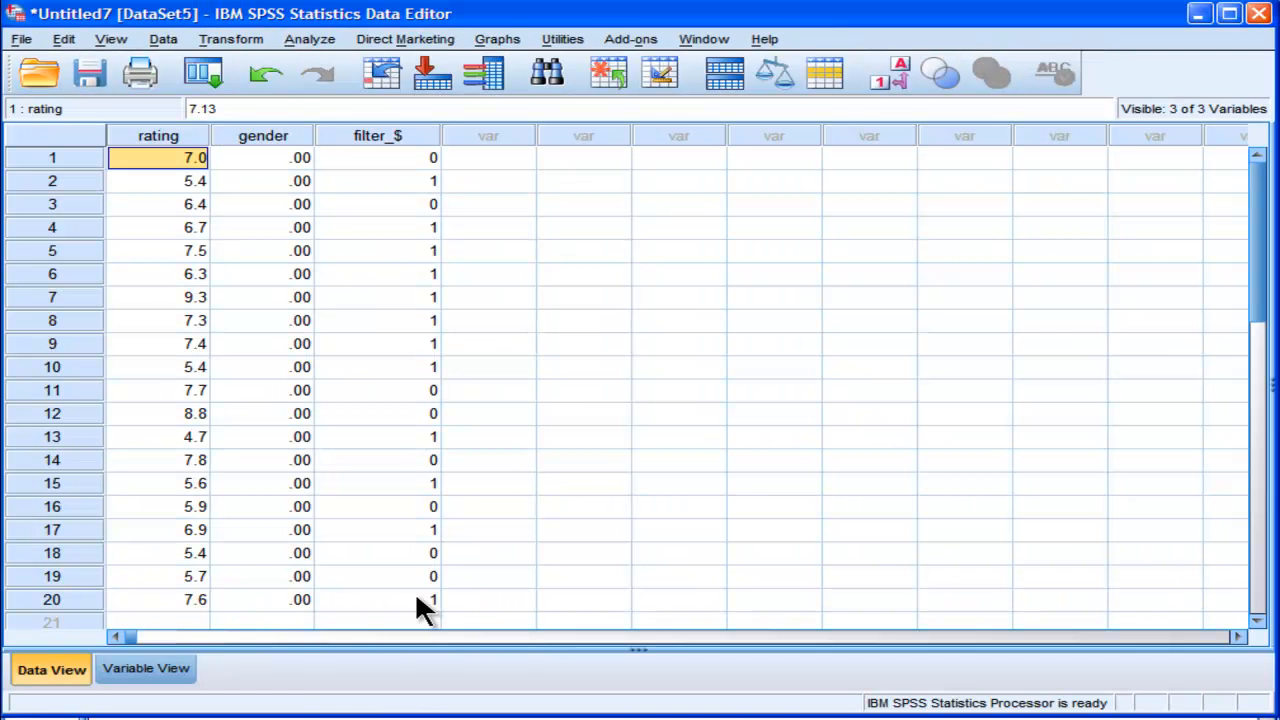
mouse_move(1120, 395)
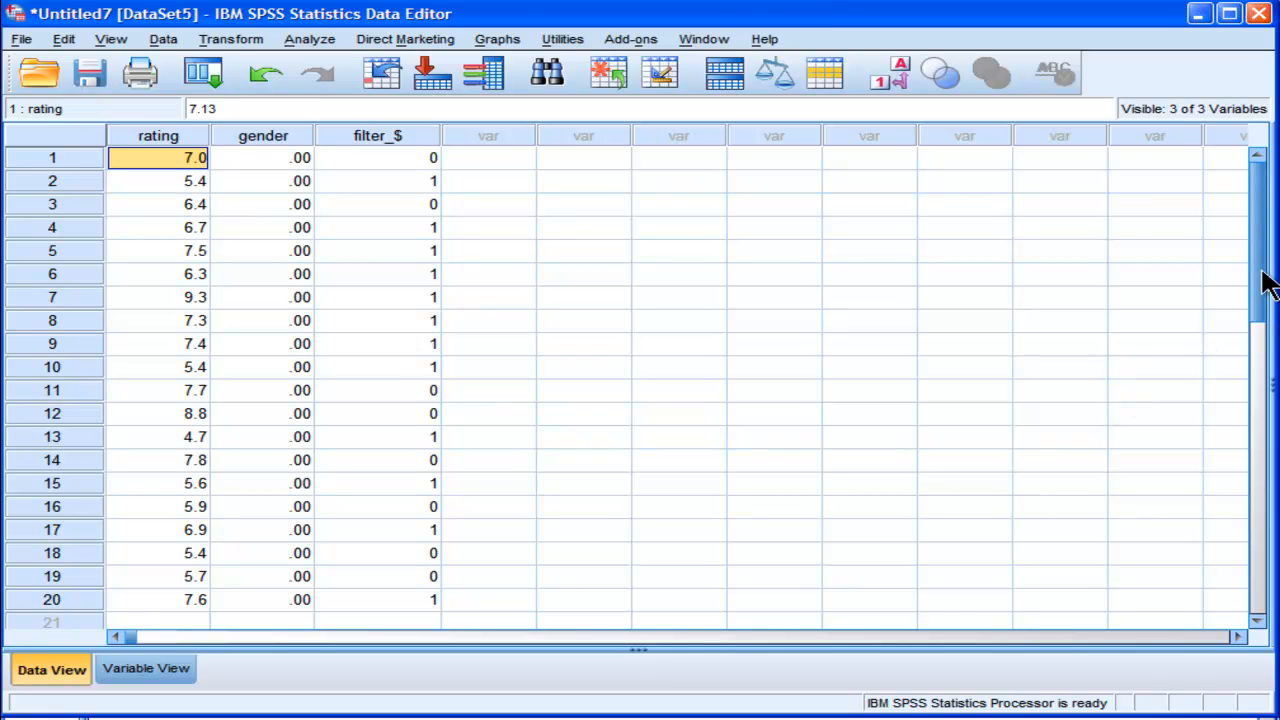
mouse_move(425, 167)
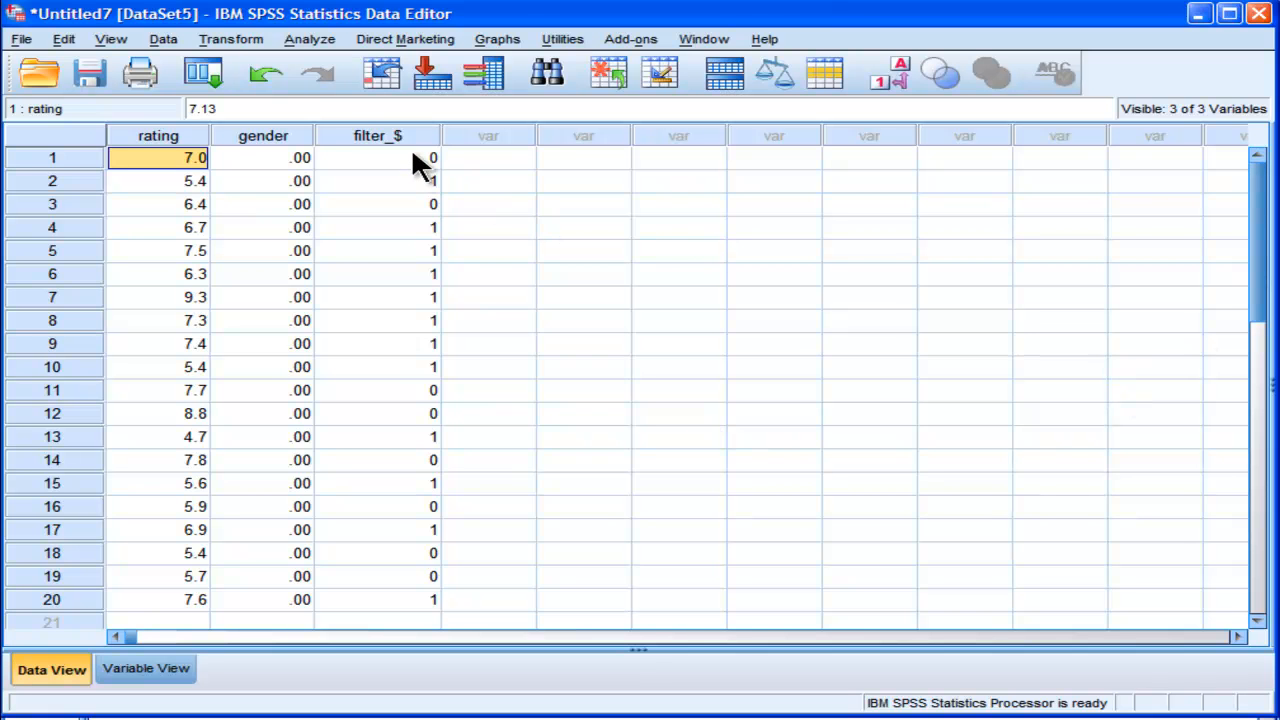
mouse_move(408, 190)
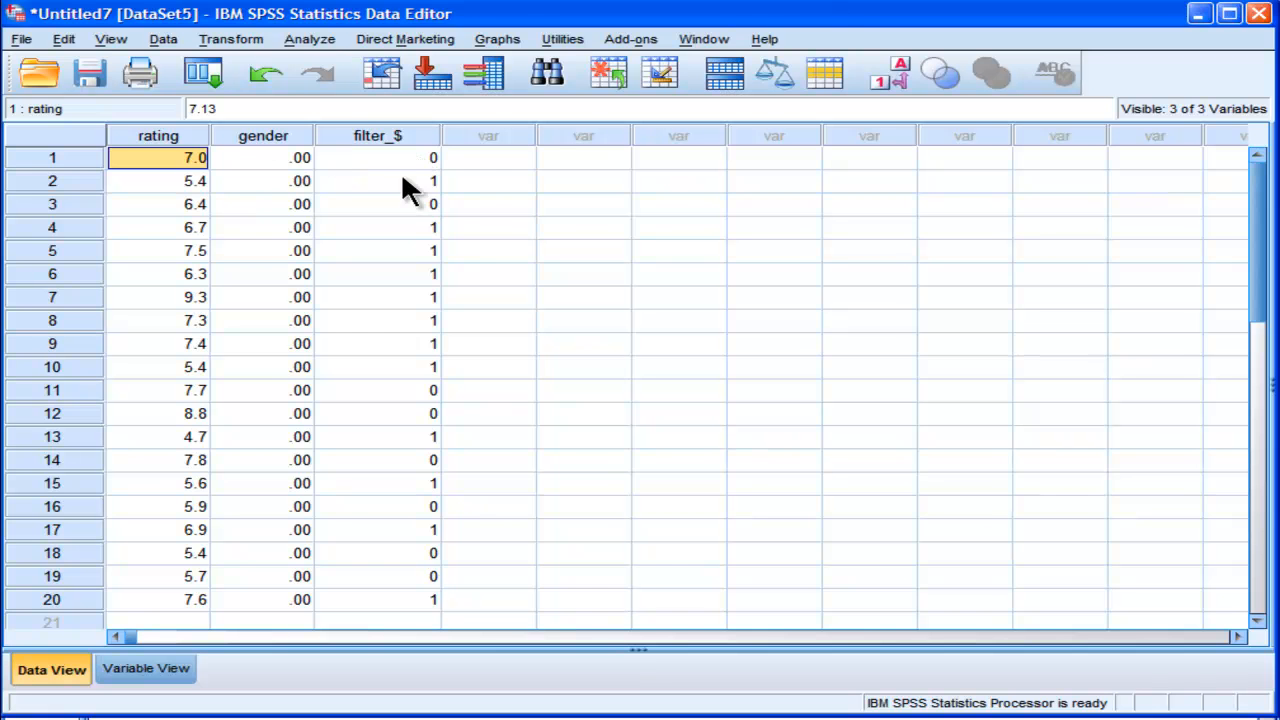
mouse_move(440, 328)
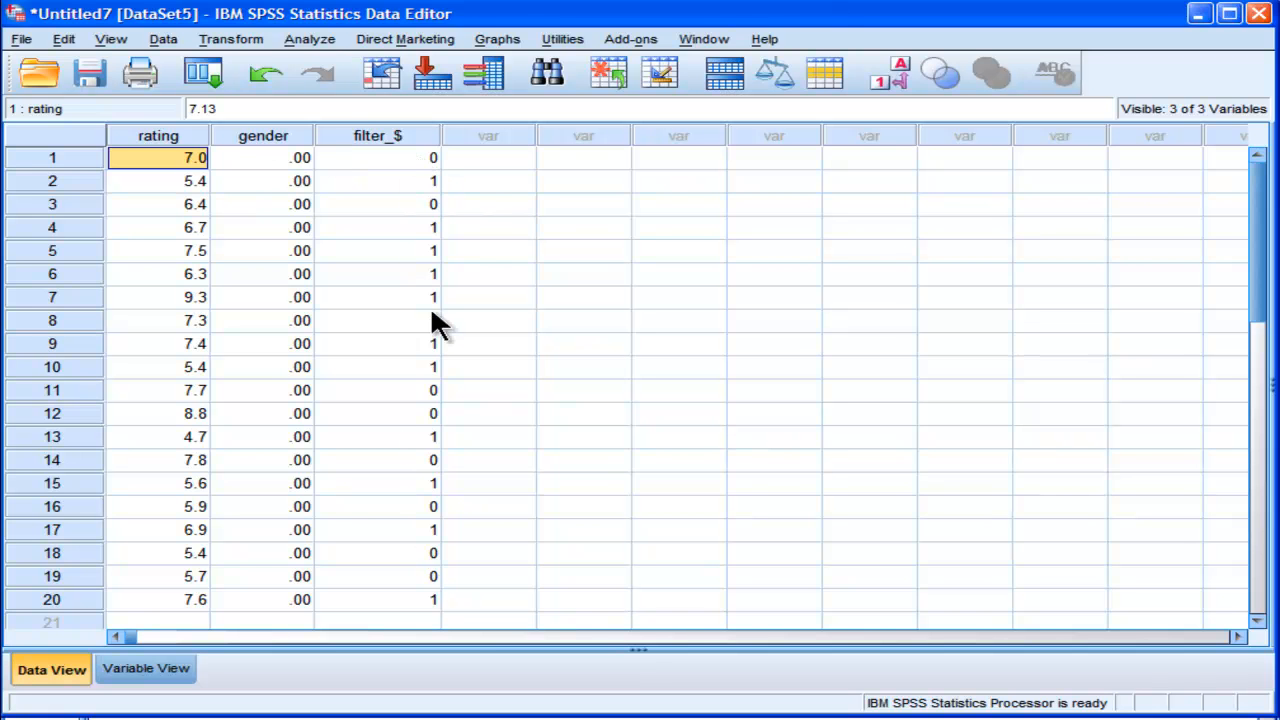
mouse_move(410, 145)
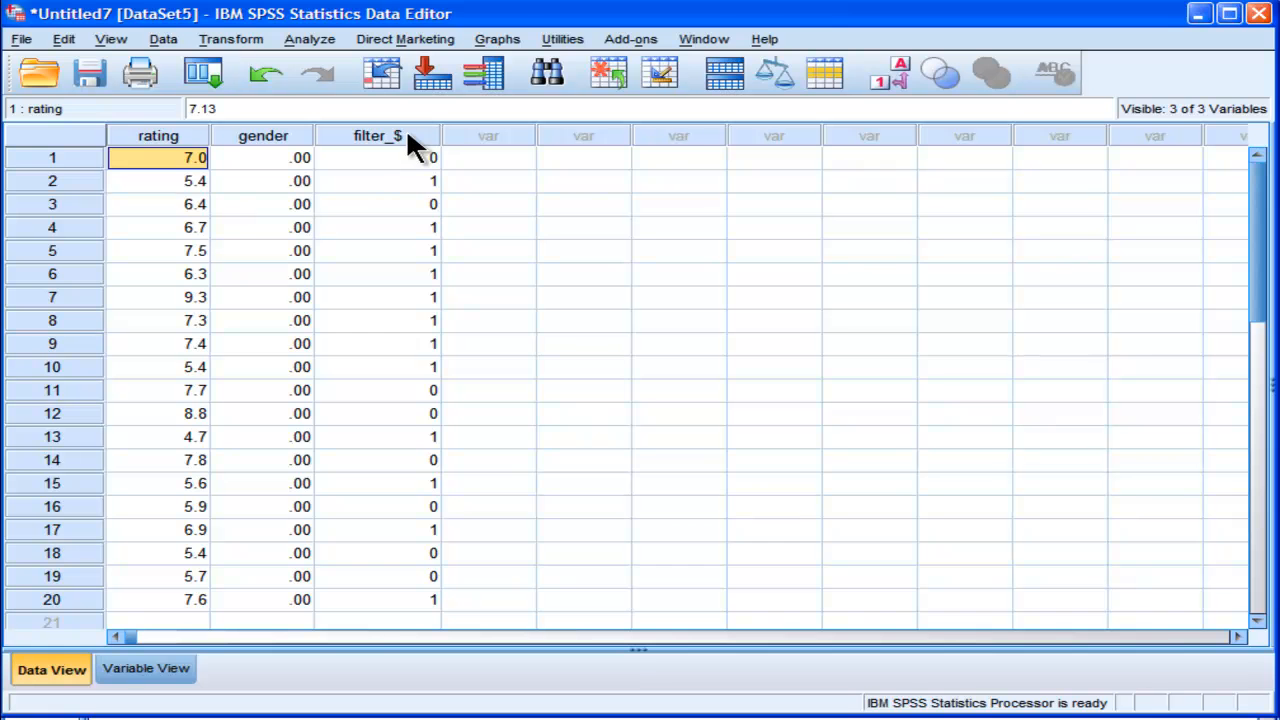
mouse_move(410, 145)
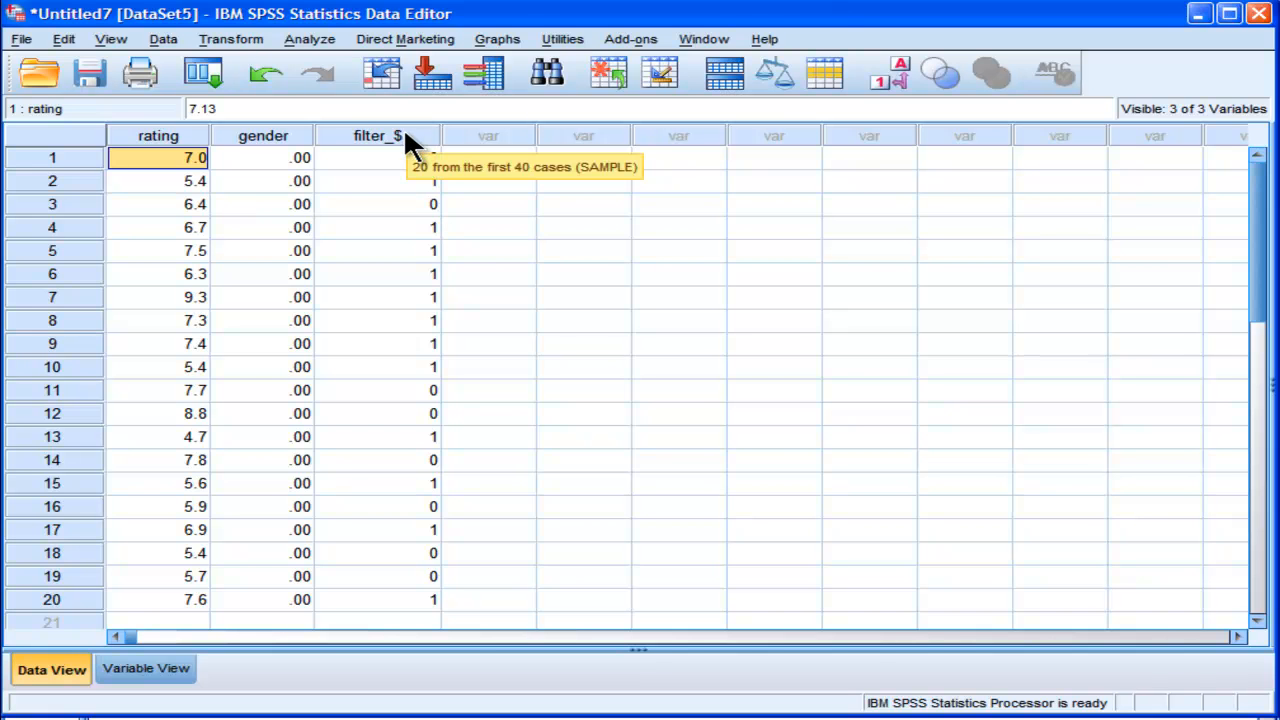
mouse_move(435, 165)
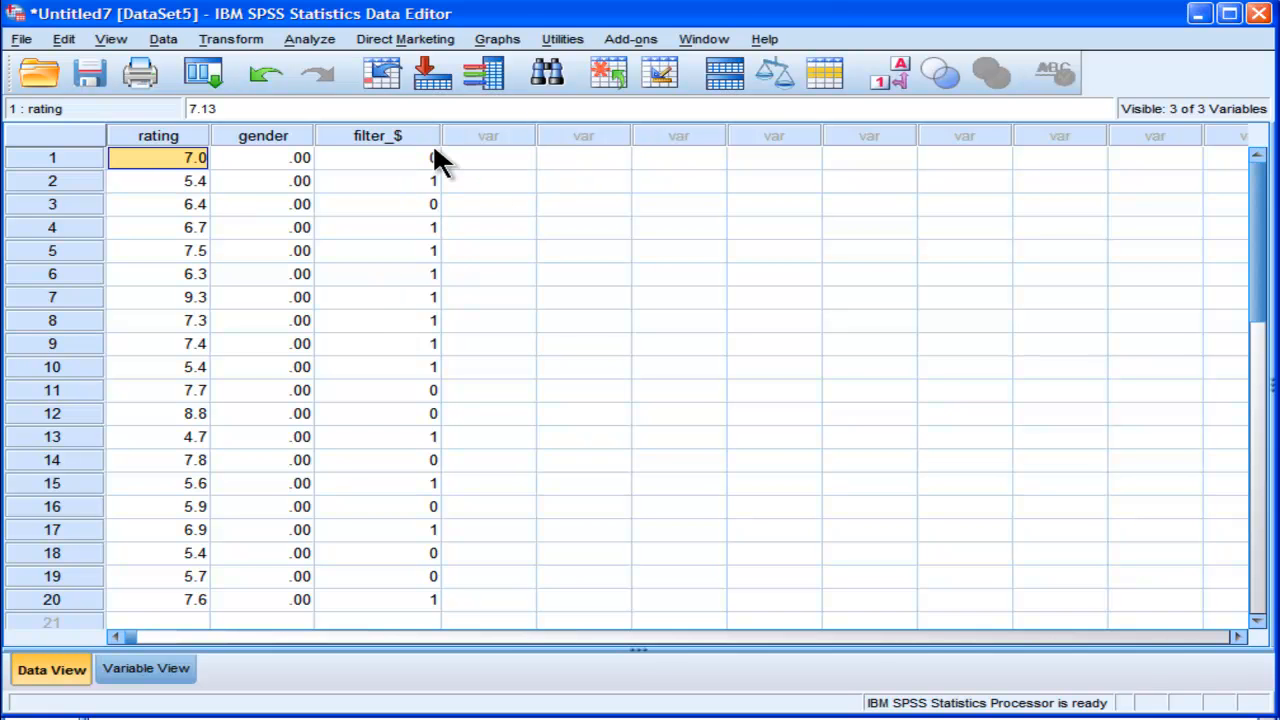
Step: Select the filter_$ column header for deletion
click(377, 135)
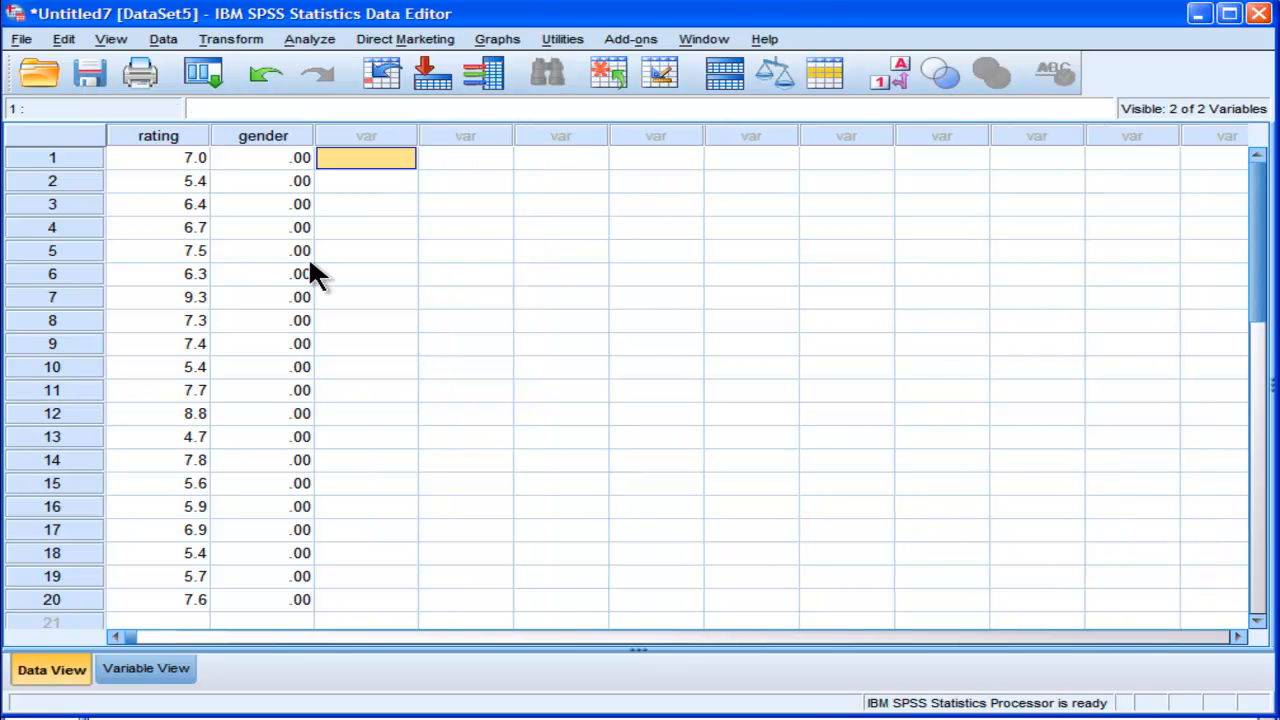
mouse_move(165, 248)
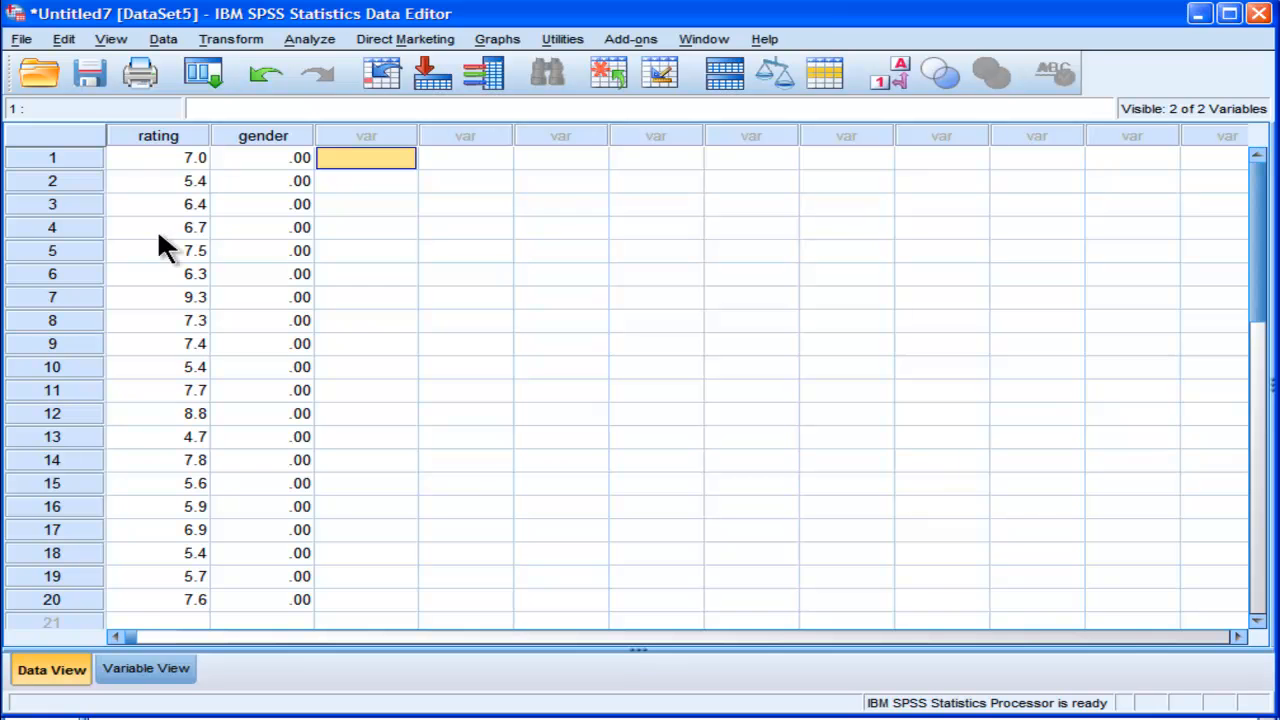
mouse_move(205, 210)
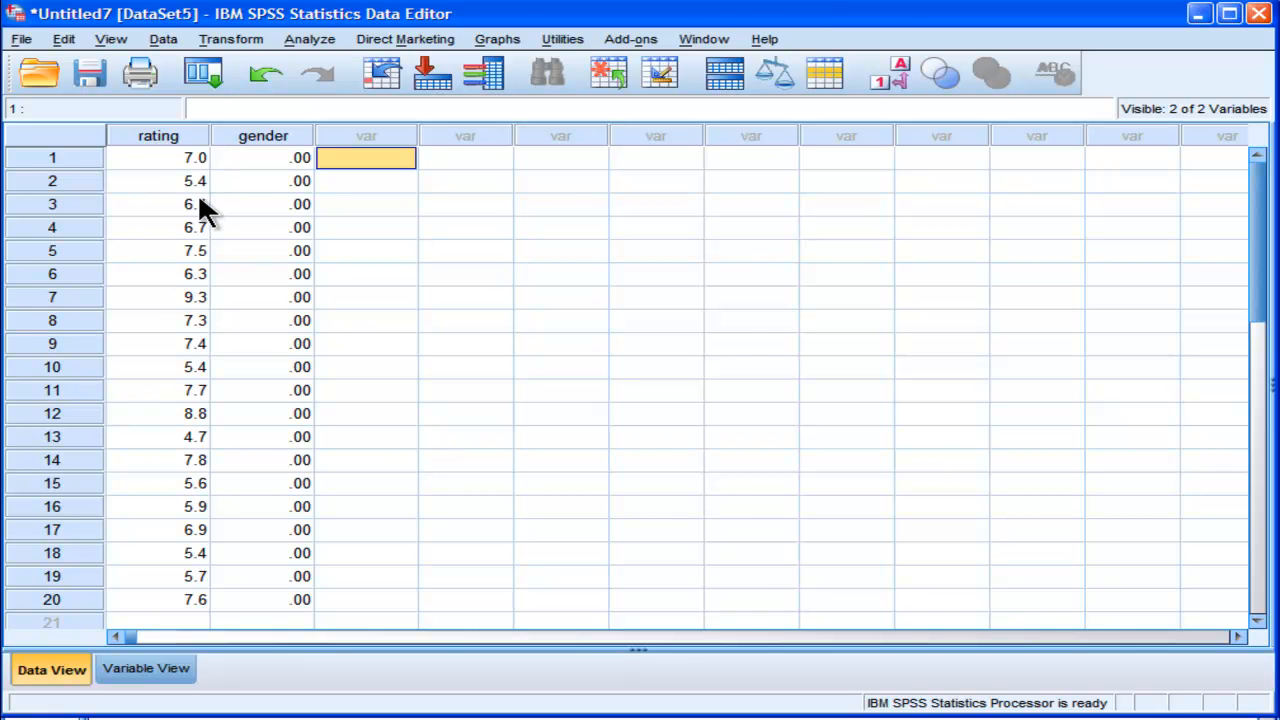
scroll(down, 3)
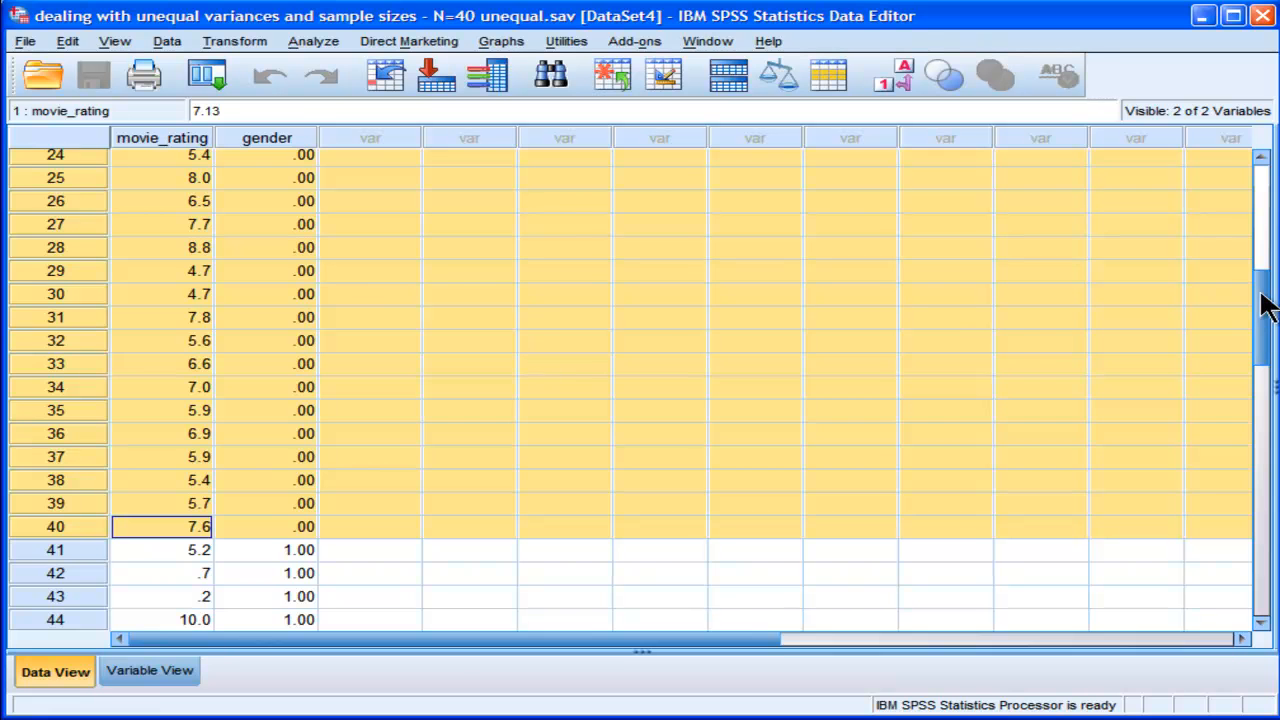
Step: In N=40 unequal.sav, scroll to rows 41–60 and select the male cases
scroll(down, 3)
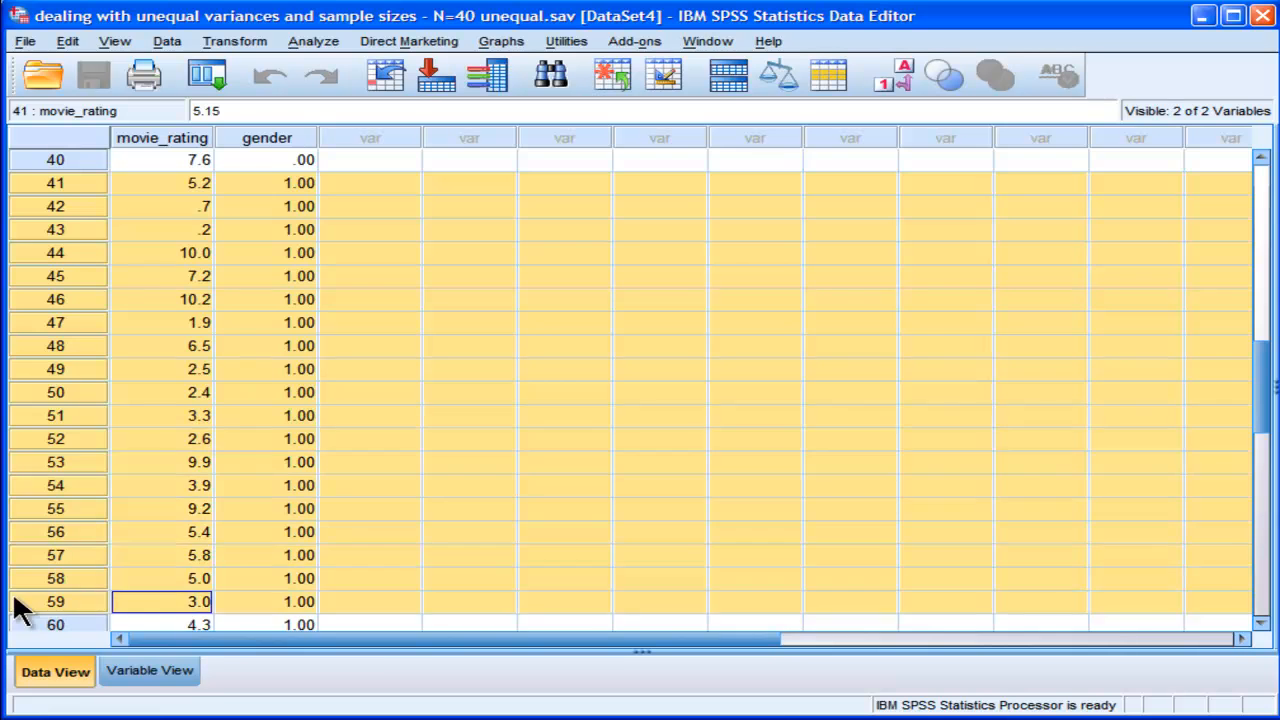
scroll(down, 3)
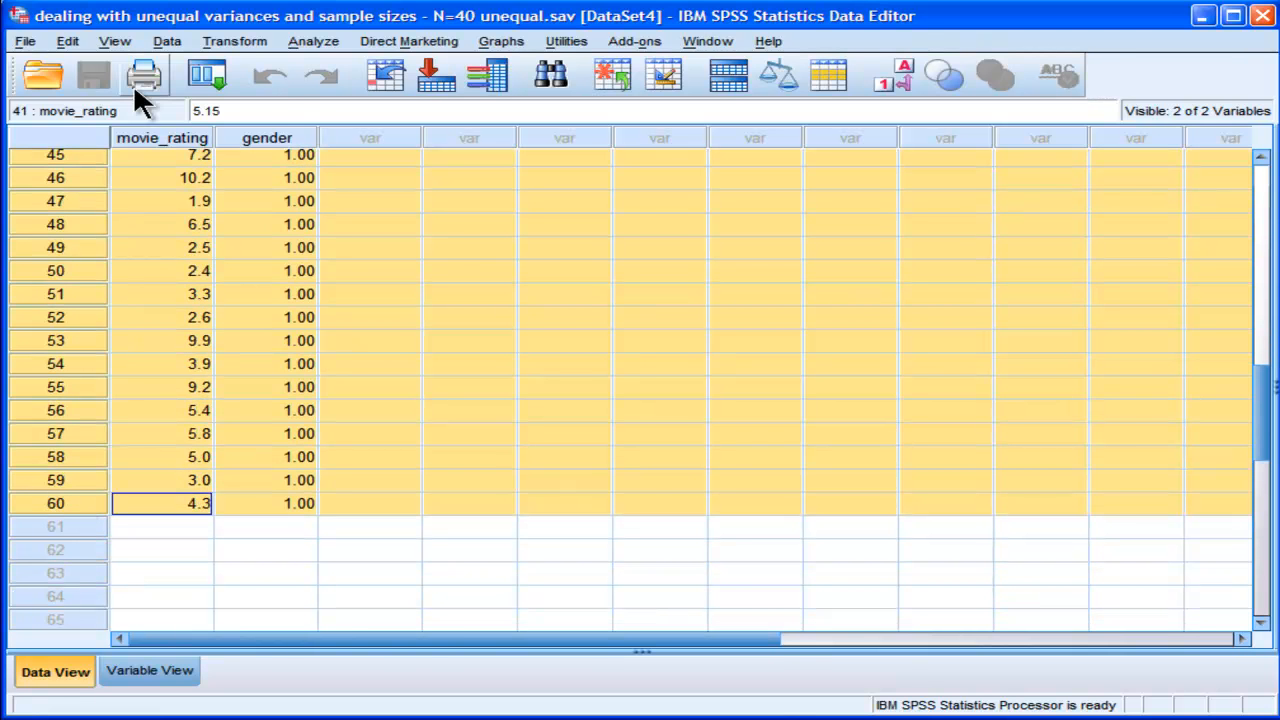
click(67, 41)
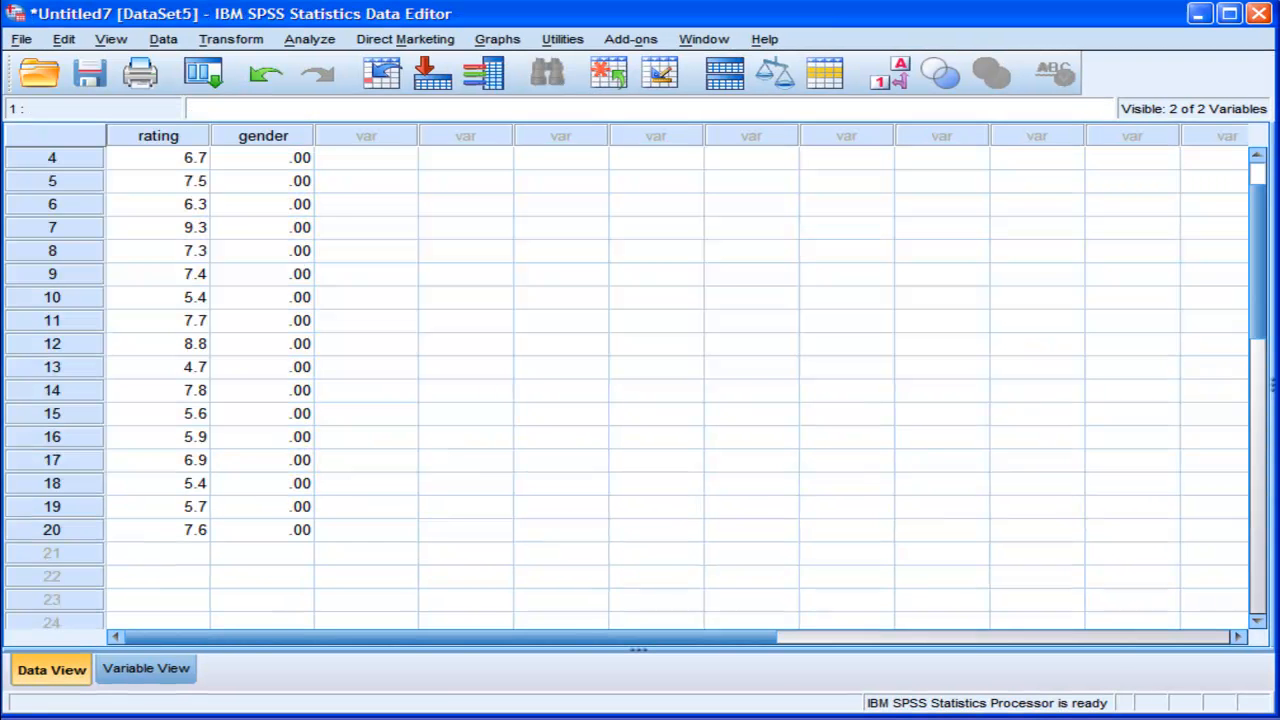
Step: Mark empty rows 21–40 in the untitled dataset as the paste destination
scroll(down, 3)
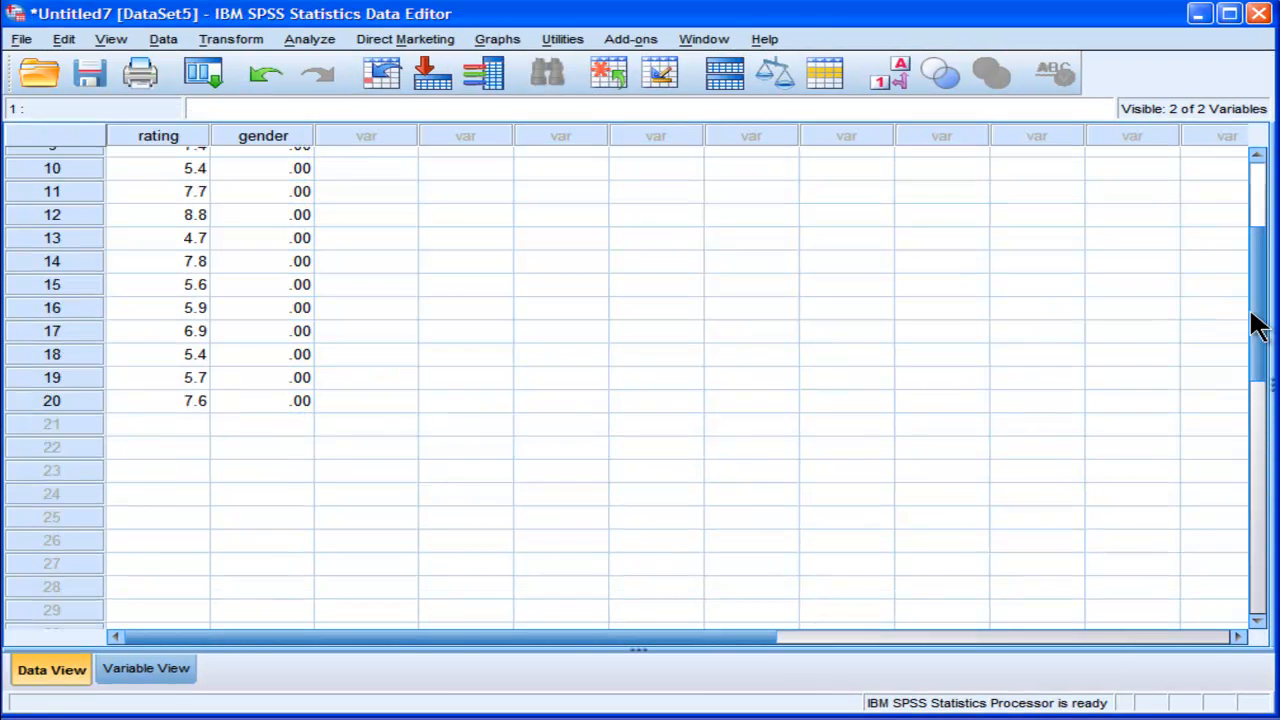
click(157, 278)
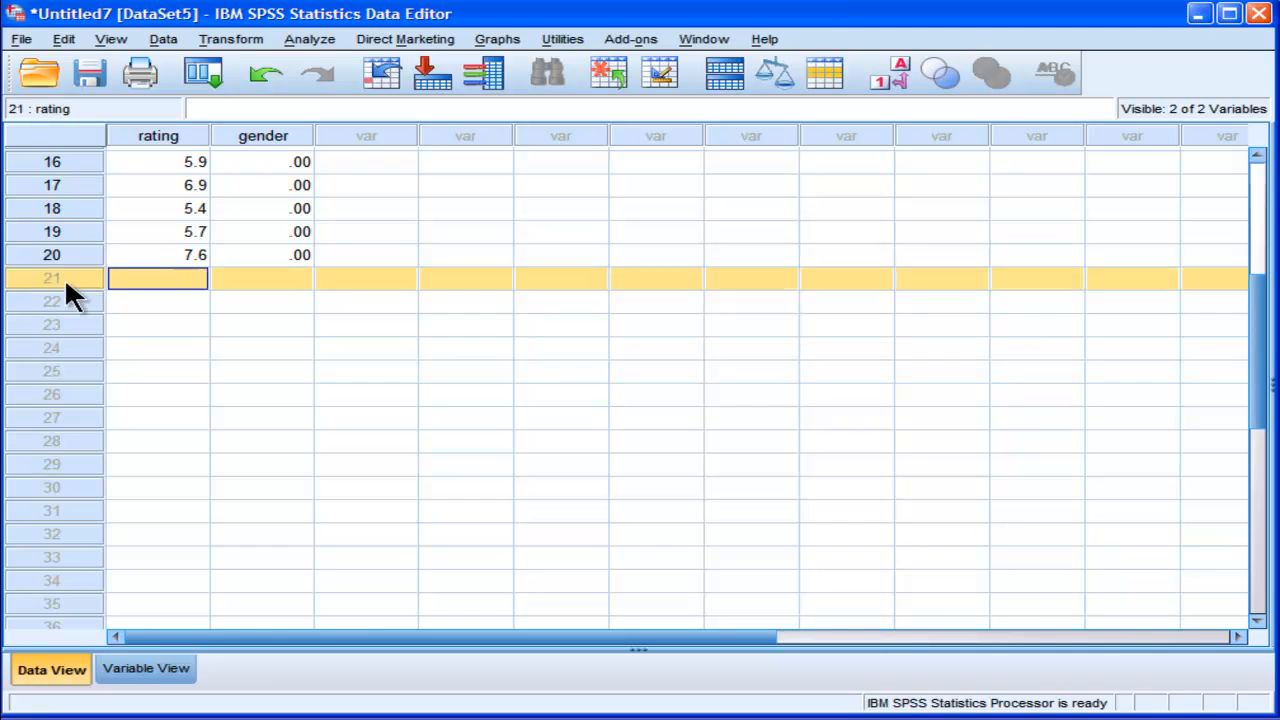
scroll(down, 3)
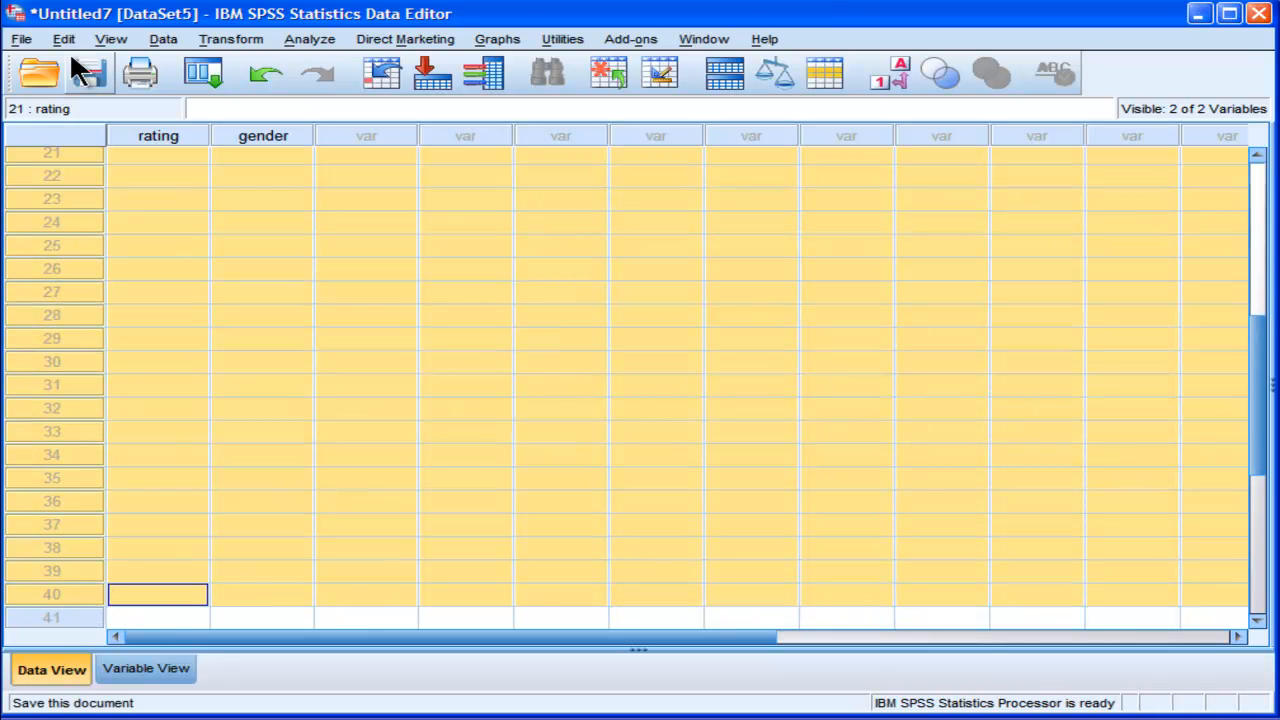
Step: Paste the 20 gender-1 ratings into rows 21–40 and scroll to verify
click(63, 39)
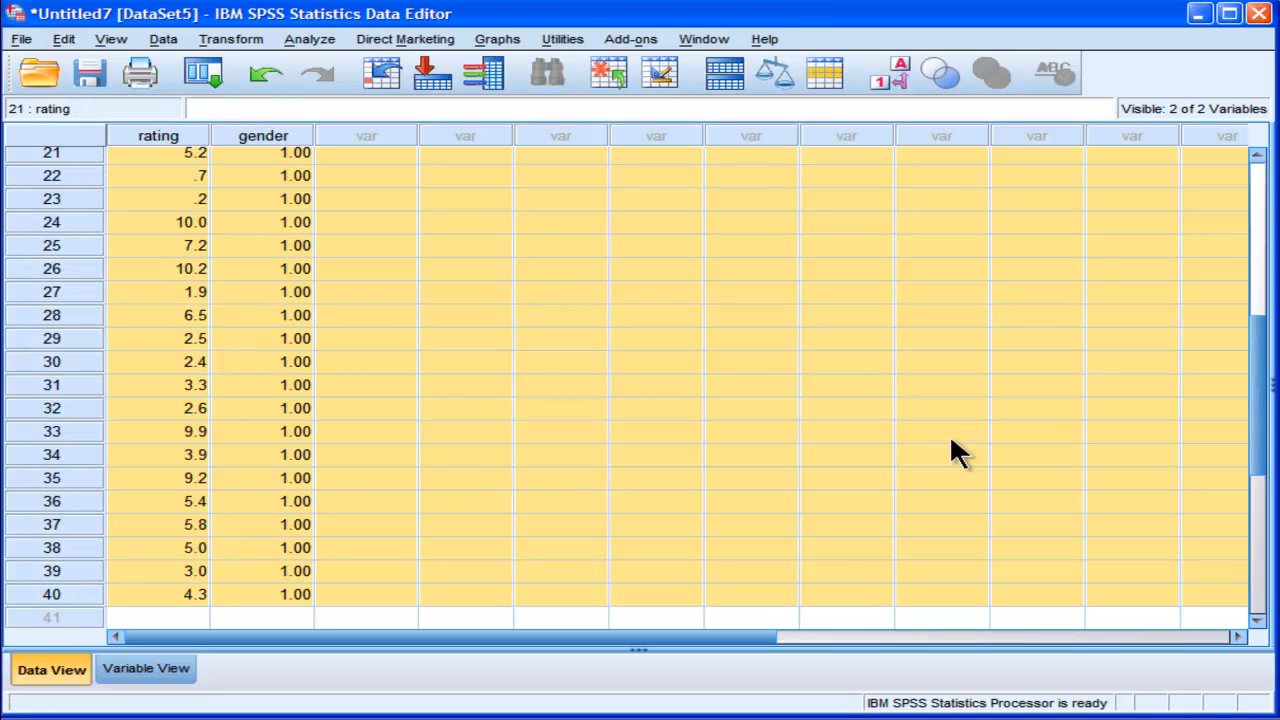
scroll(down, 3)
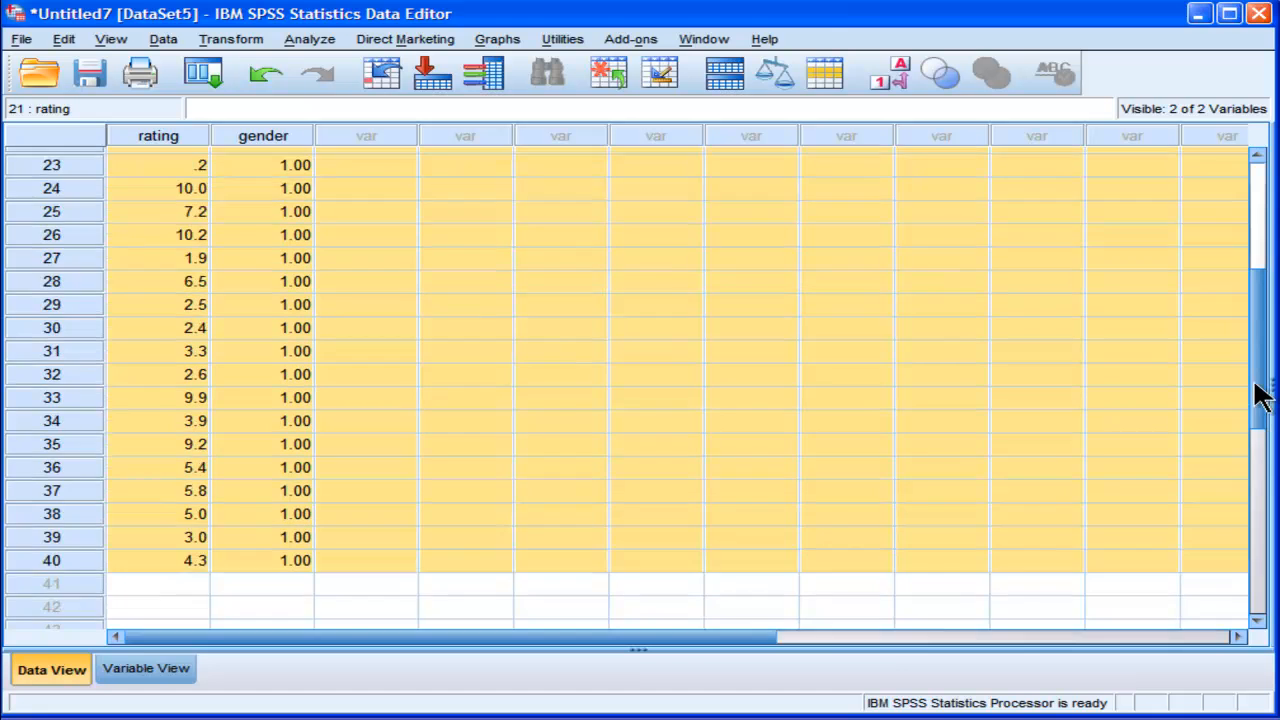
scroll(up, 3)
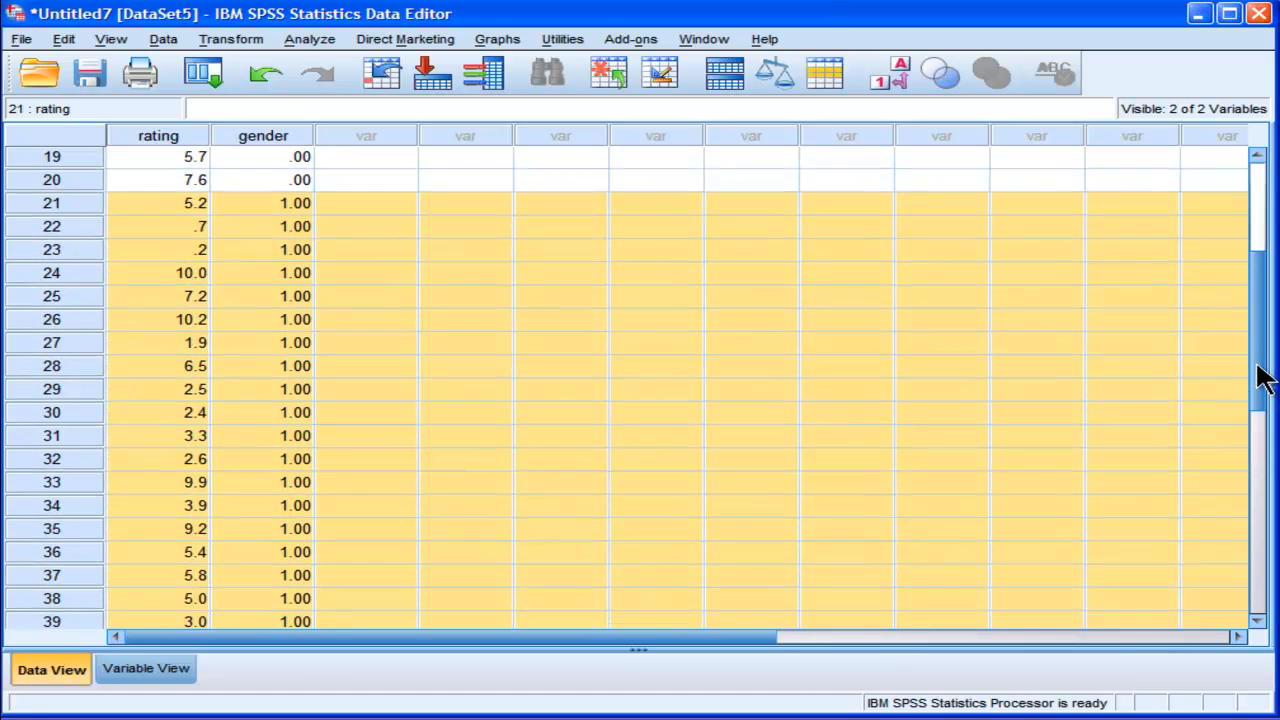
scroll(up, 3)
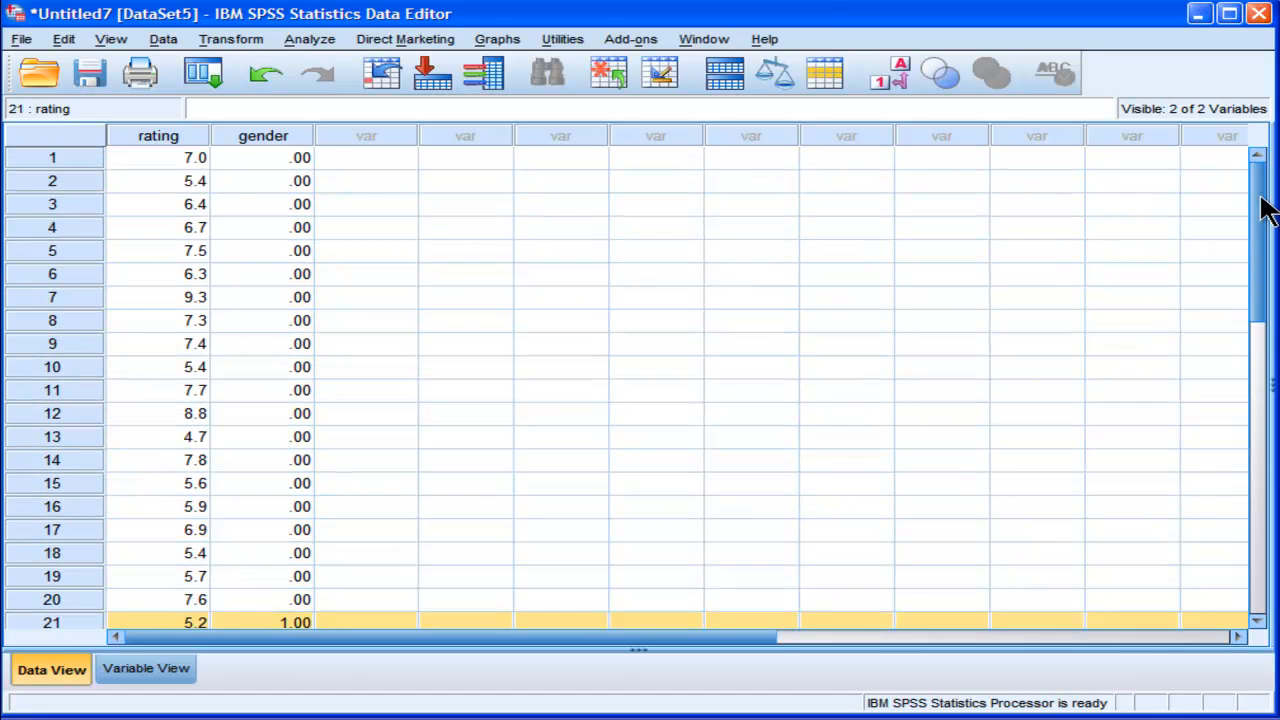
scroll(down, 3)
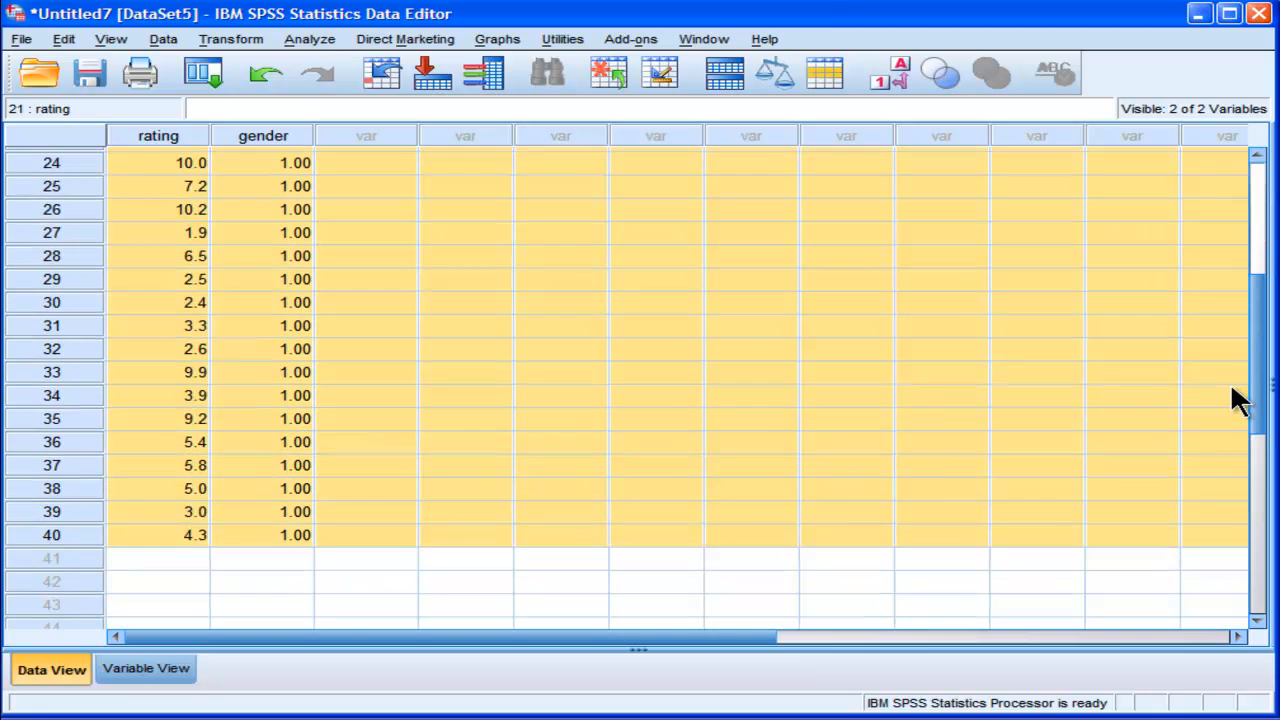
scroll(up, 3)
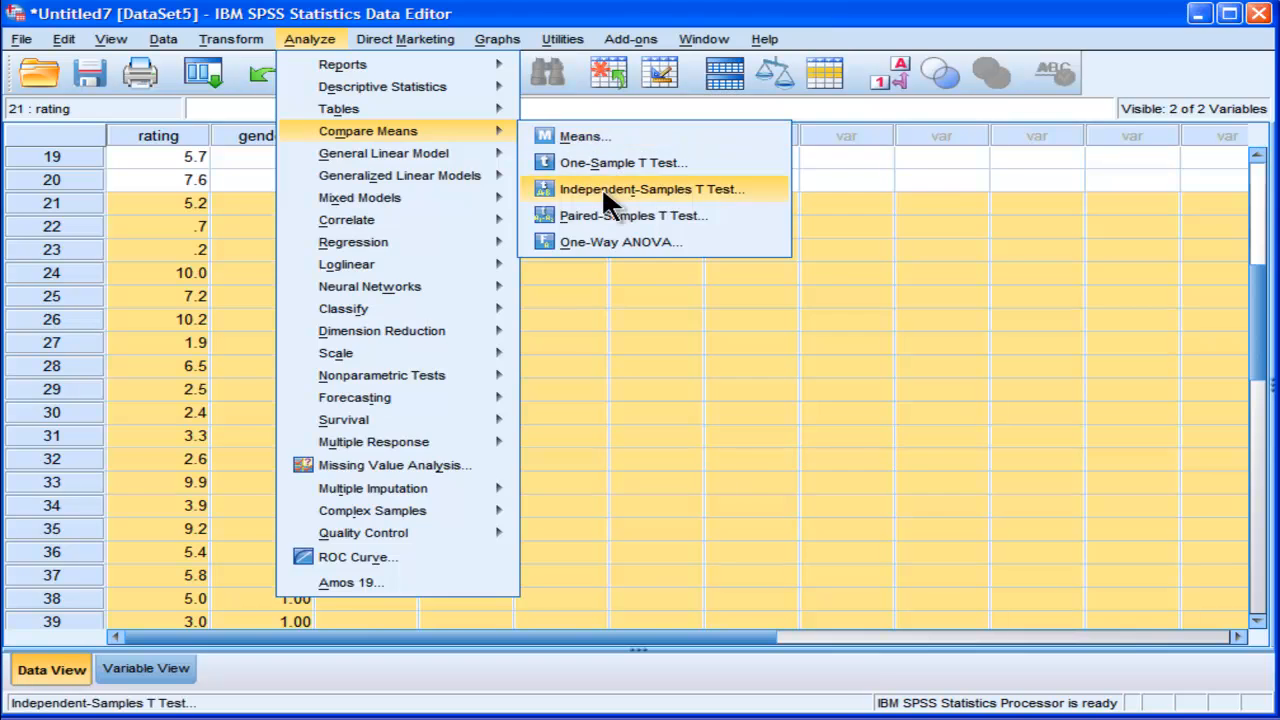
Step: Run an Independent-Samples T Test of rating, defining the gender groups
click(650, 188)
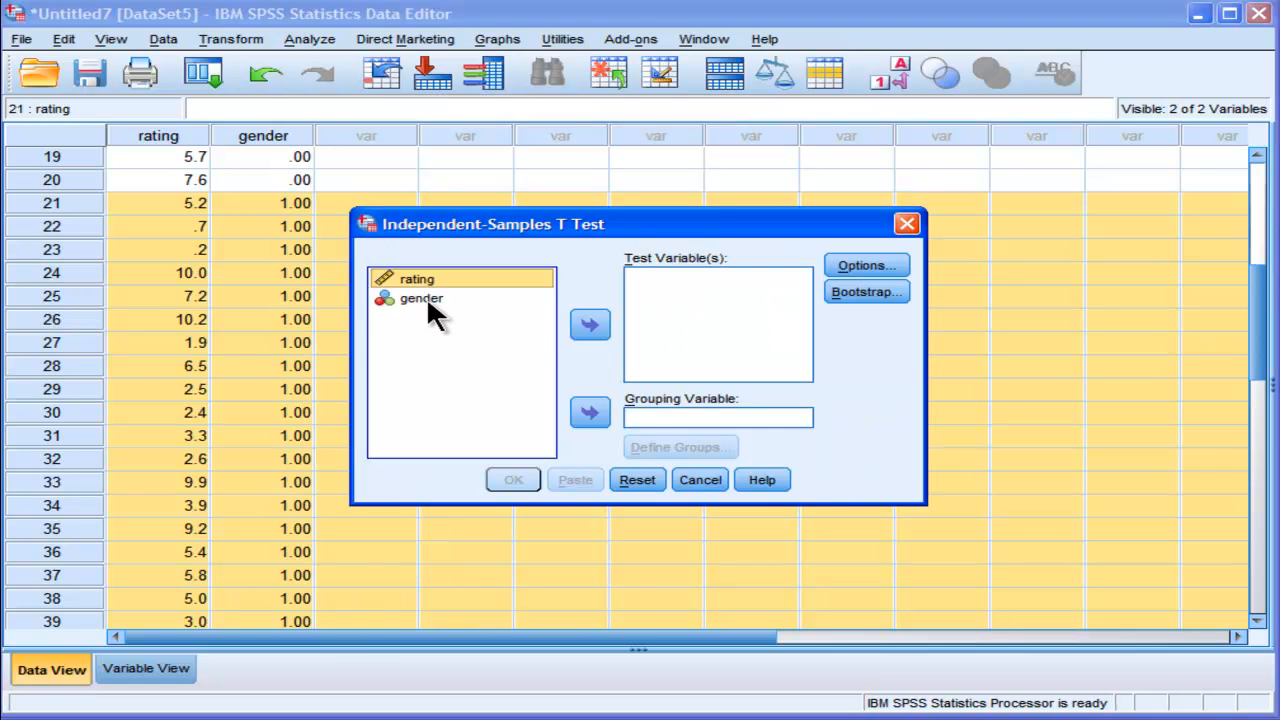
click(589, 324)
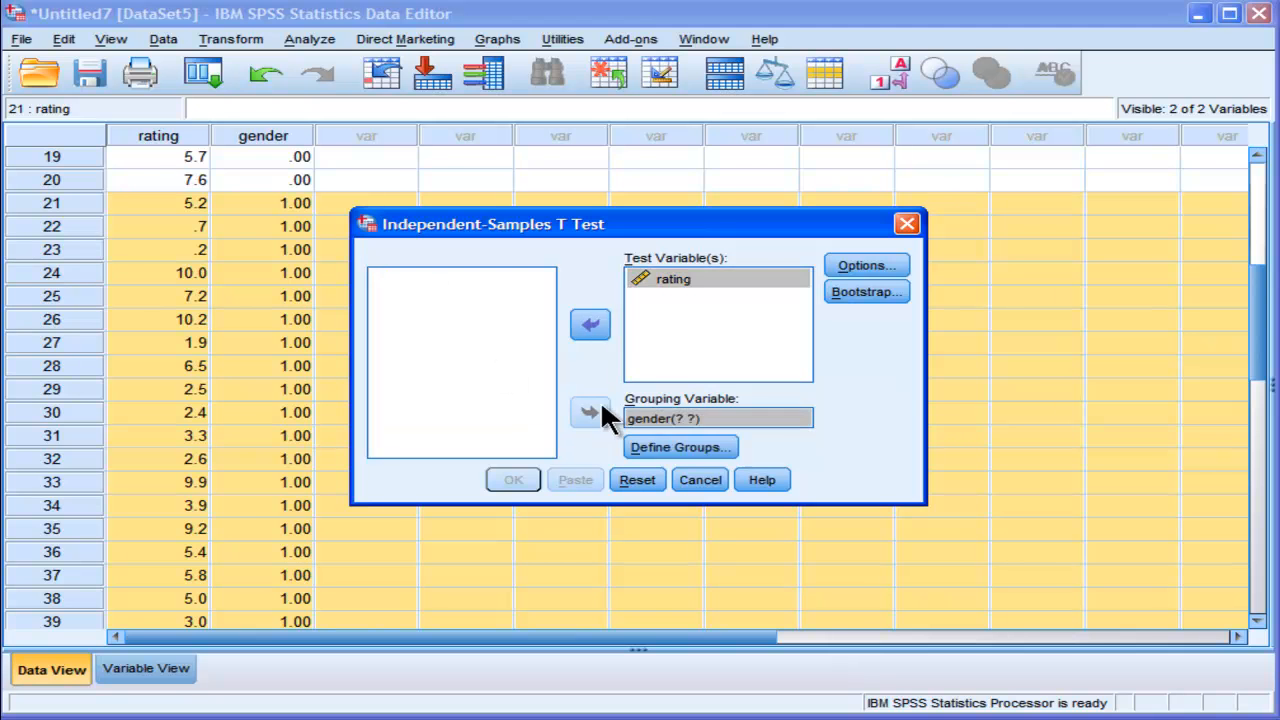
click(680, 447)
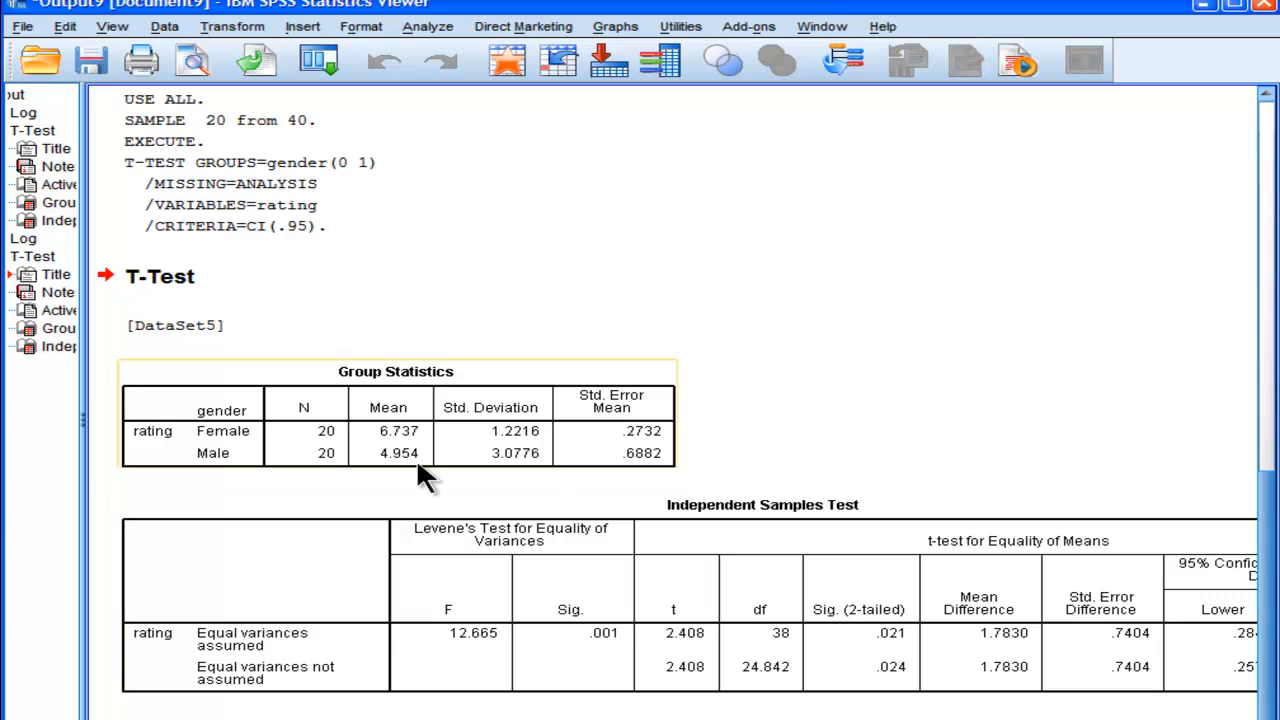
mouse_move(408, 445)
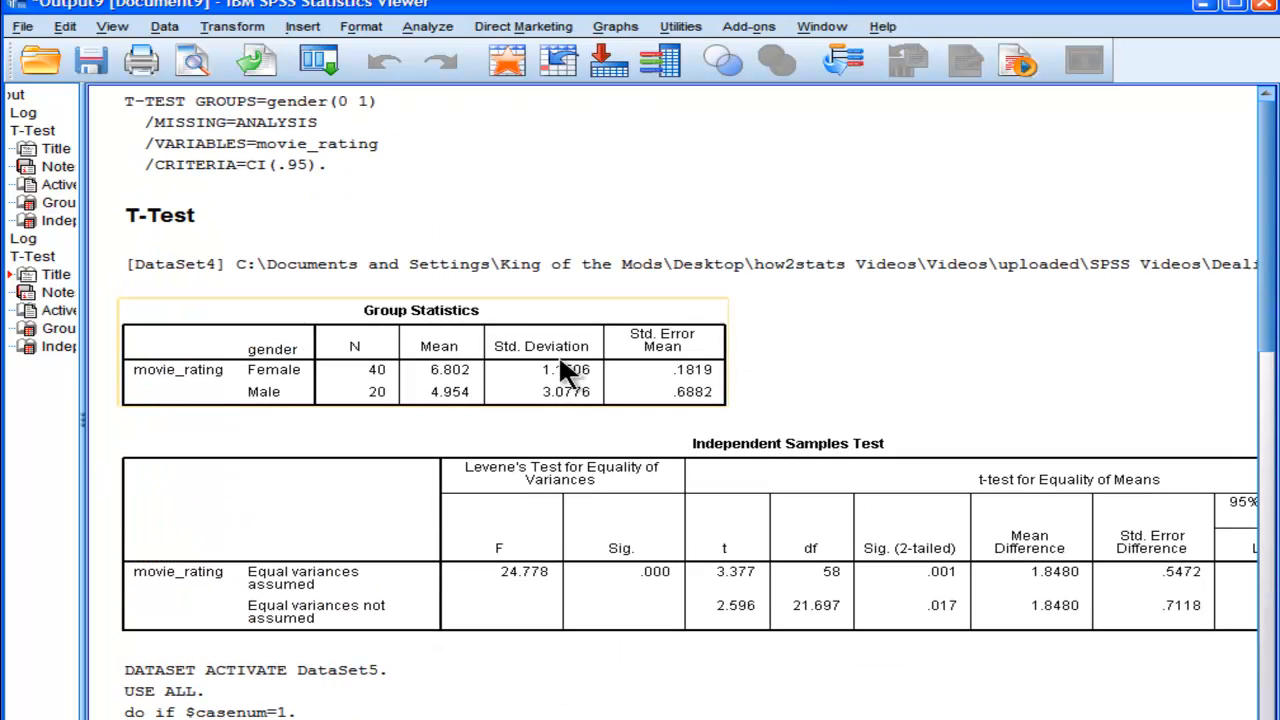
mouse_move(385, 380)
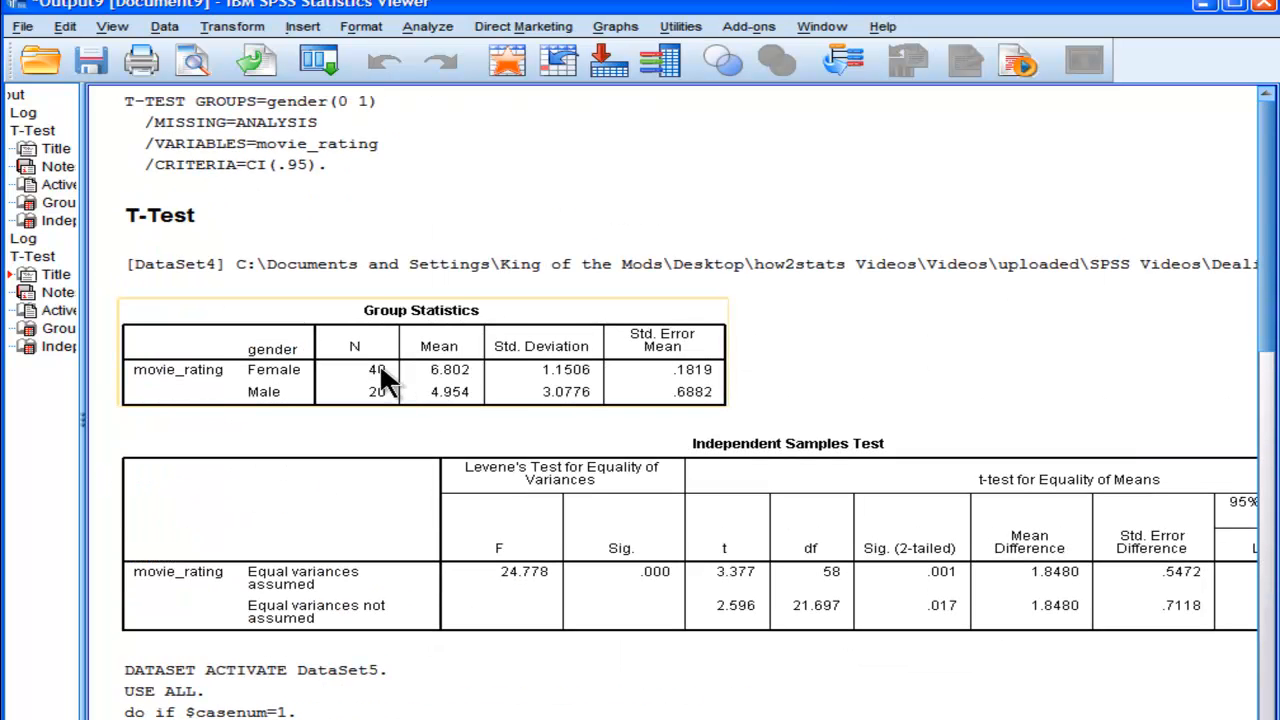
Step: Scroll the Viewer to the earlier 40-vs-20 t-test (t = 3.377, df 58, p = .001)
scroll(down, 3)
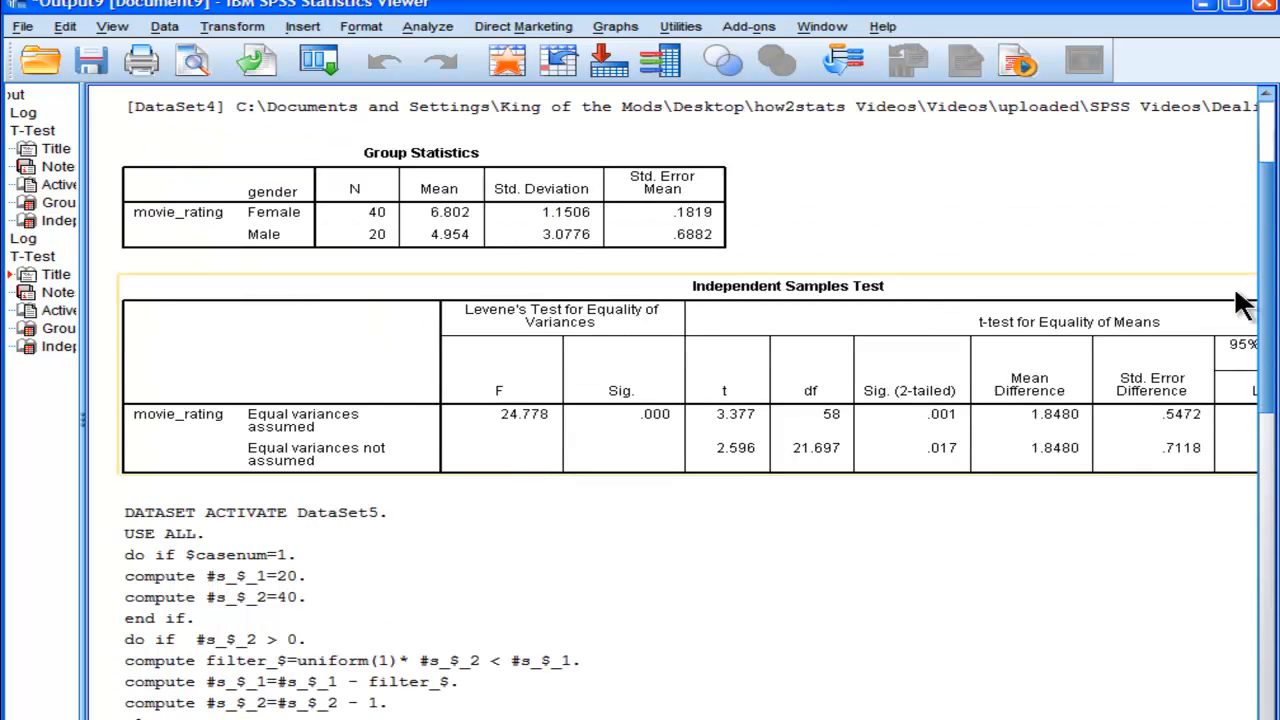
scroll(down, 3)
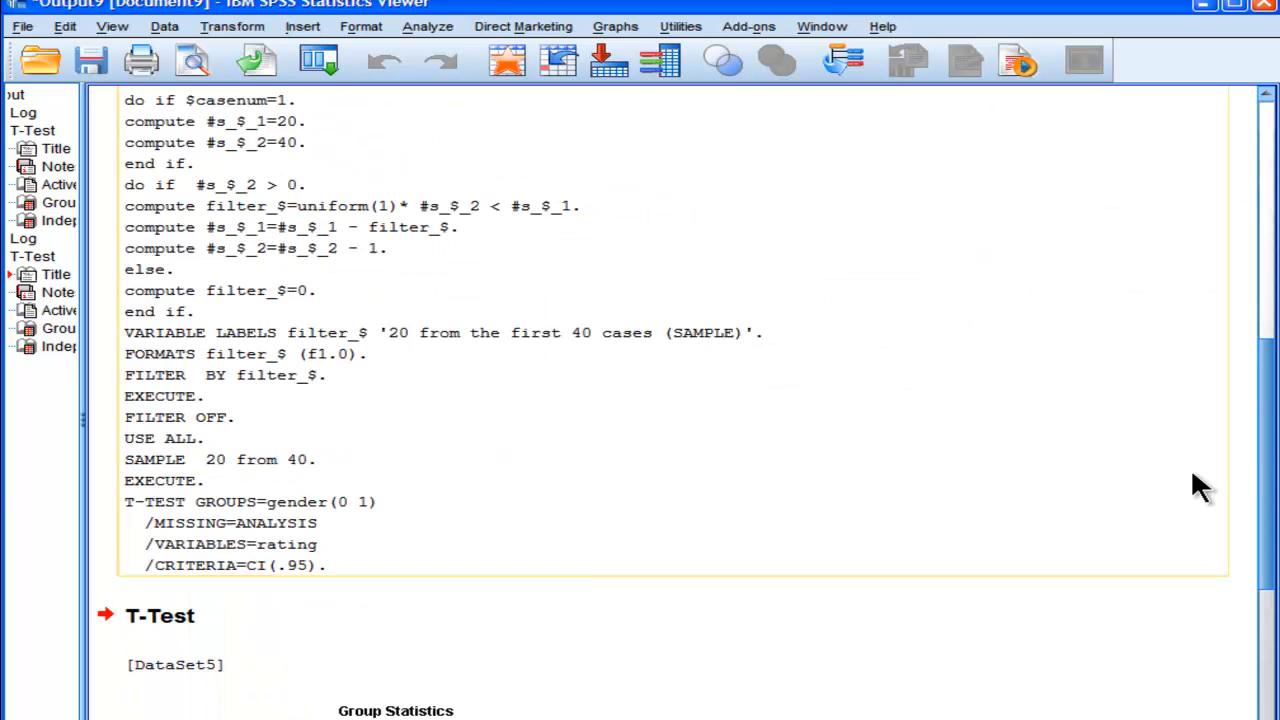
scroll(down, 3)
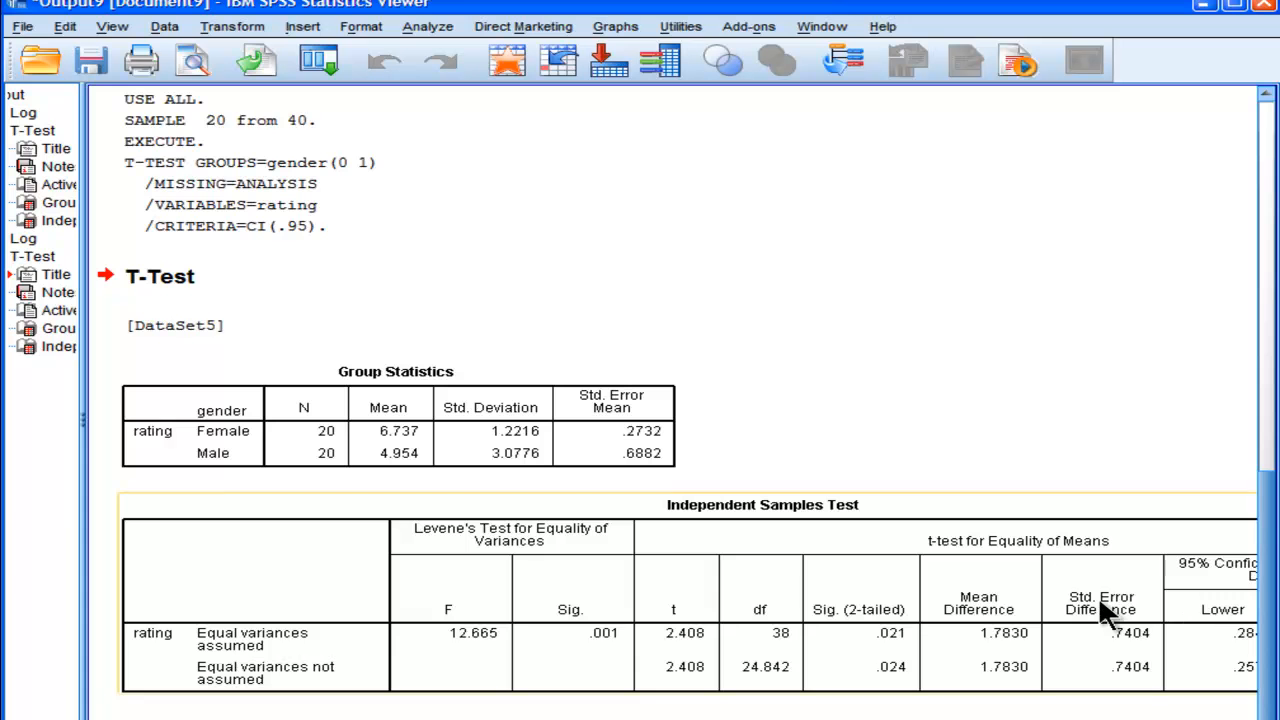
mouse_move(1095, 560)
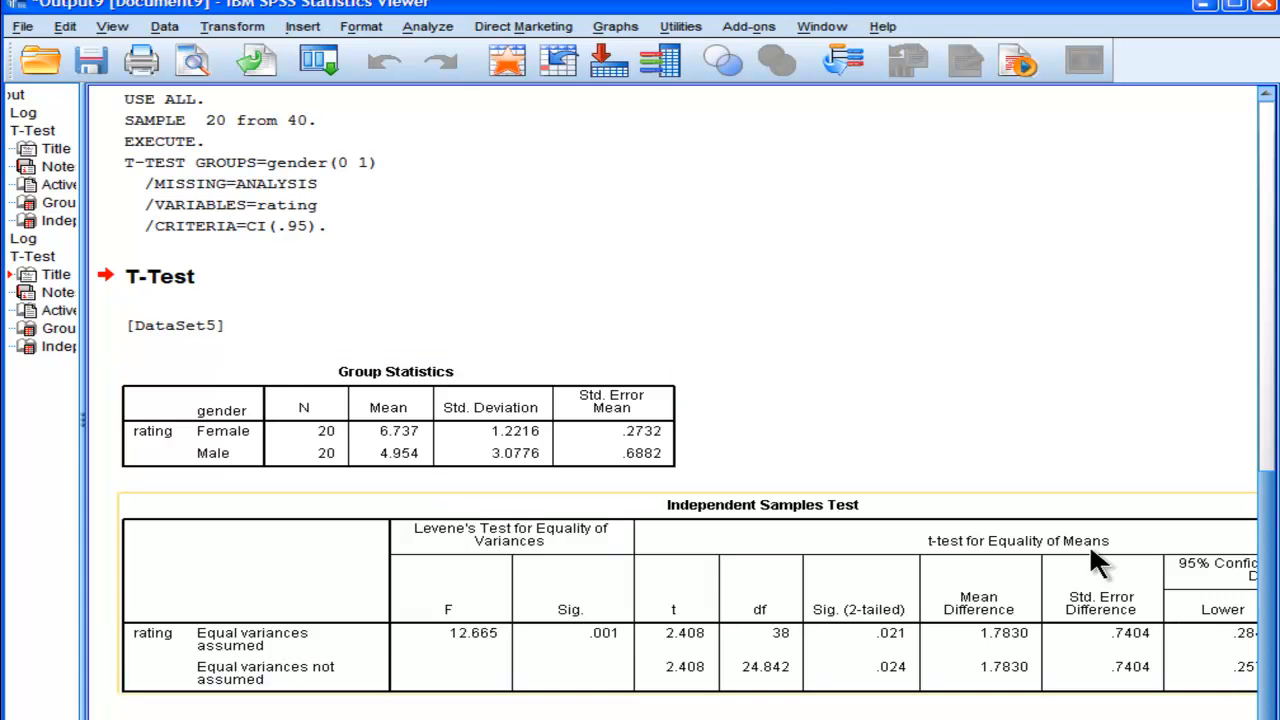
scroll(down, 3)
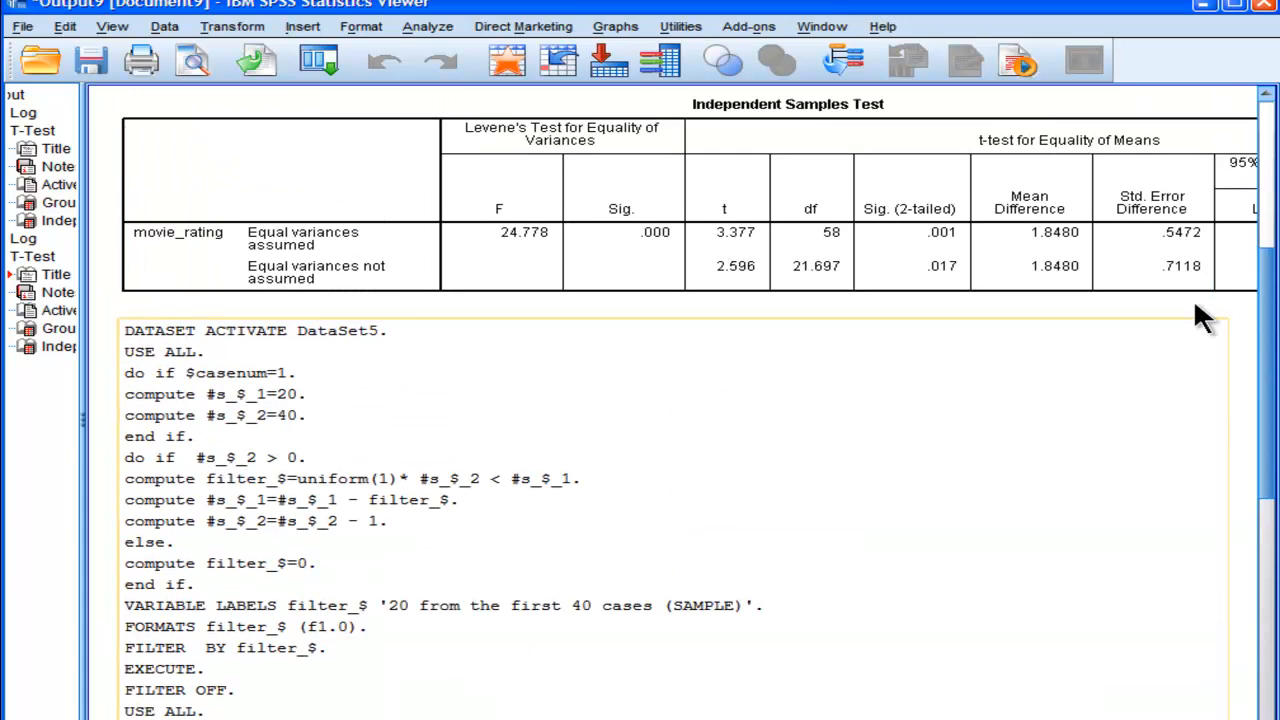
scroll(up, 3)
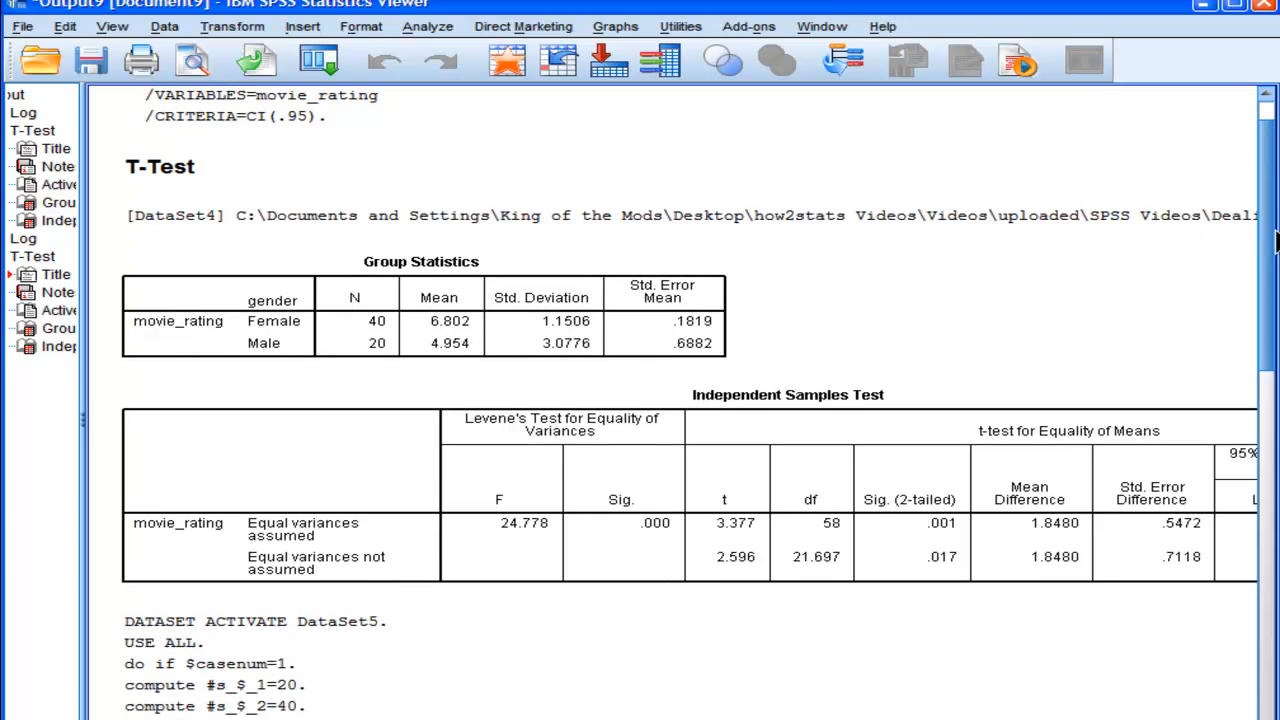
Step: Scroll the output down to the 20-vs-20 t-test tables
scroll(down, 3)
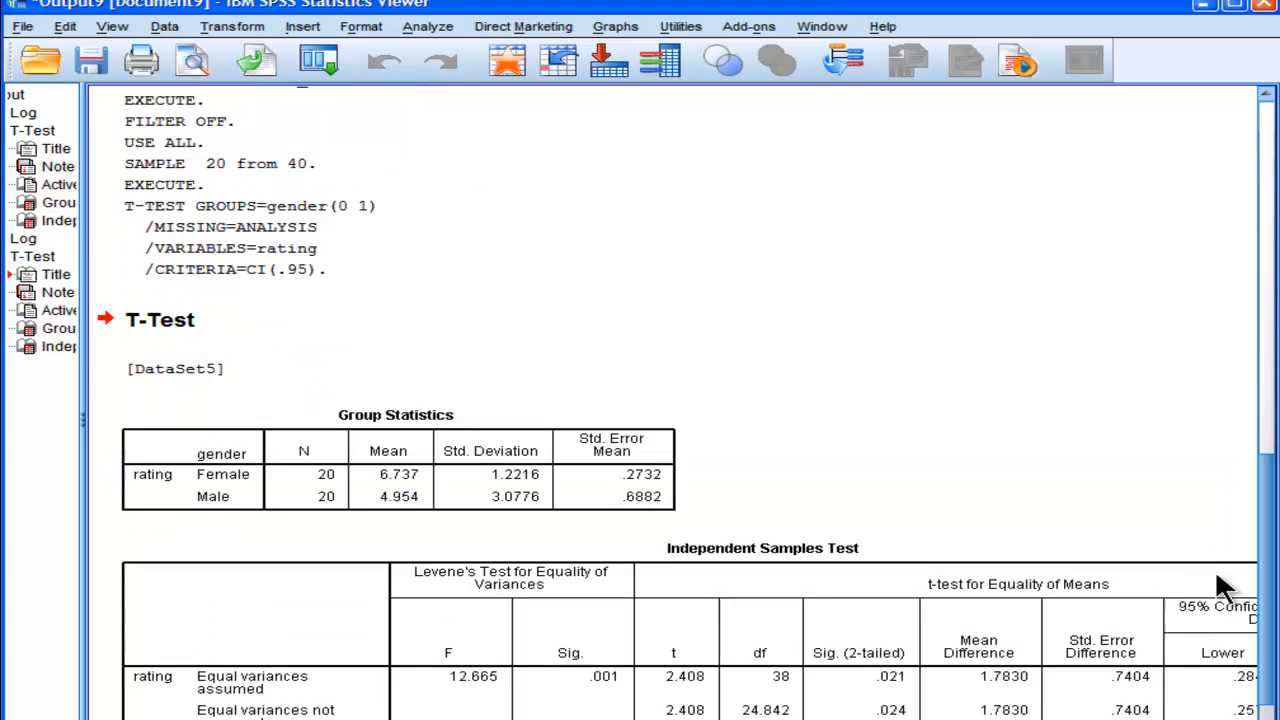
scroll(down, 3)
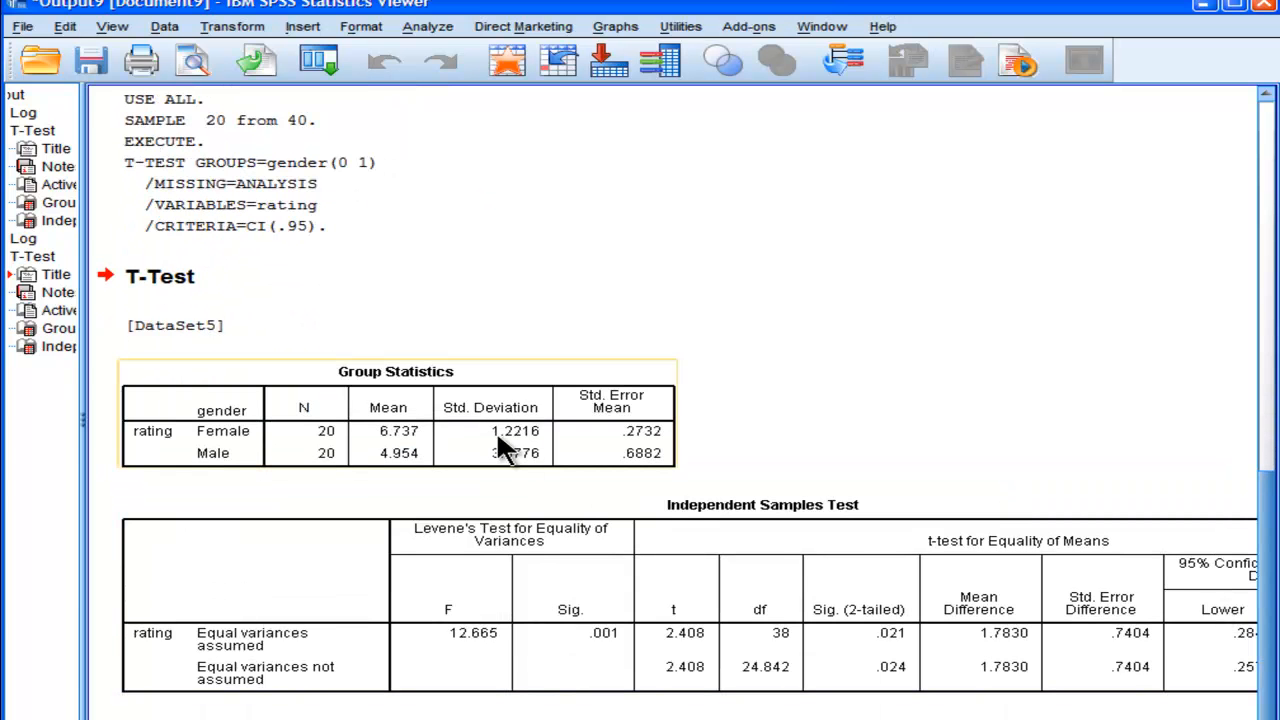
mouse_move(445, 450)
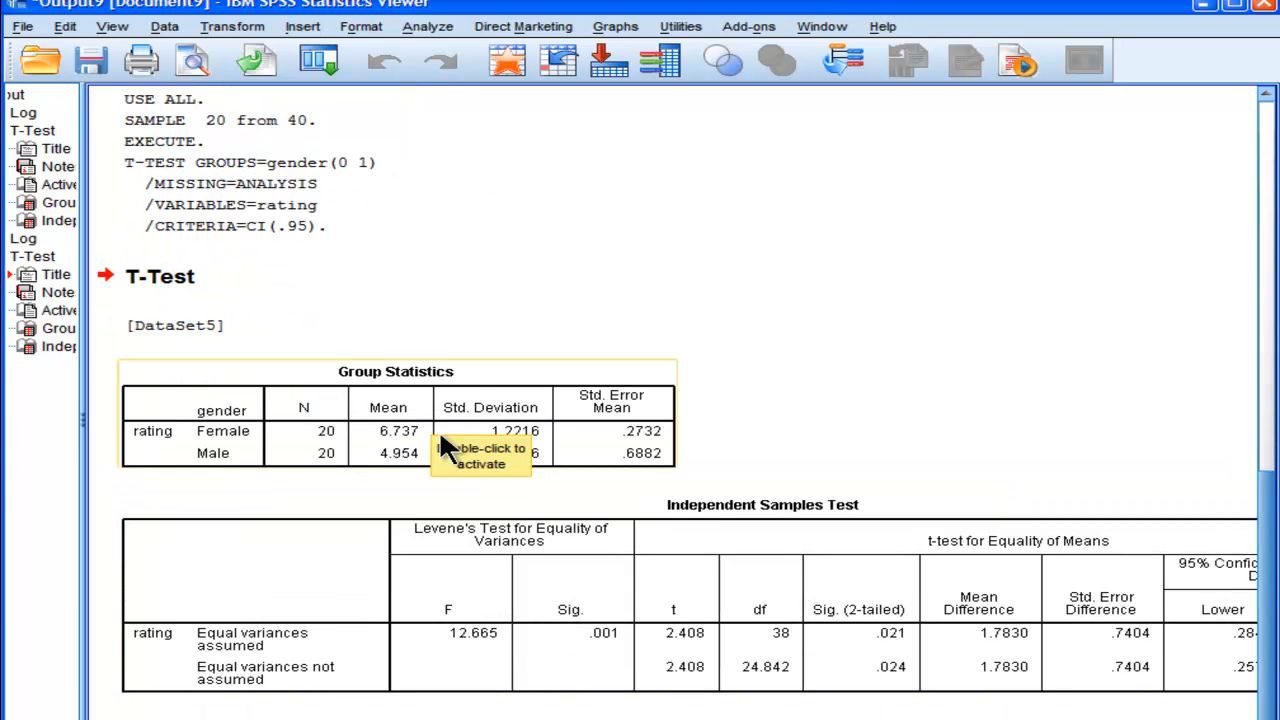
mouse_move(435, 435)
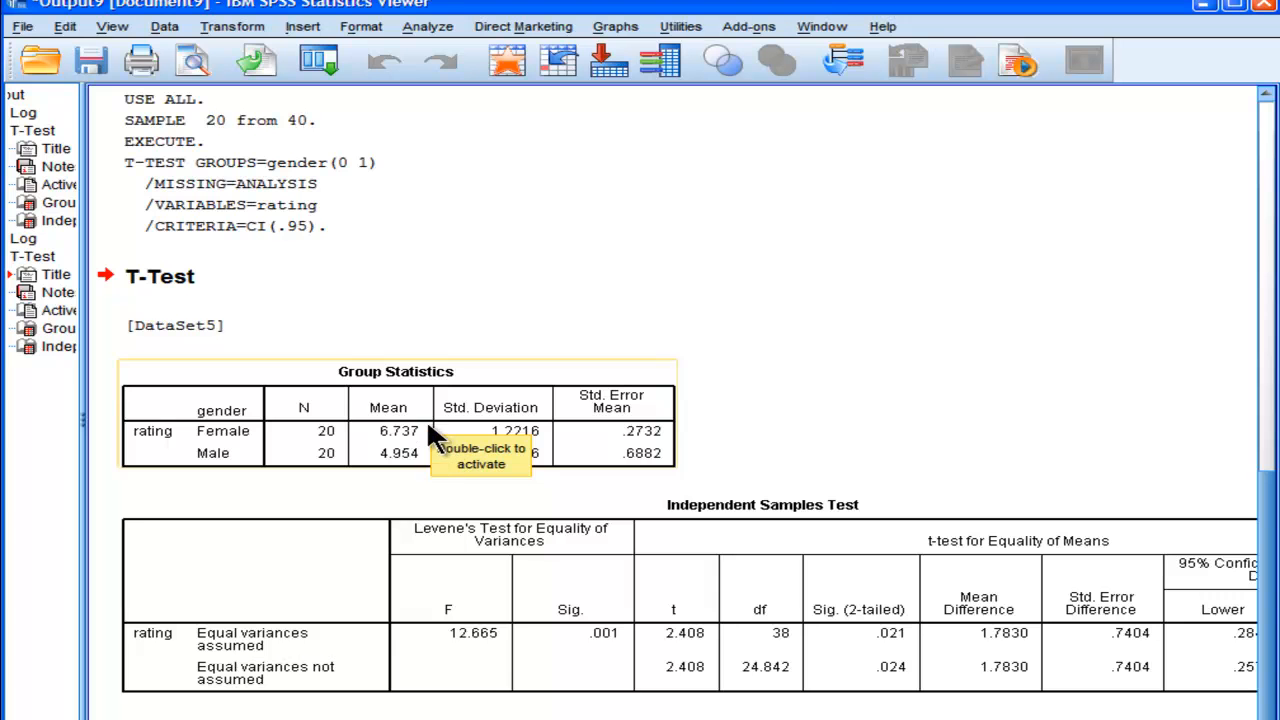
mouse_move(838, 465)
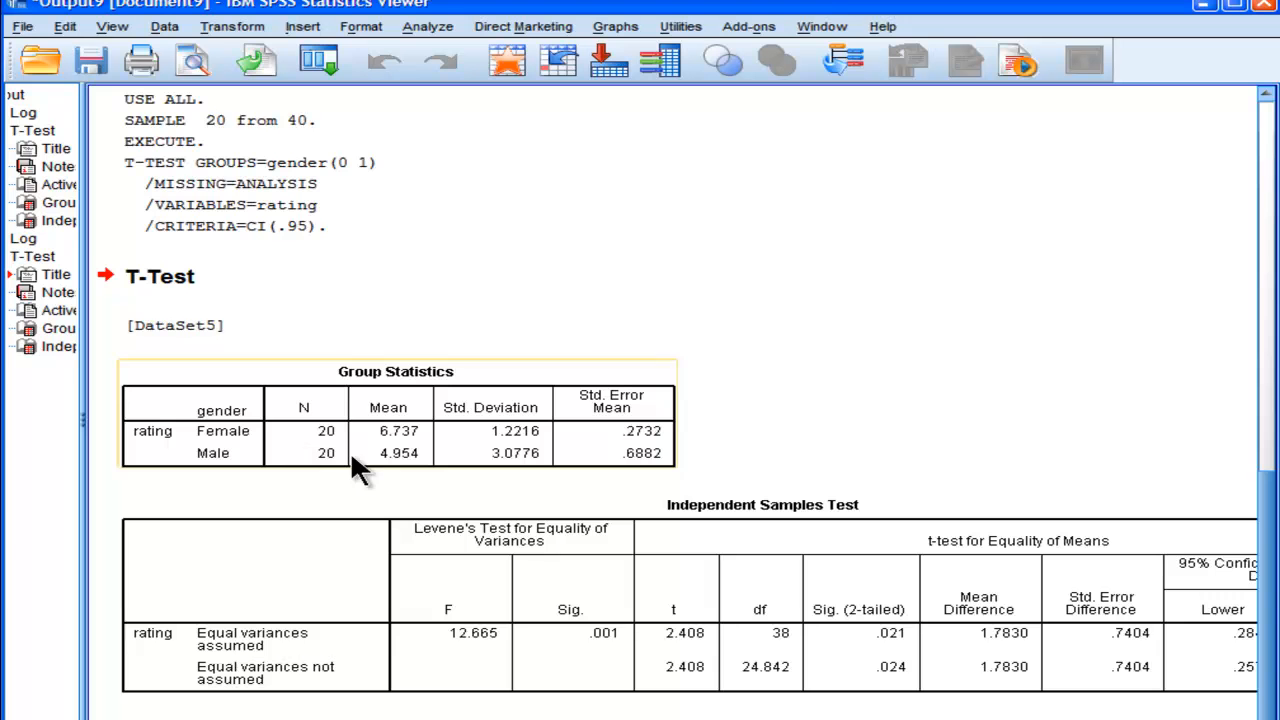
mouse_move(335, 440)
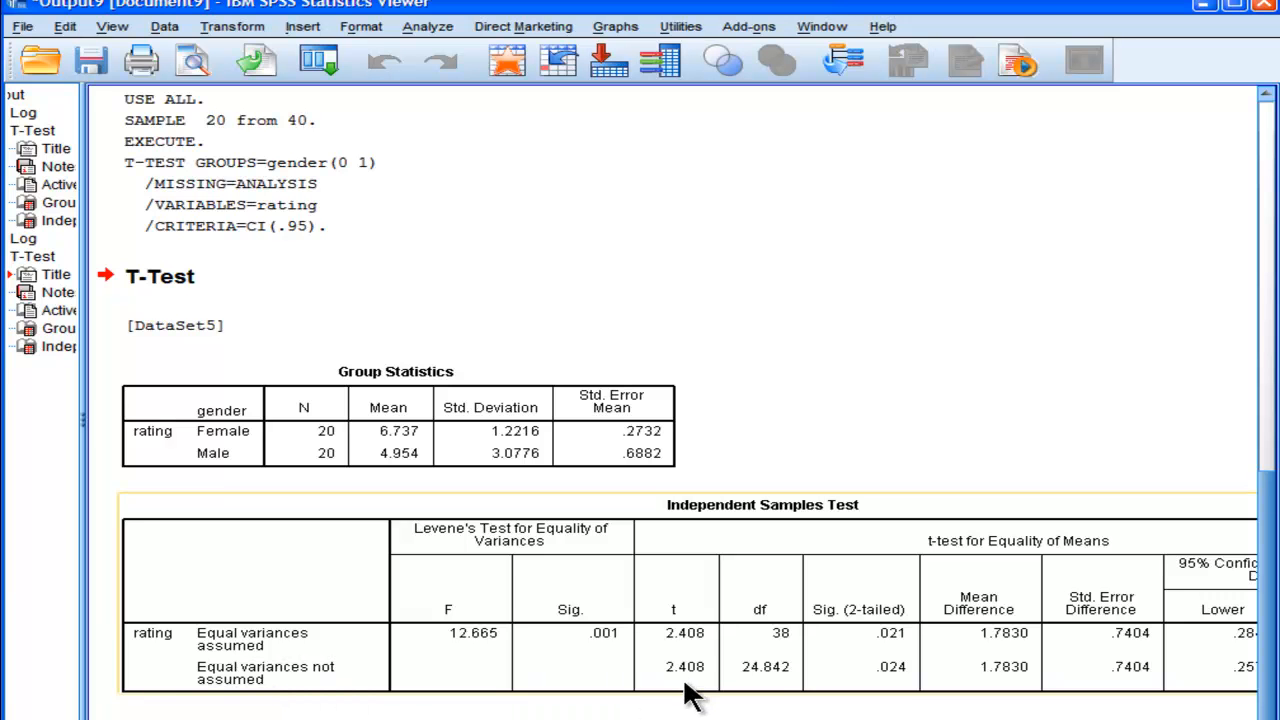
mouse_move(700, 685)
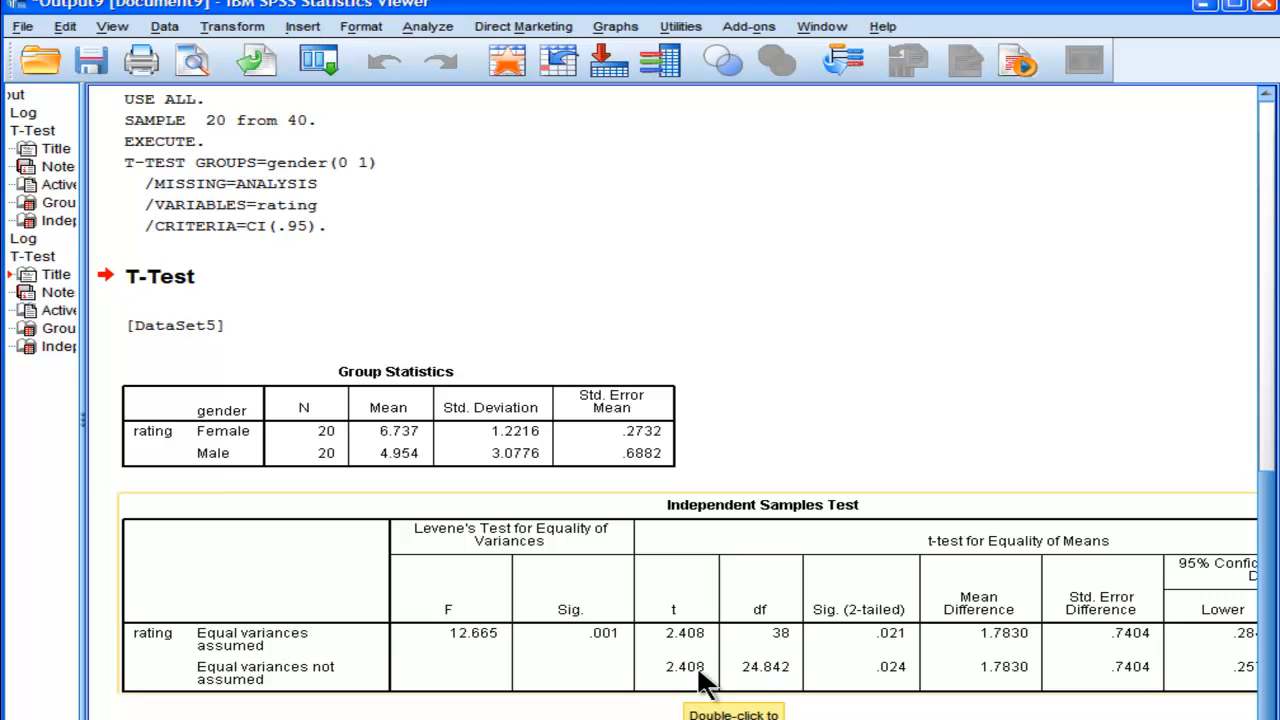
mouse_move(880, 690)
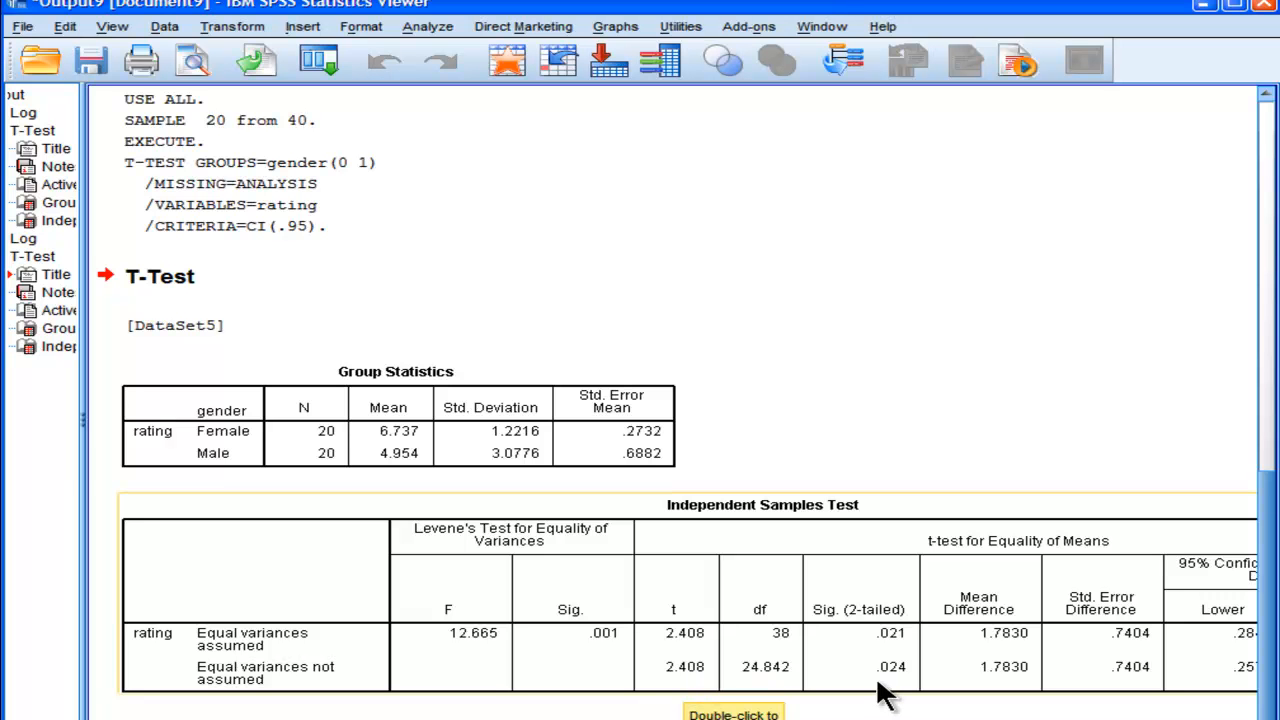
mouse_move(895, 685)
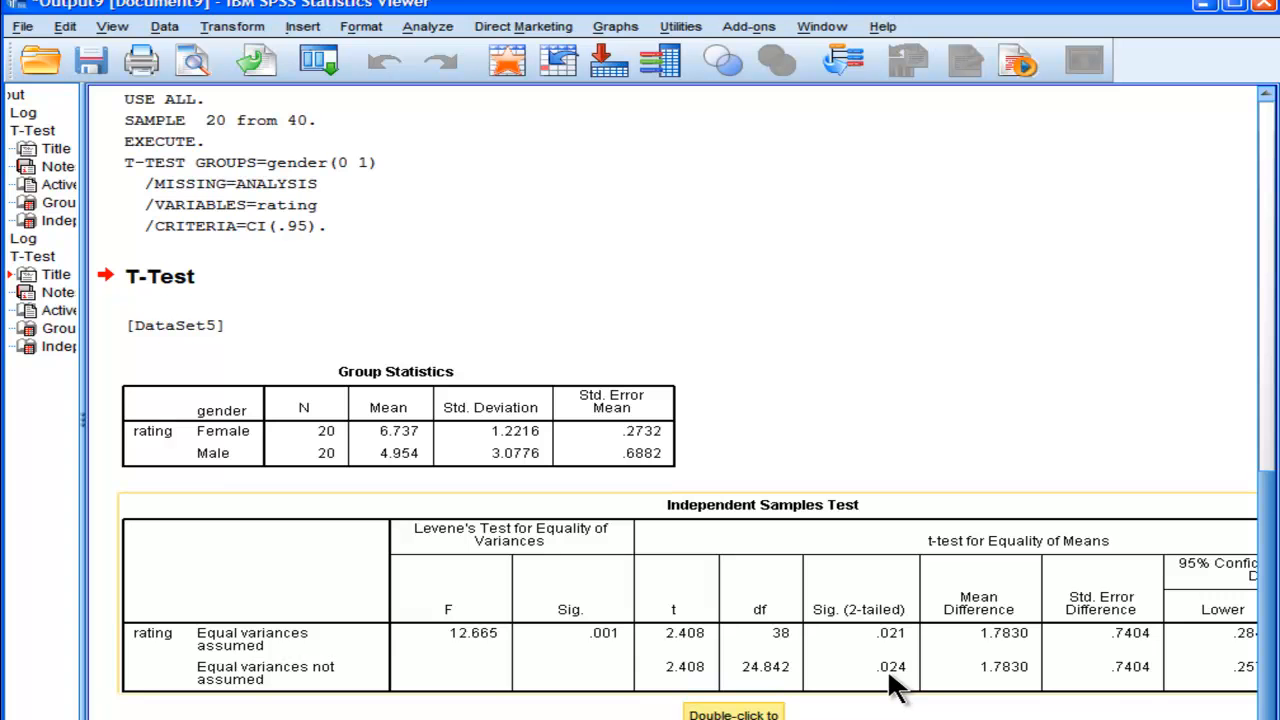
mouse_move(1113, 678)
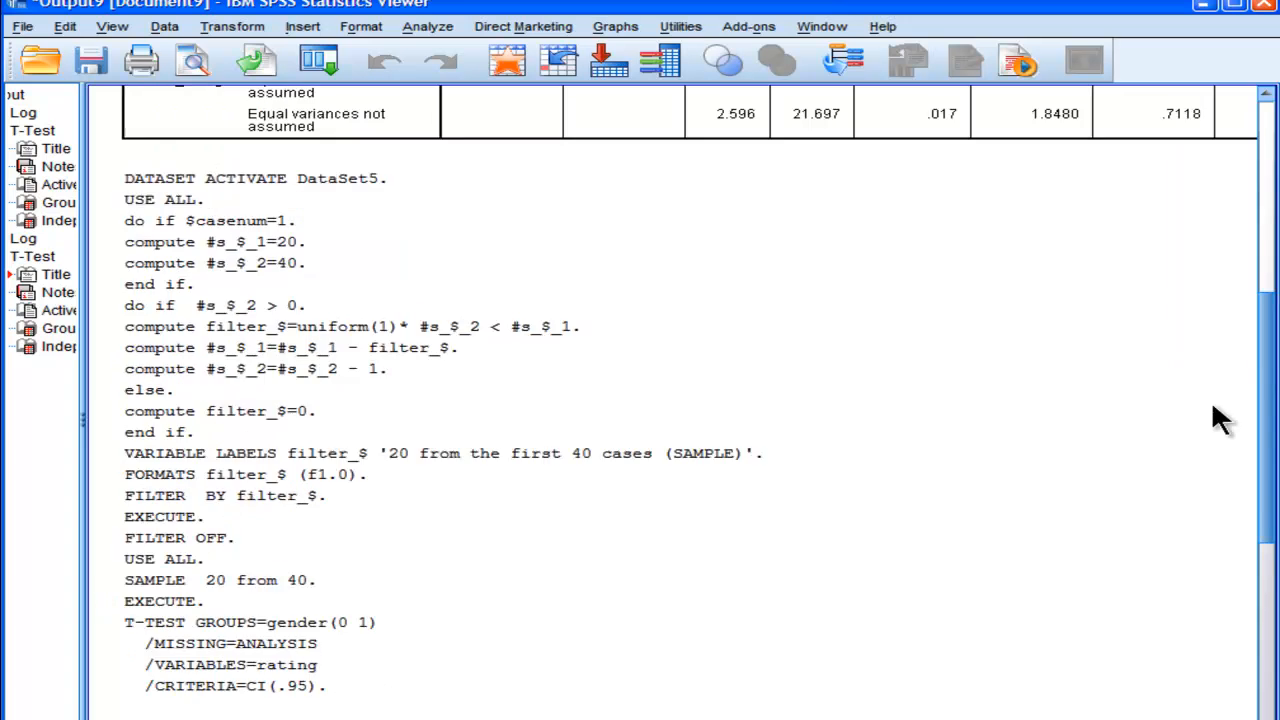
Step: Scroll between the two Independent Samples Test tables to compare significance values
scroll(up, 3)
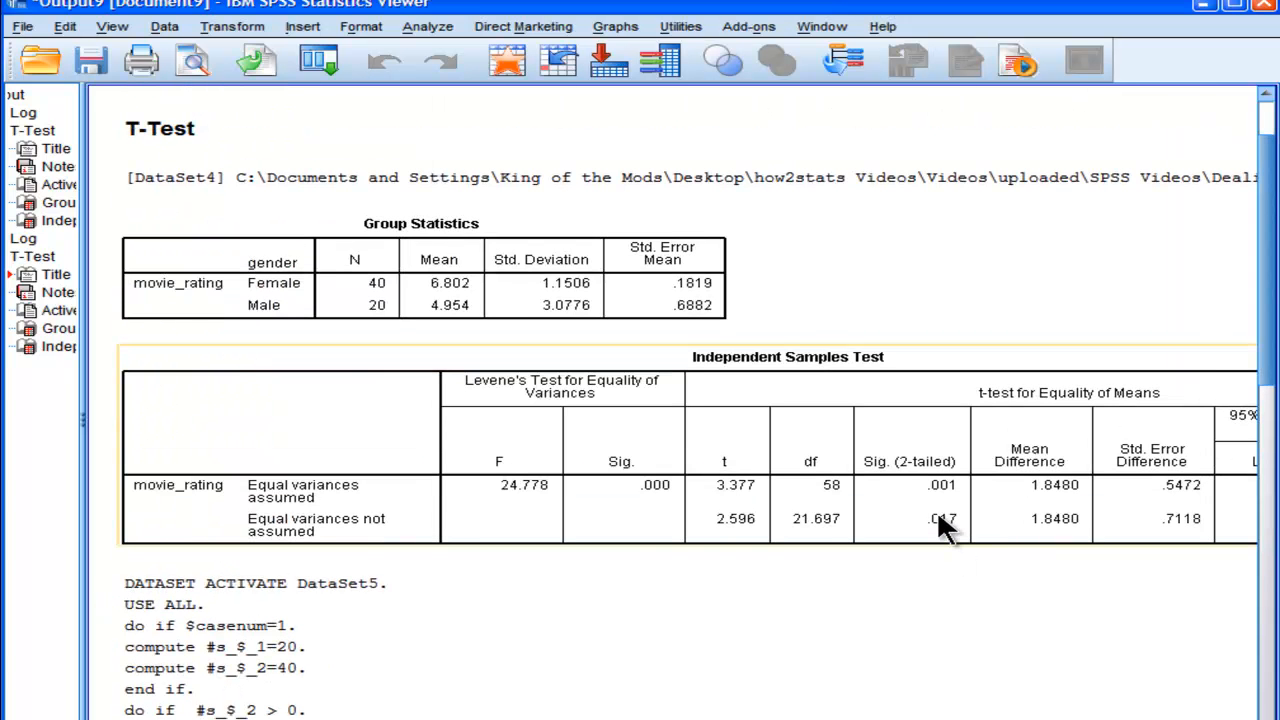
mouse_move(940, 520)
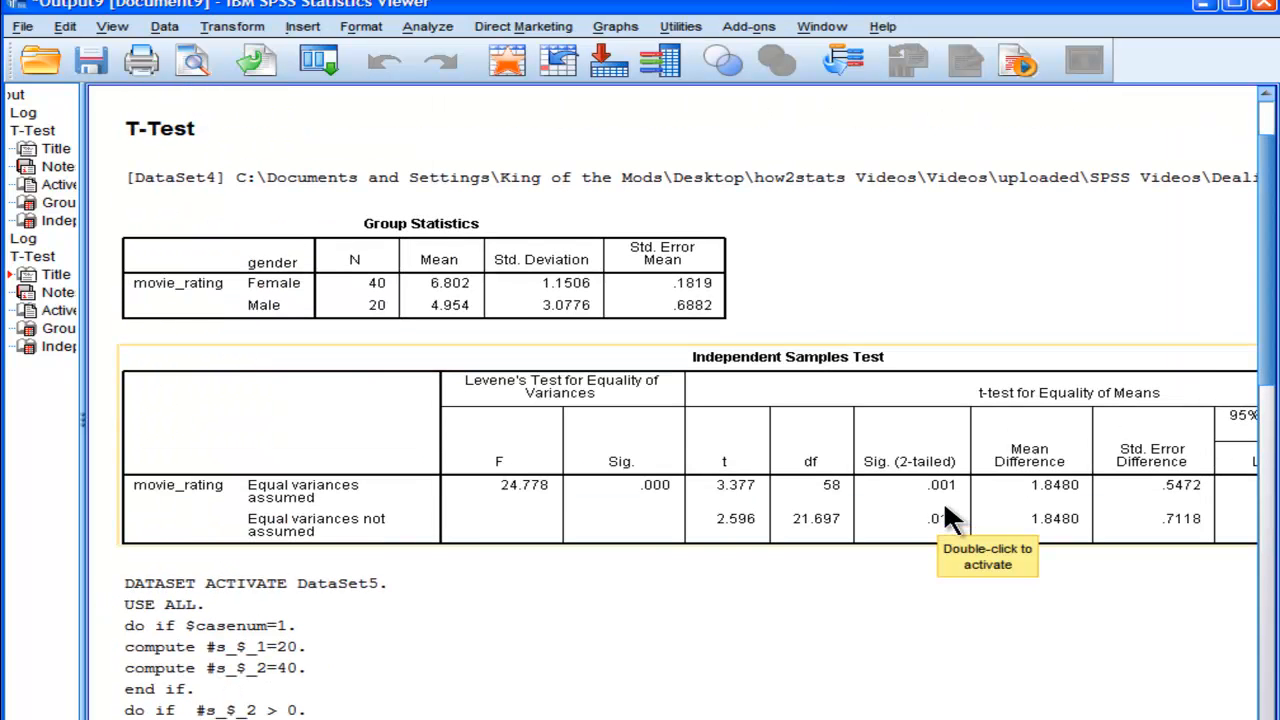
mouse_move(945, 525)
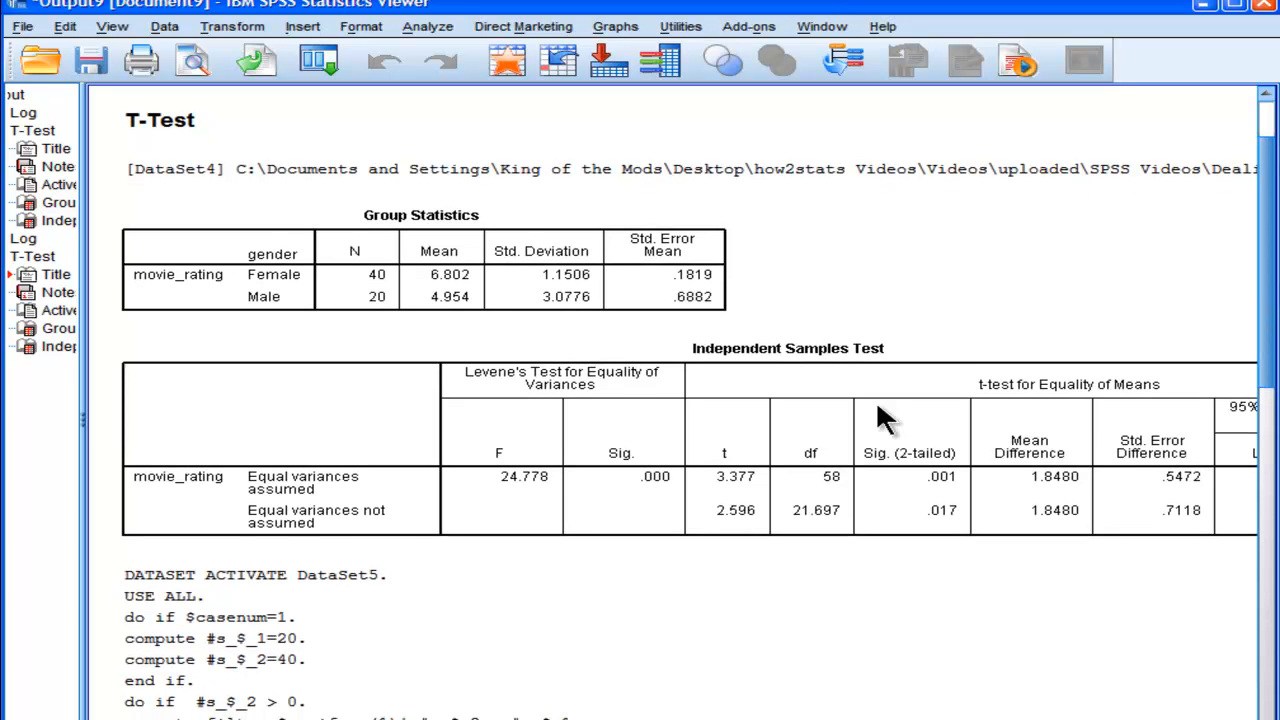
mouse_move(1268, 340)
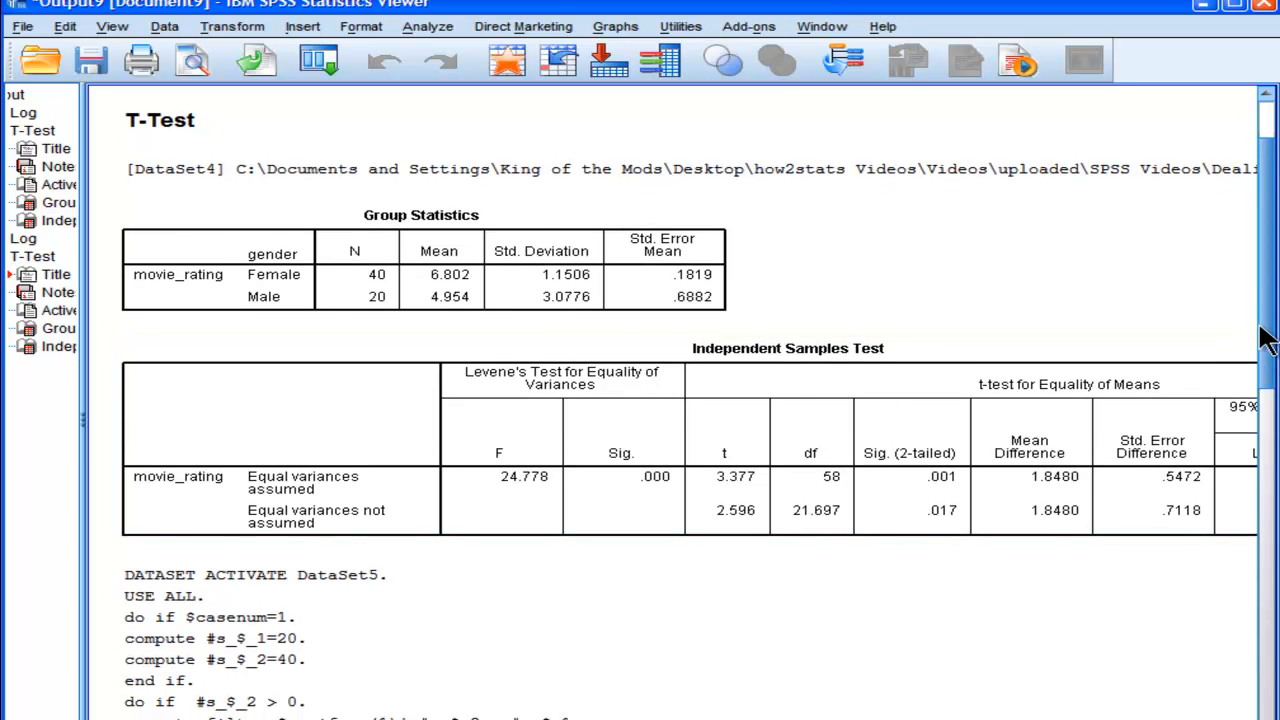
scroll(down, 3)
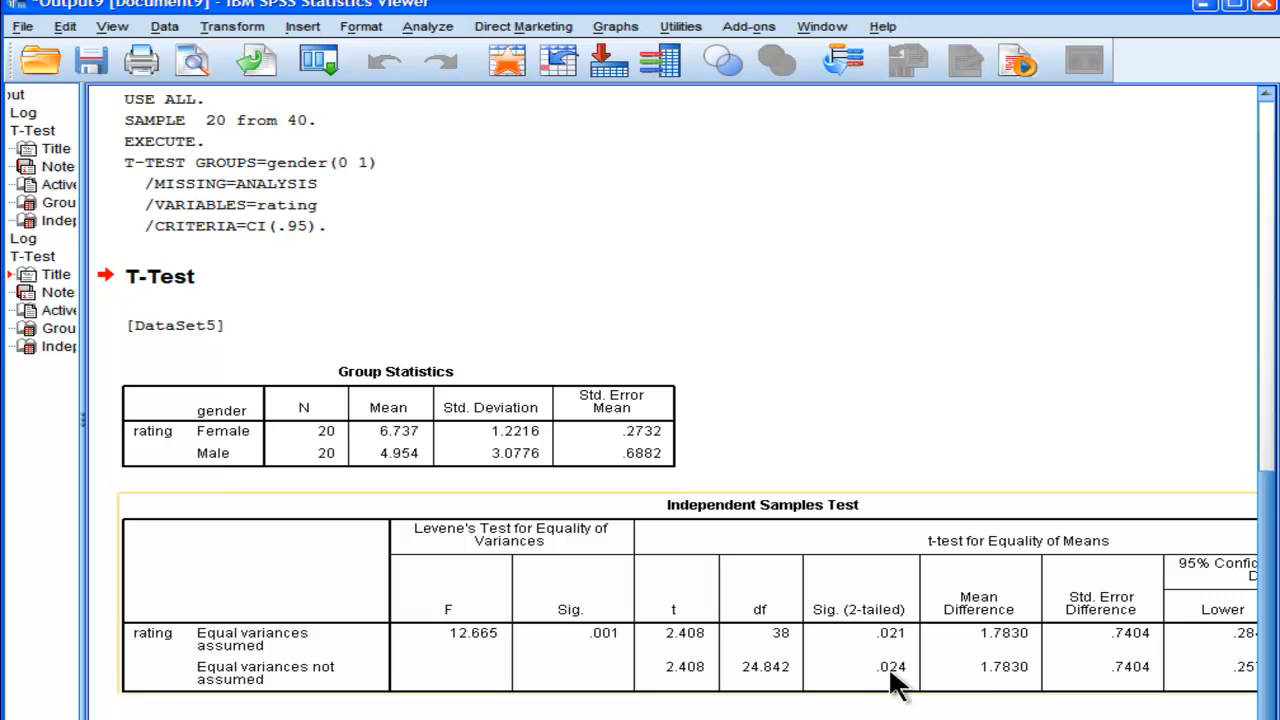
mouse_move(893, 685)
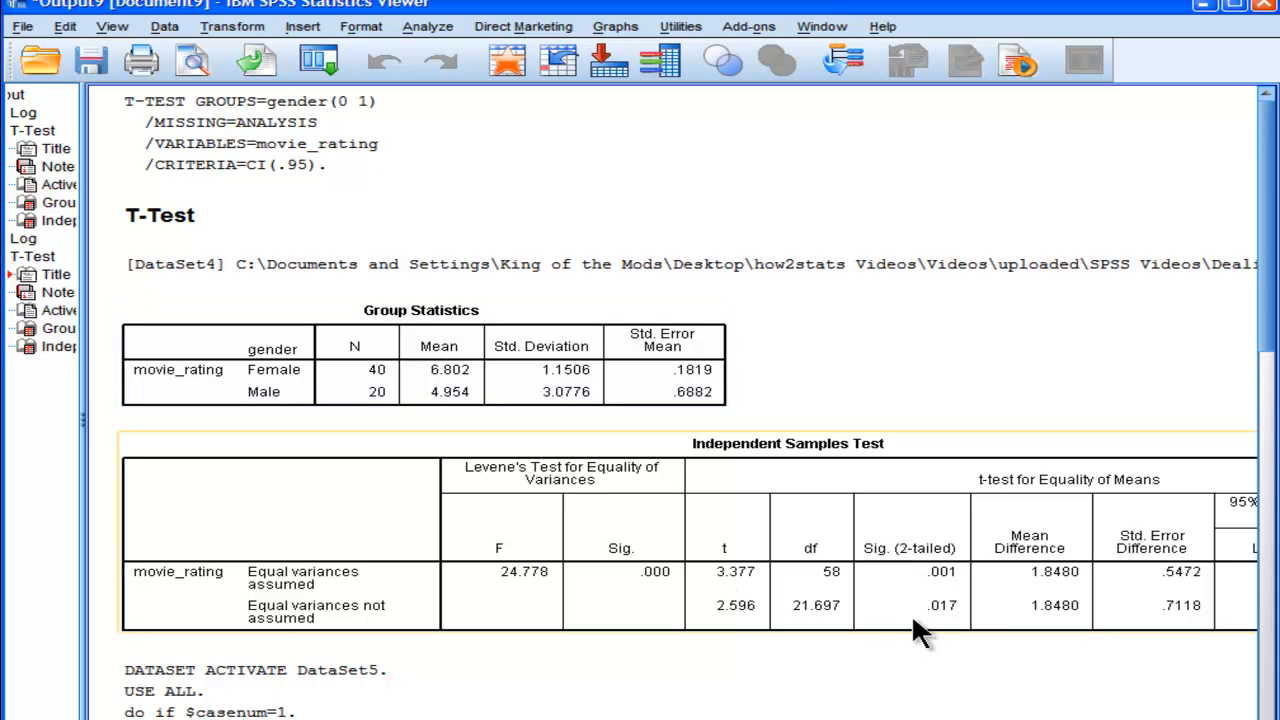
mouse_move(1268, 340)
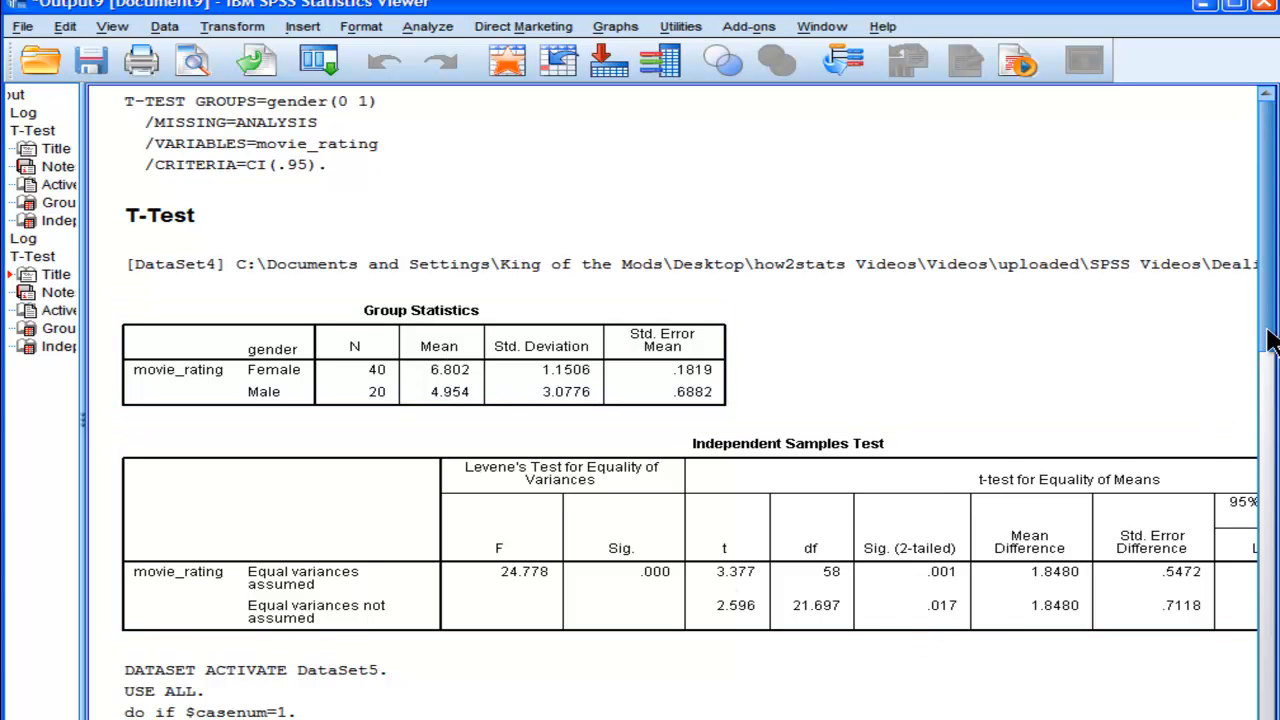
Step: Scroll to the DataSet5 t-test and select its Group Statistics table (20 per gender)
scroll(down, 3)
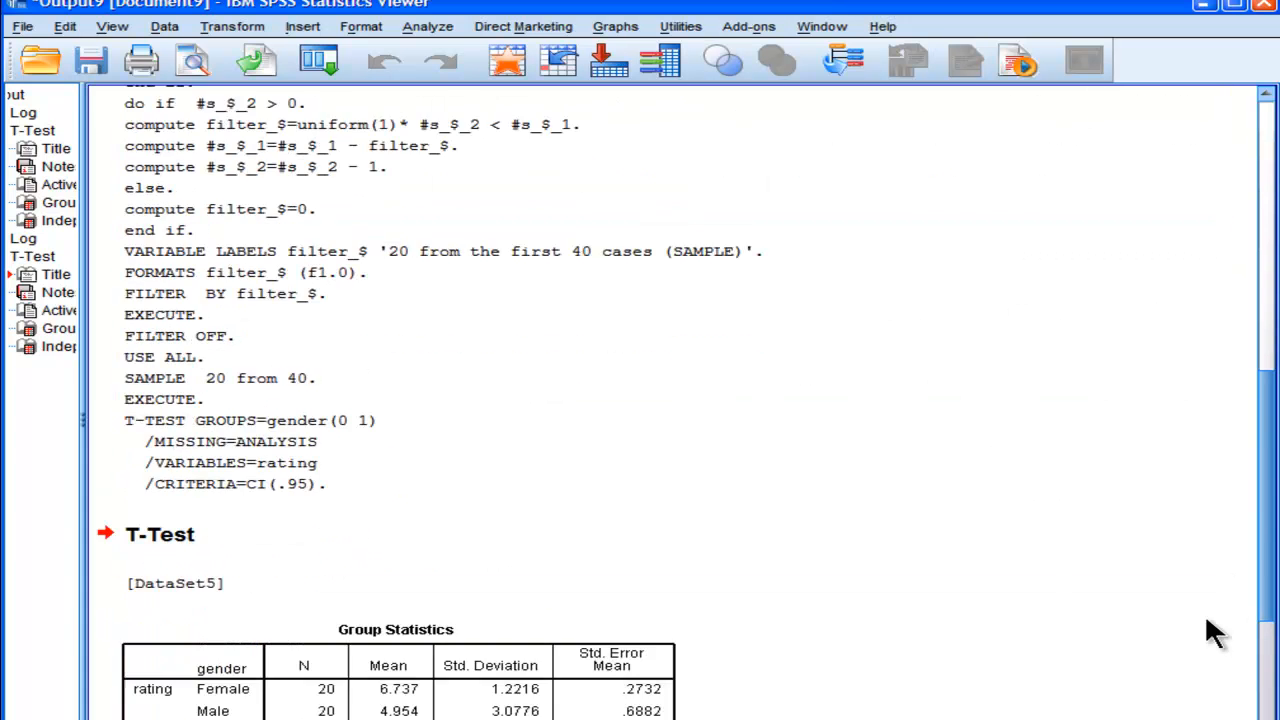
scroll(down, 3)
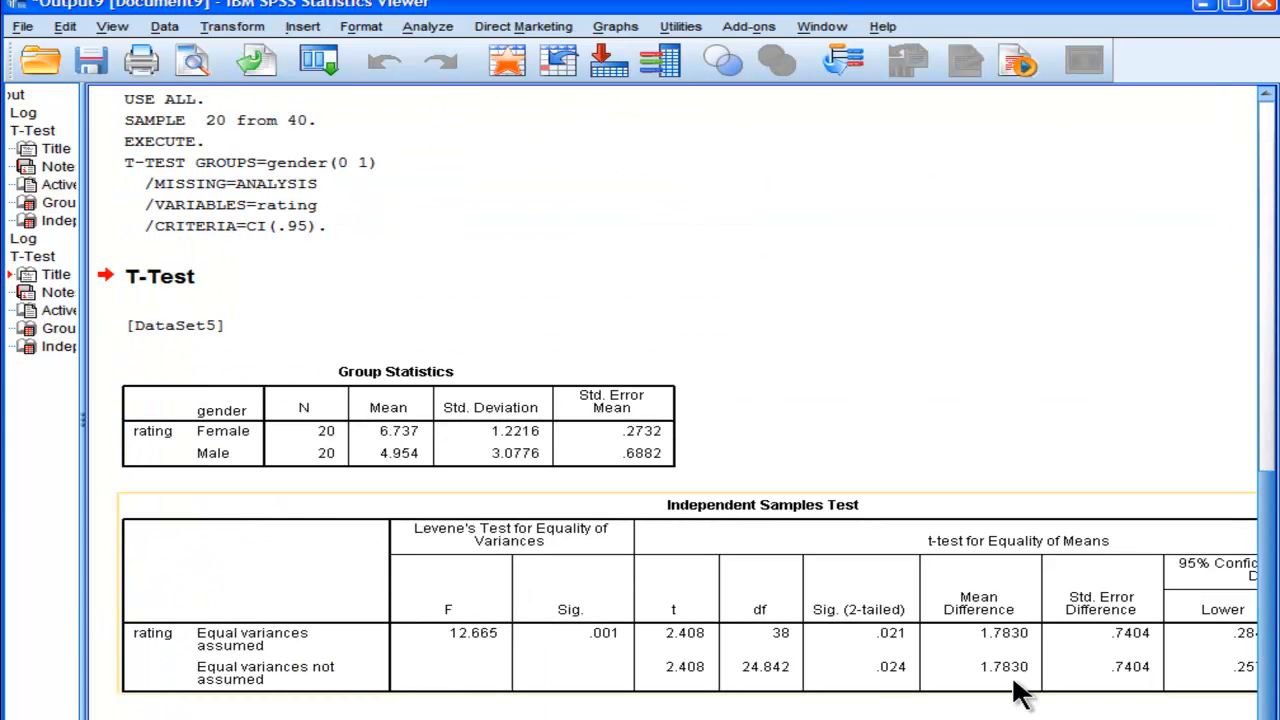
mouse_move(845, 665)
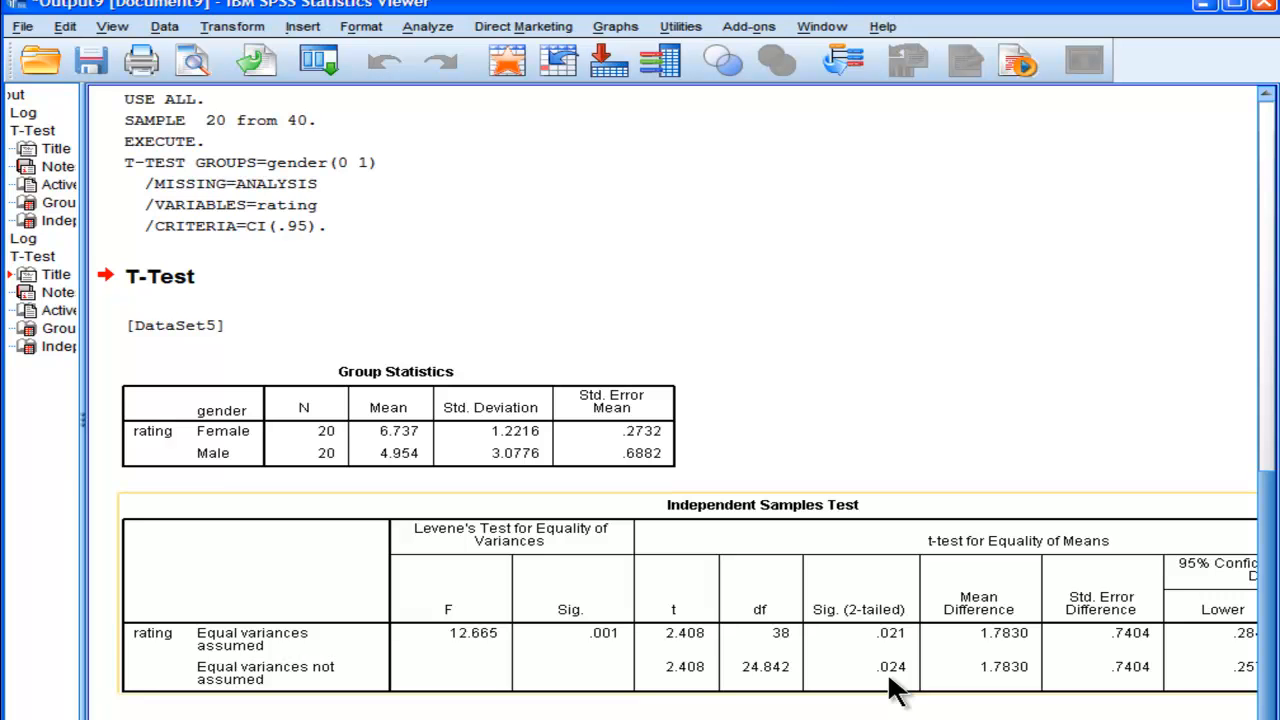
click(350, 440)
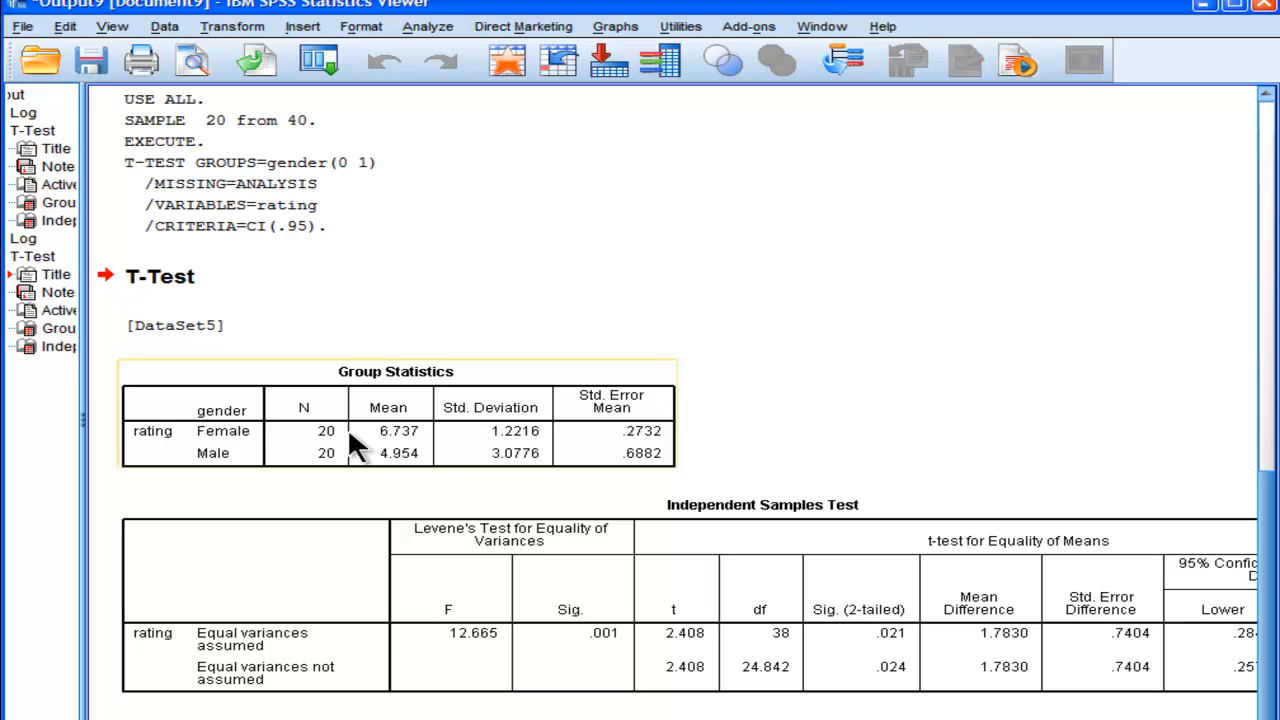
mouse_move(330, 440)
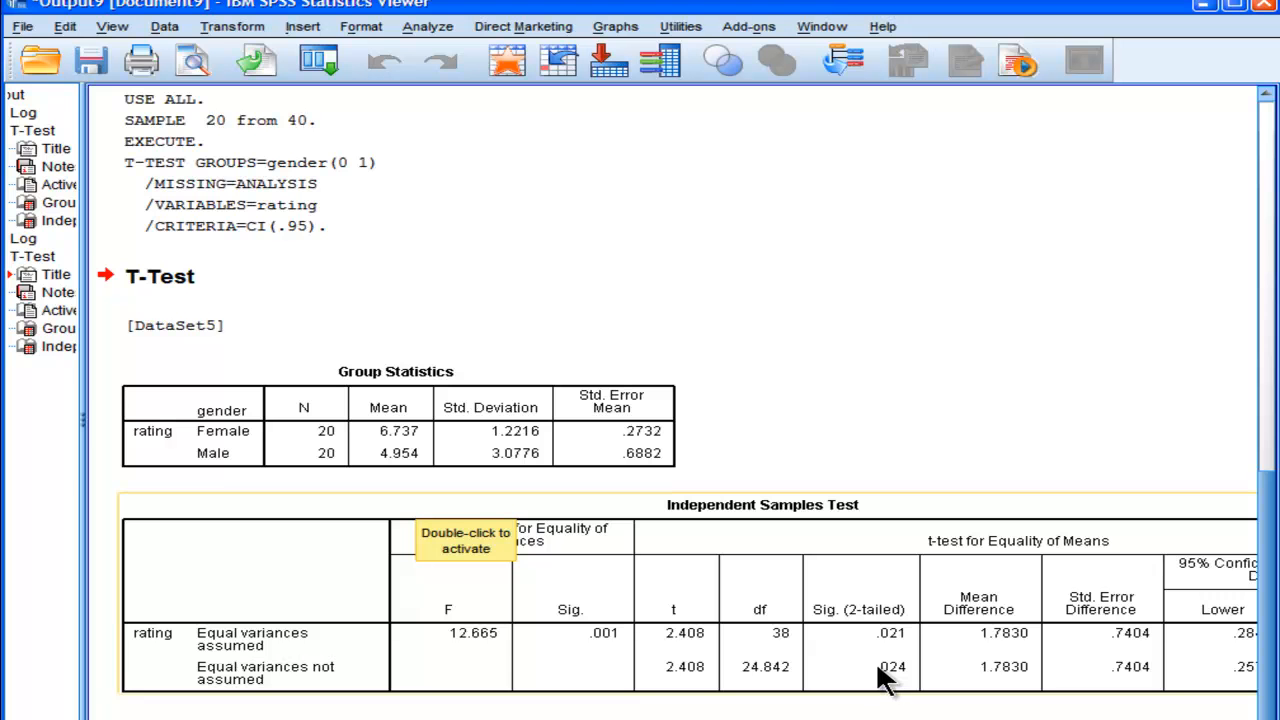
mouse_move(890, 670)
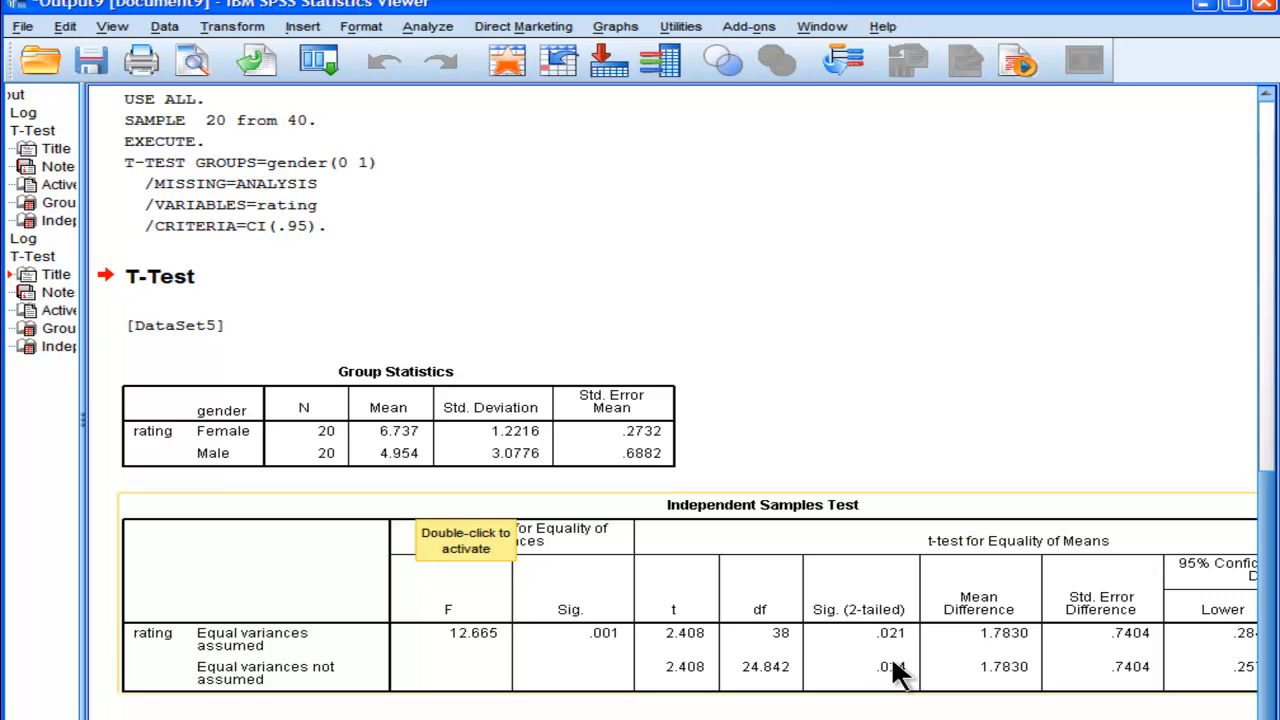